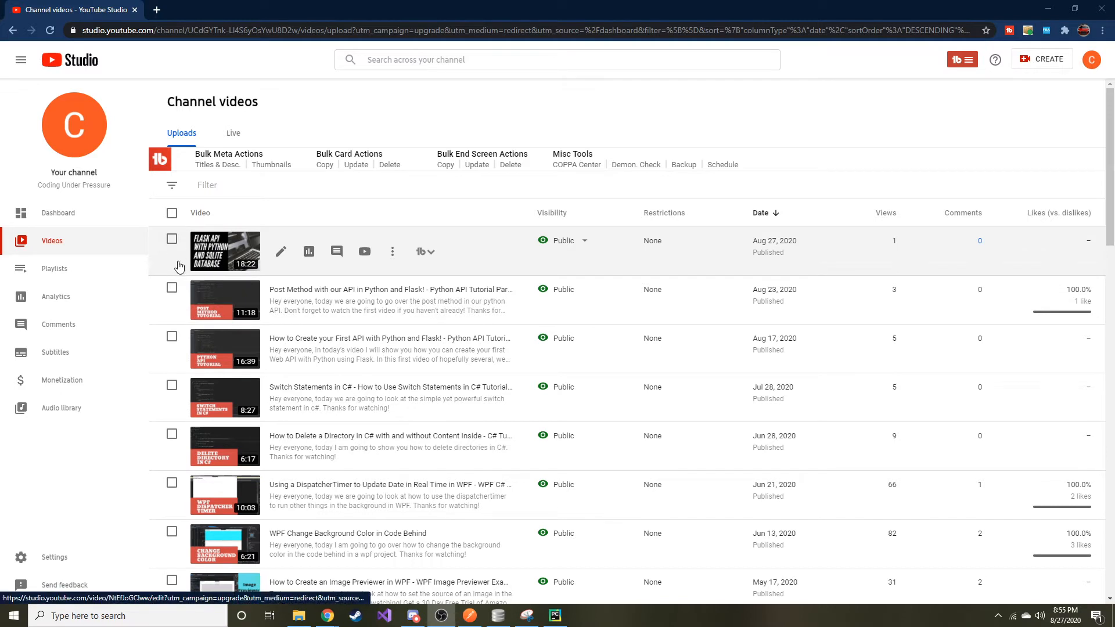
pyautogui.moveTo(290, 308)
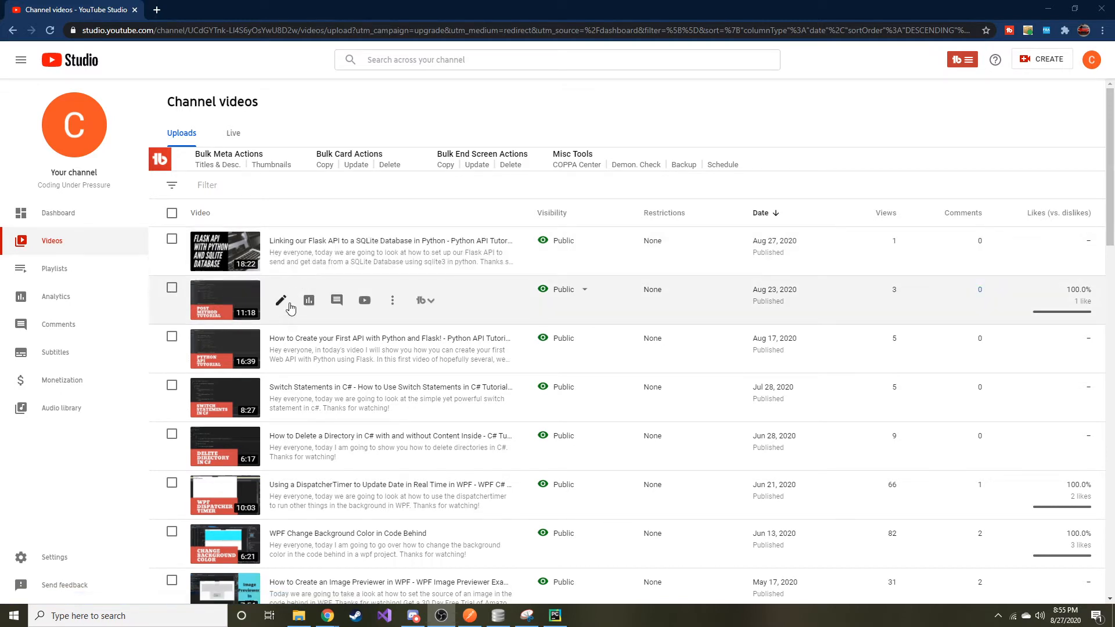
pyautogui.moveTo(281, 300)
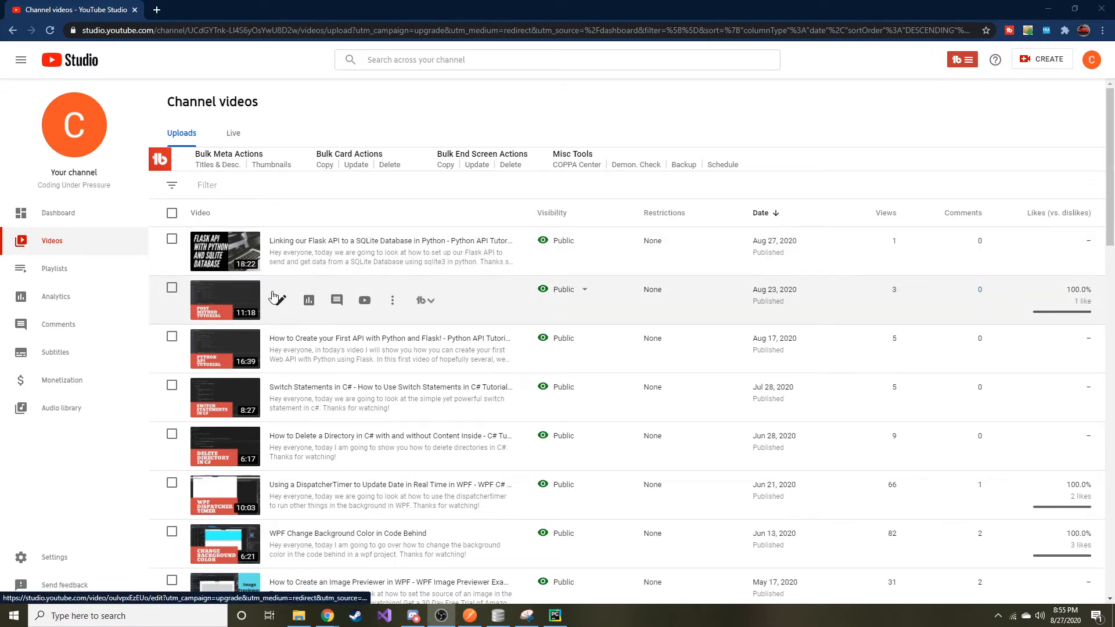
pyautogui.moveTo(274, 254)
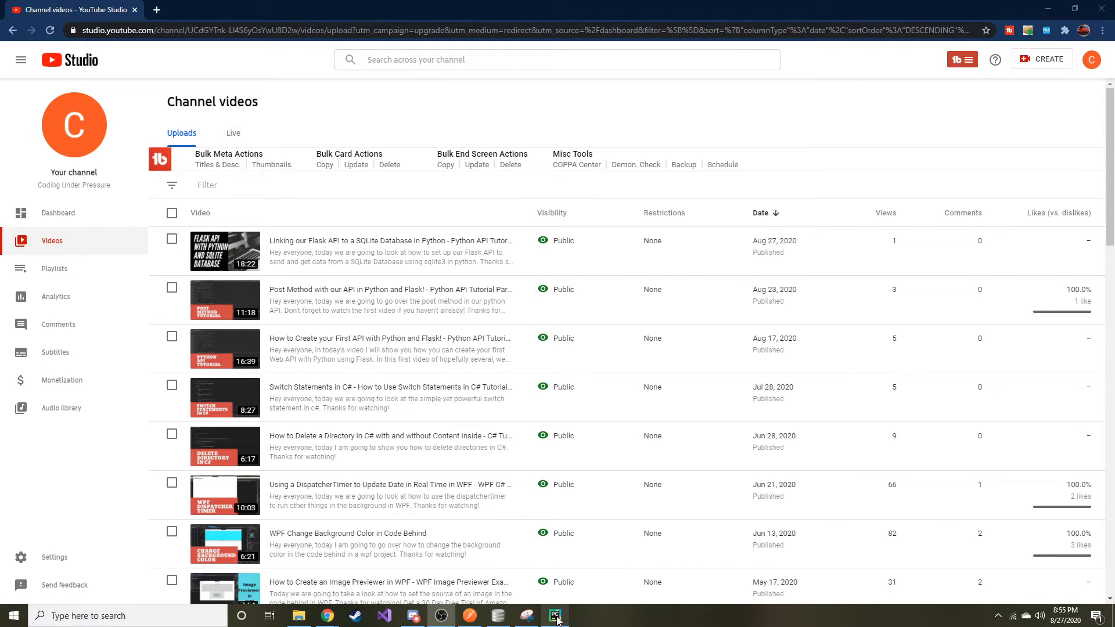
# Bring up ApiDemo.py and walk through the getGames GET query and POST insert blocks.
pyautogui.click(555, 615)
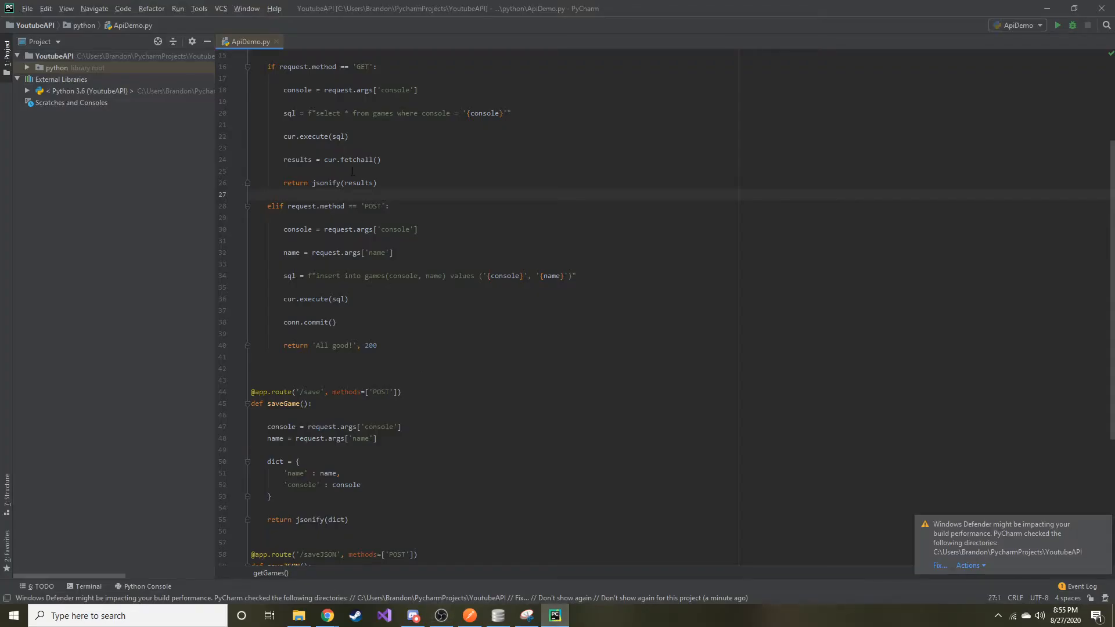
pyautogui.scroll(3)
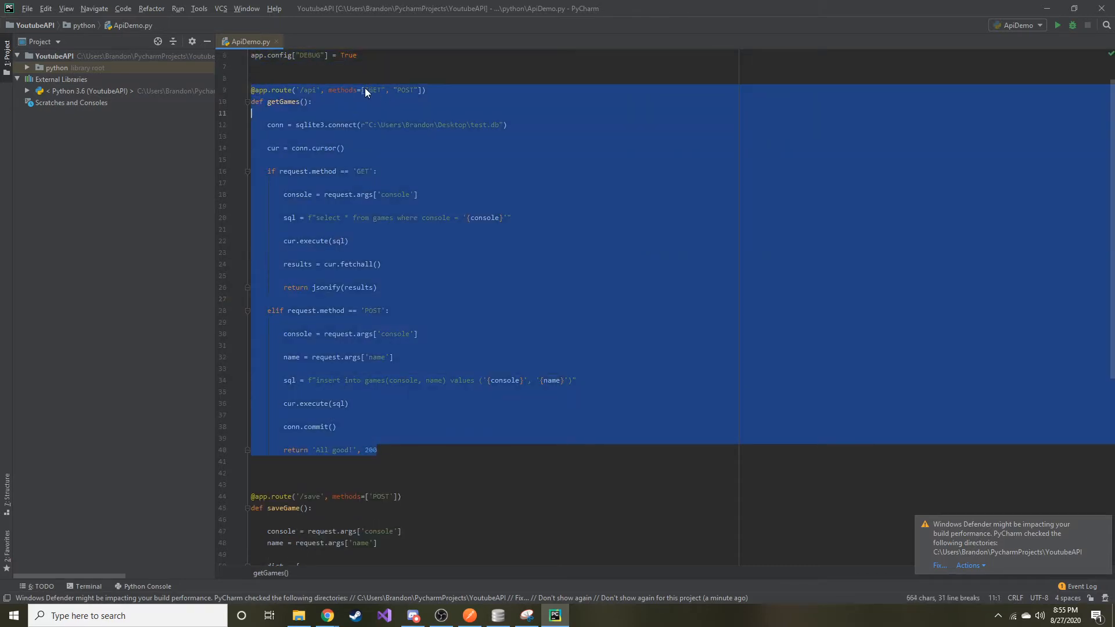
pyautogui.click(364, 89)
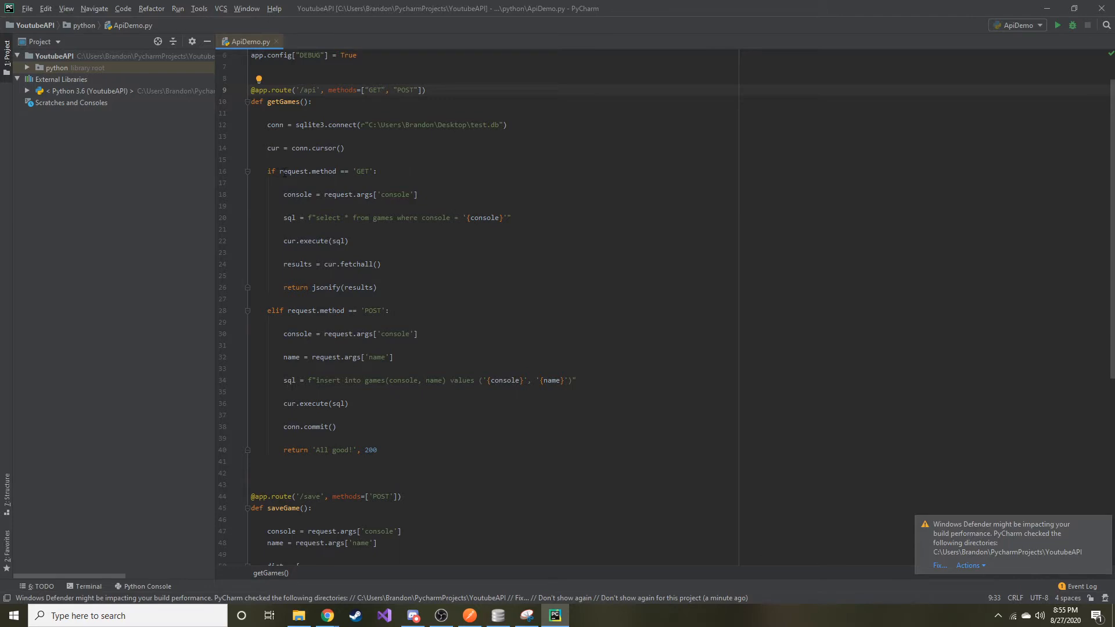
pyautogui.doubleClick(361, 170)
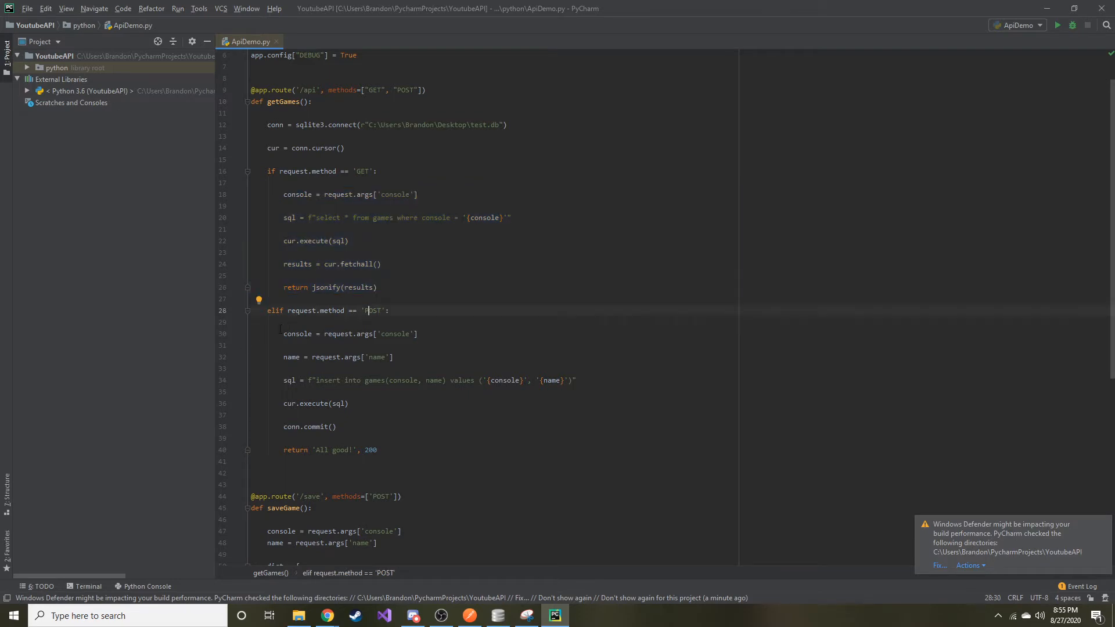
pyautogui.click(433, 450)
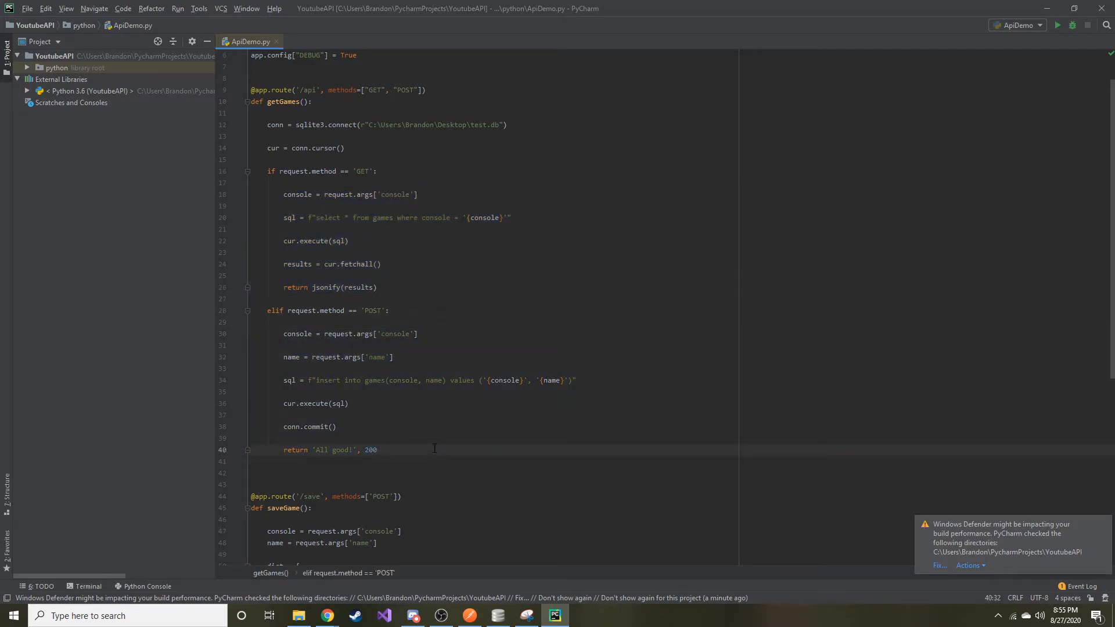
pyautogui.moveTo(208, 254)
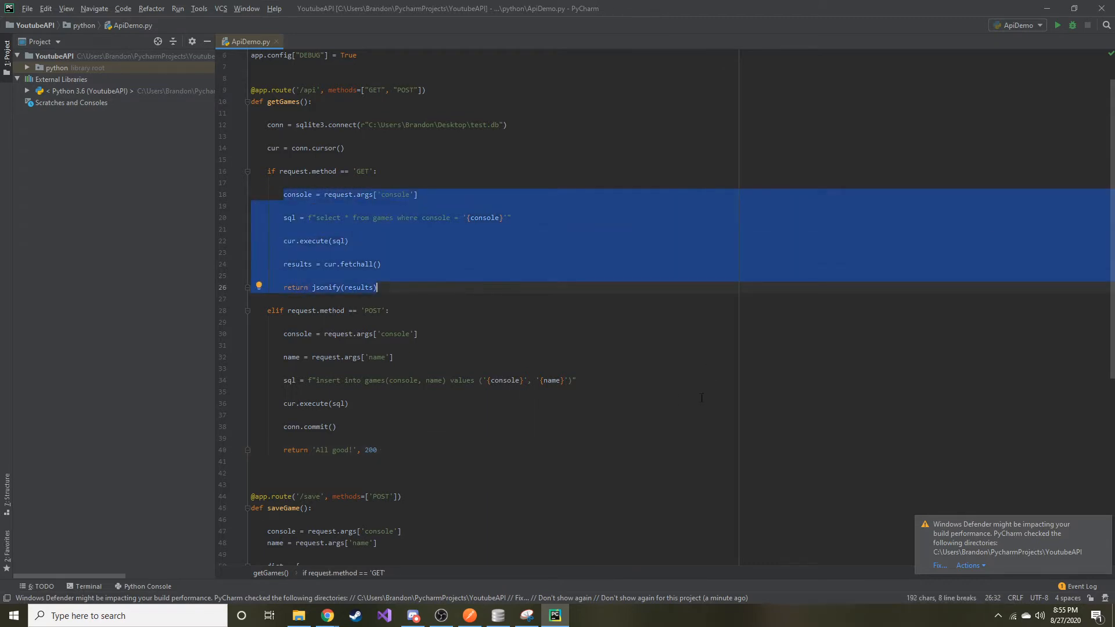
pyautogui.click(271, 229)
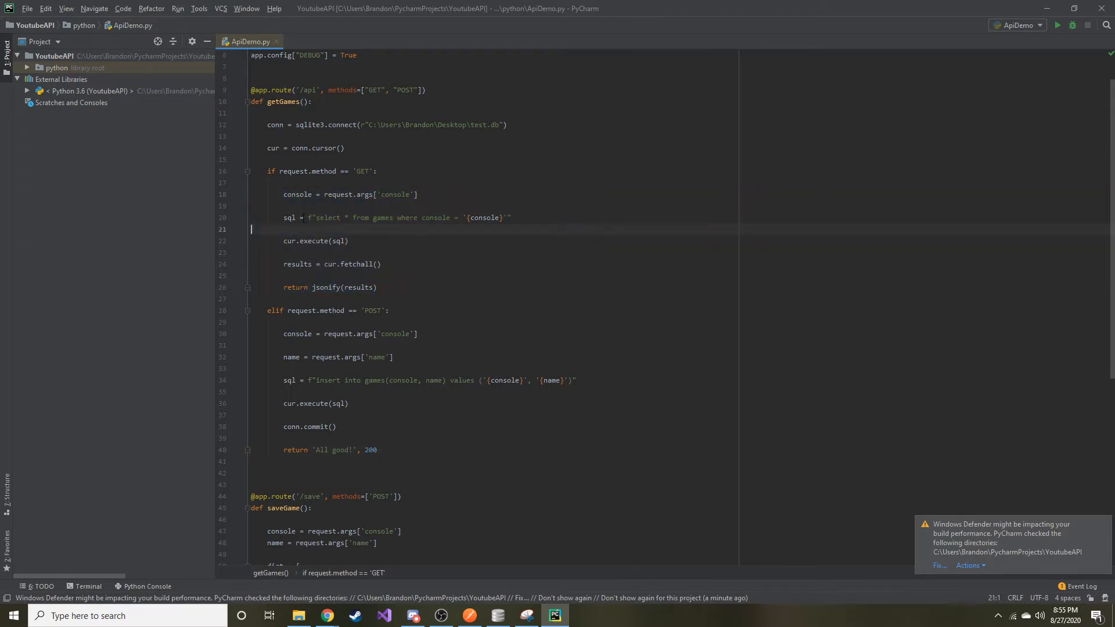
pyautogui.click(317, 217)
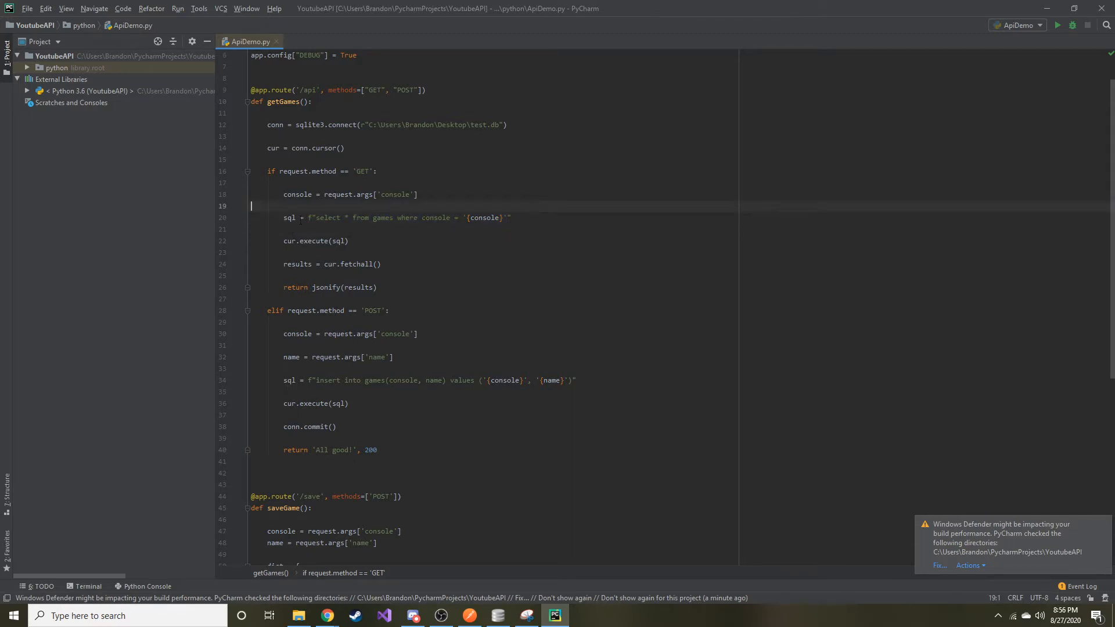
pyautogui.moveTo(450, 470)
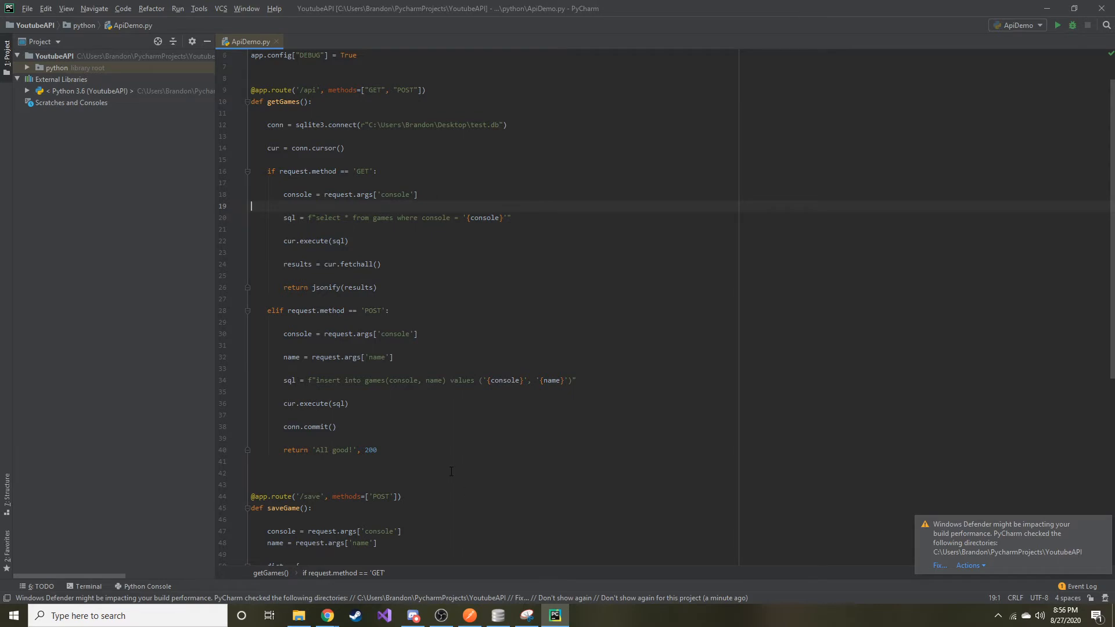
pyautogui.moveTo(455, 468)
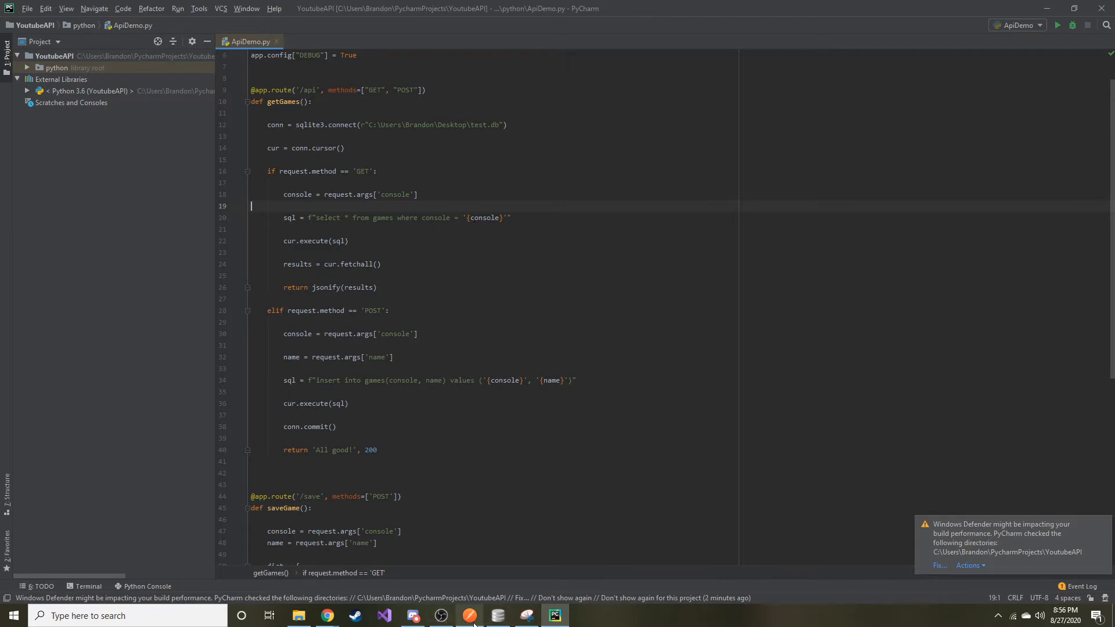
pyautogui.moveTo(468, 614)
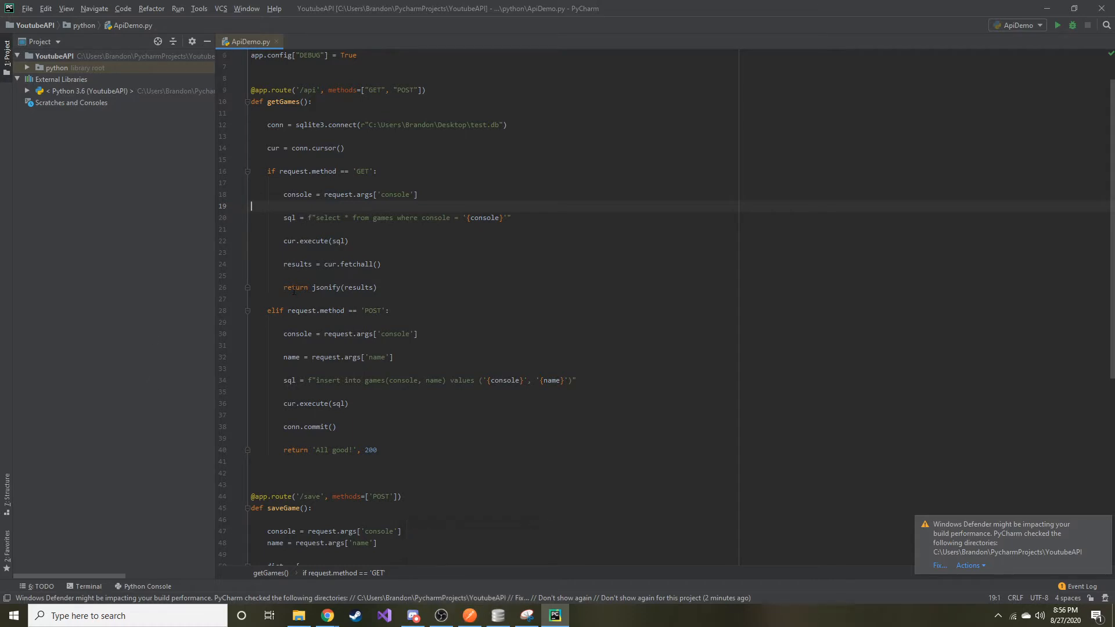
pyautogui.moveTo(375, 220)
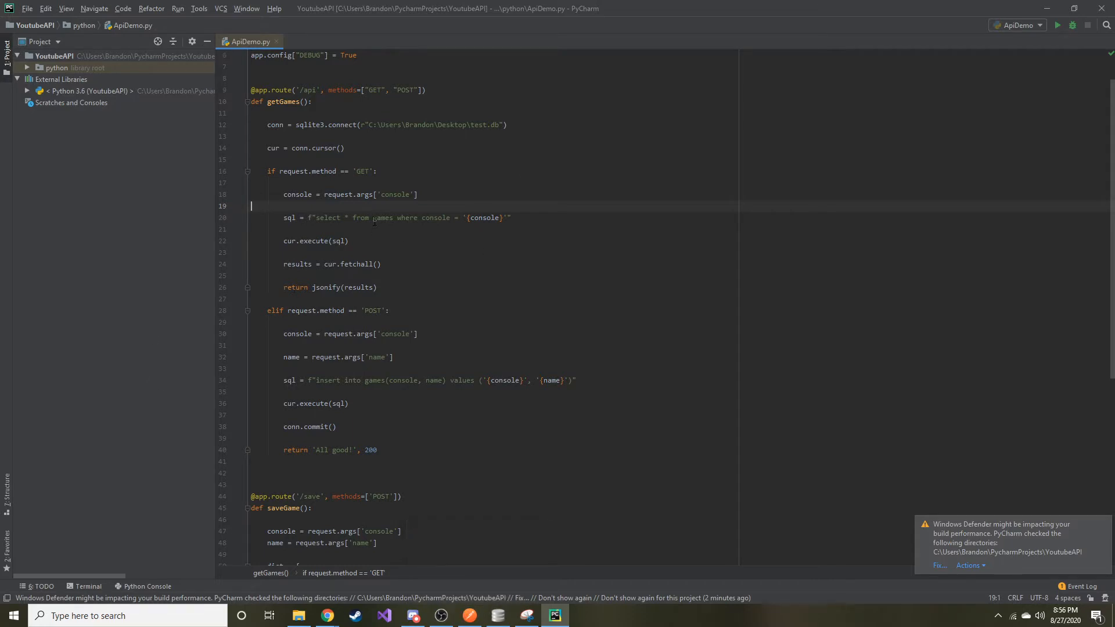
# Hardcode the GET query's console filter as the injection payload PS4' or 1 = 1 --.
pyautogui.doubleClick(485, 217)
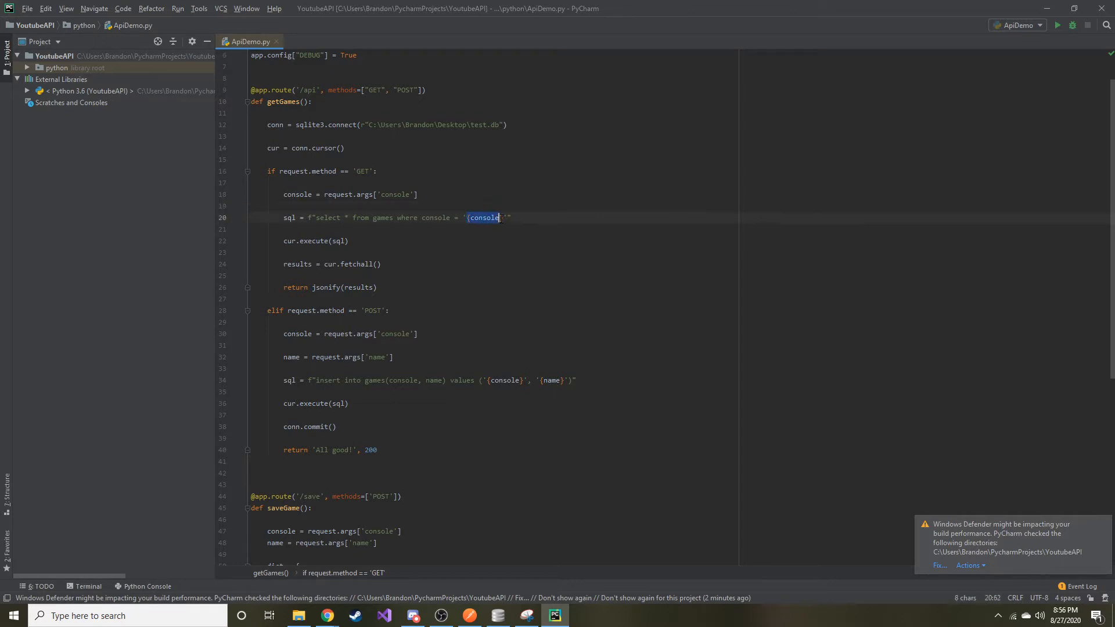
pyautogui.write('}')
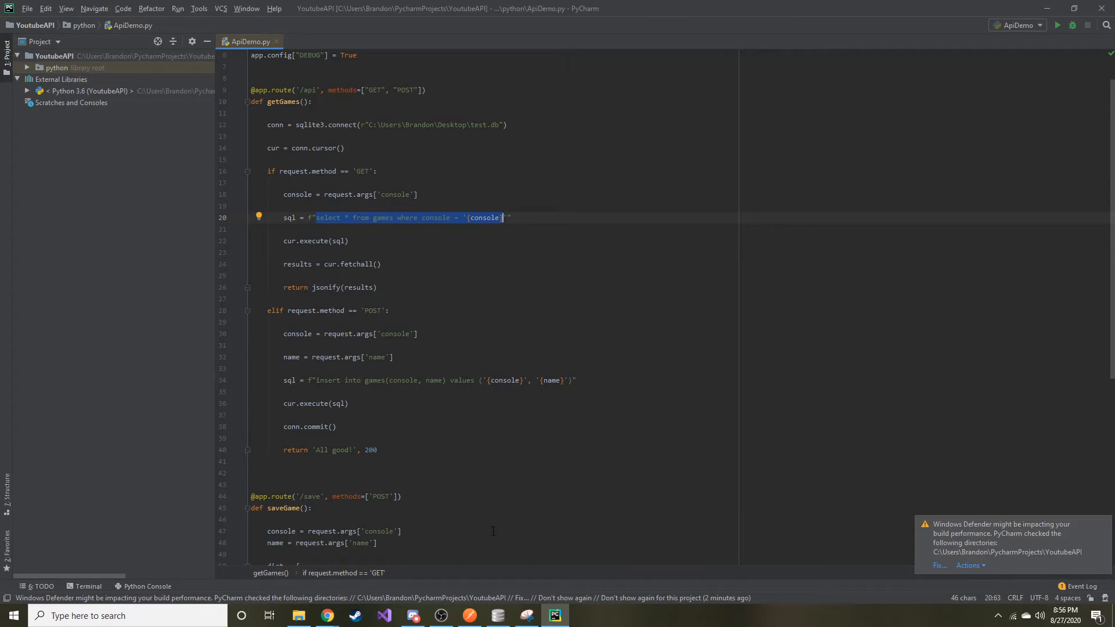
pyautogui.click(506, 124)
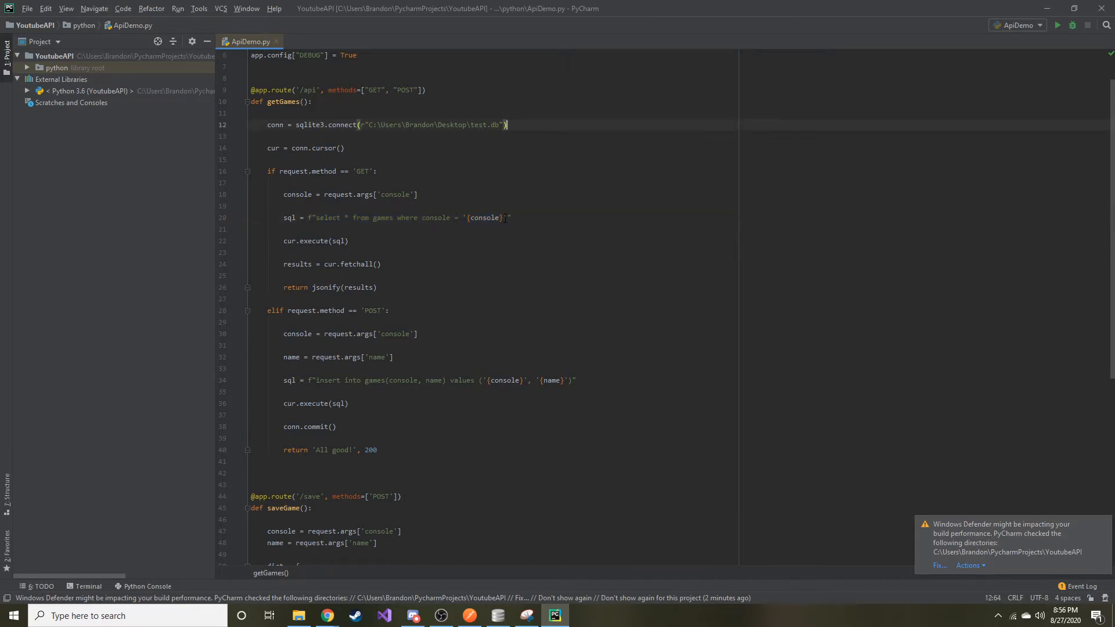
pyautogui.doubleClick(485, 217)
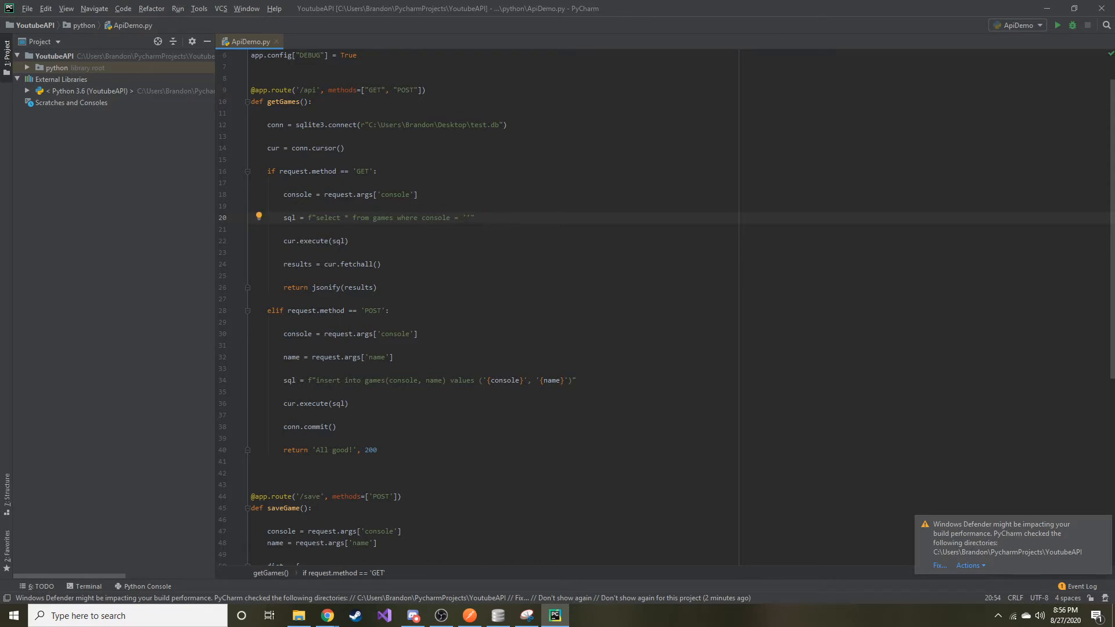
pyautogui.write('PS4')
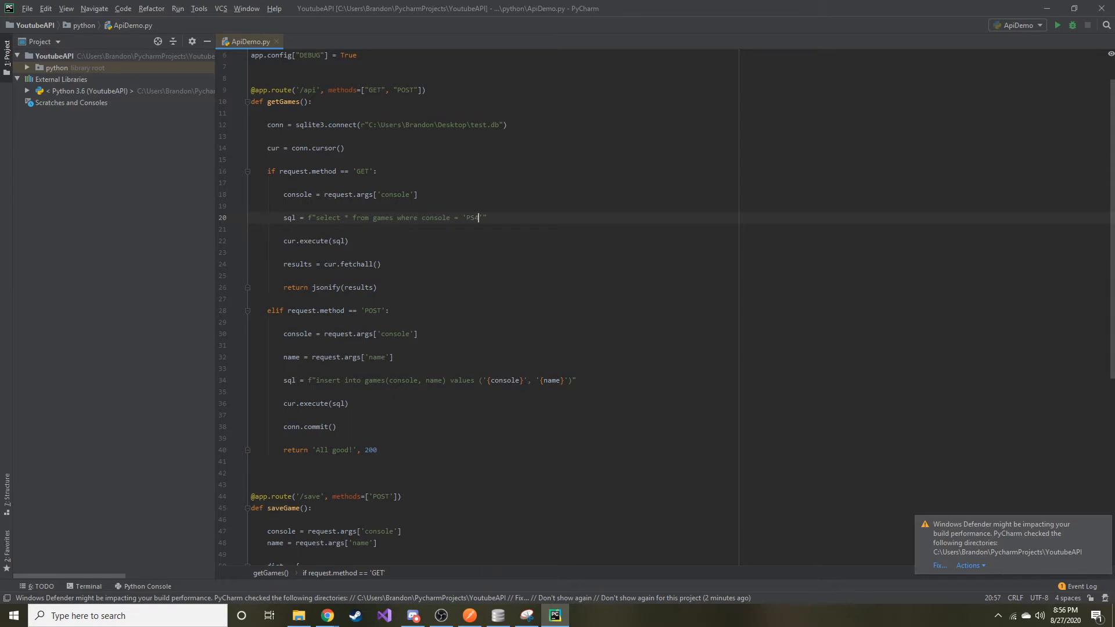
pyautogui.write('4')
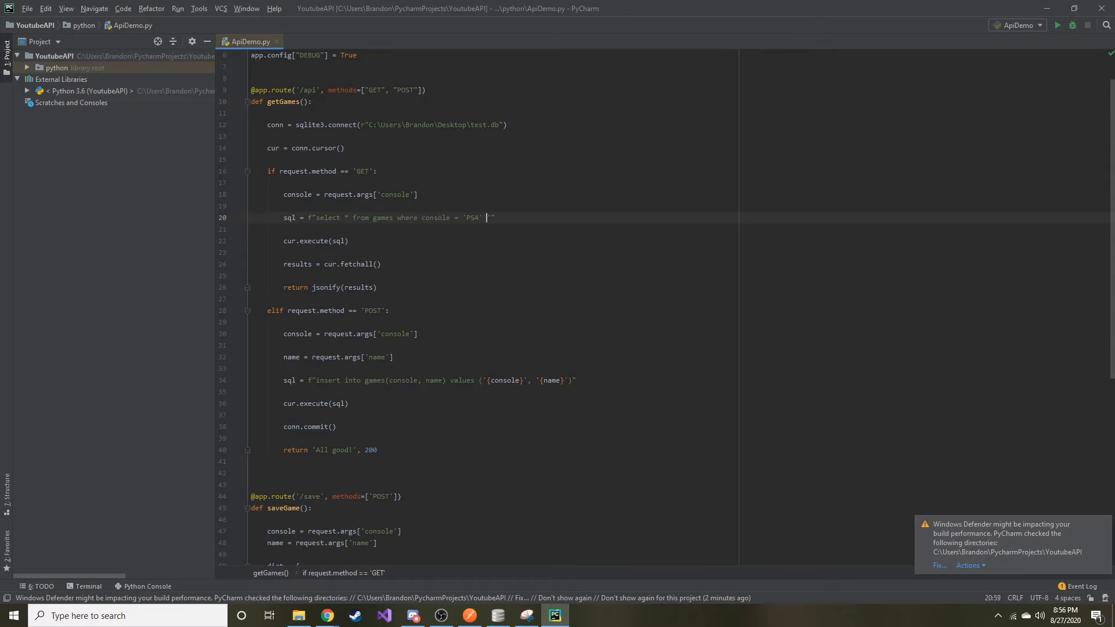
pyautogui.write('or')
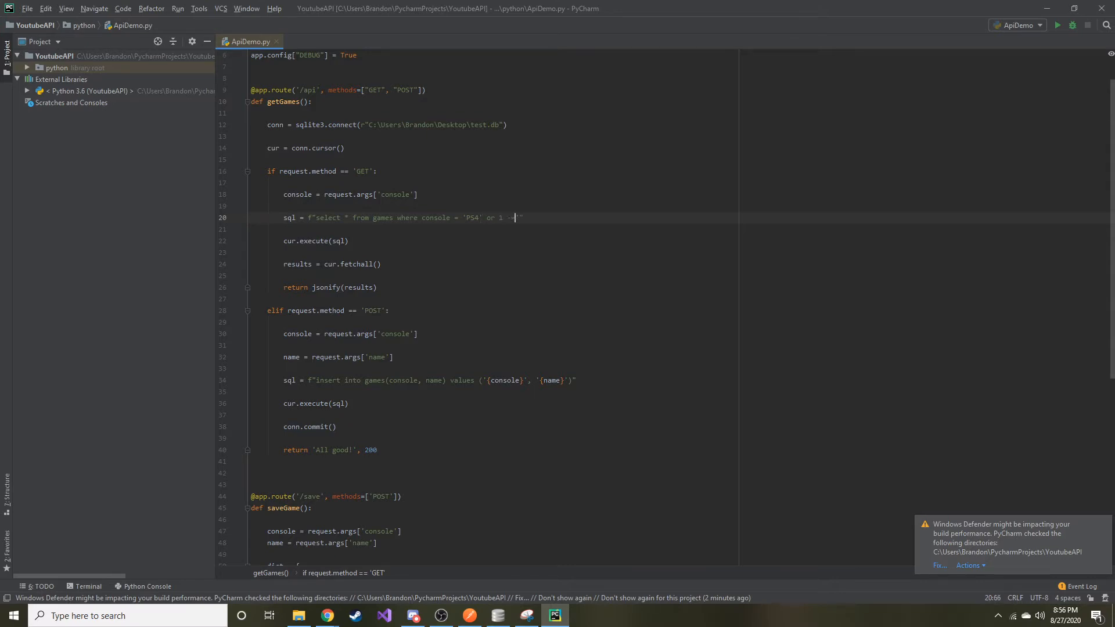
pyautogui.write('1')
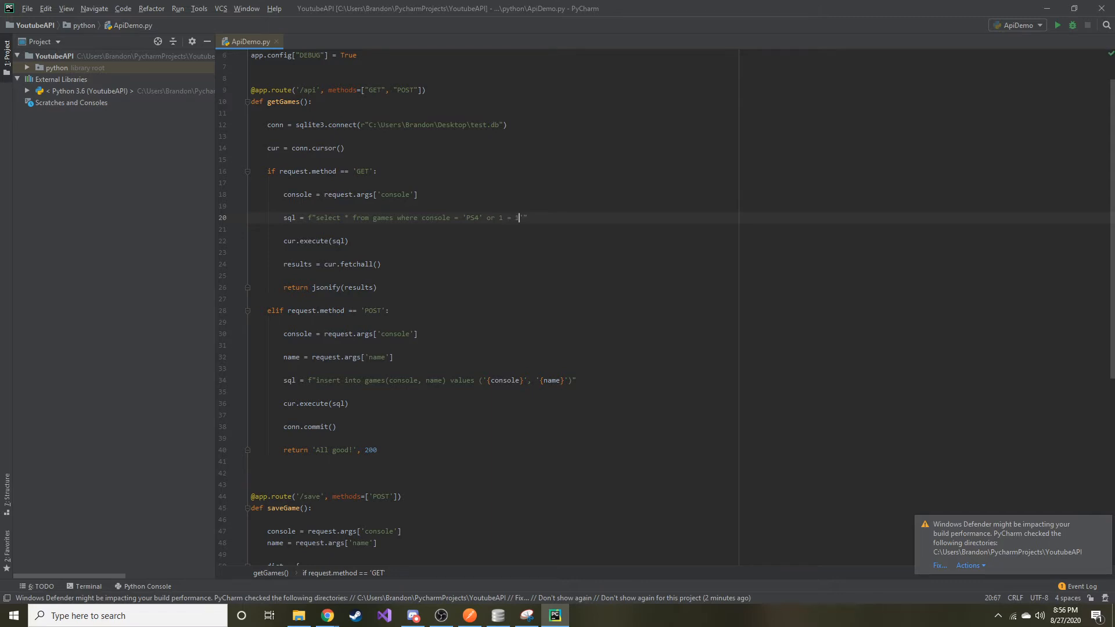
pyautogui.write("--'")
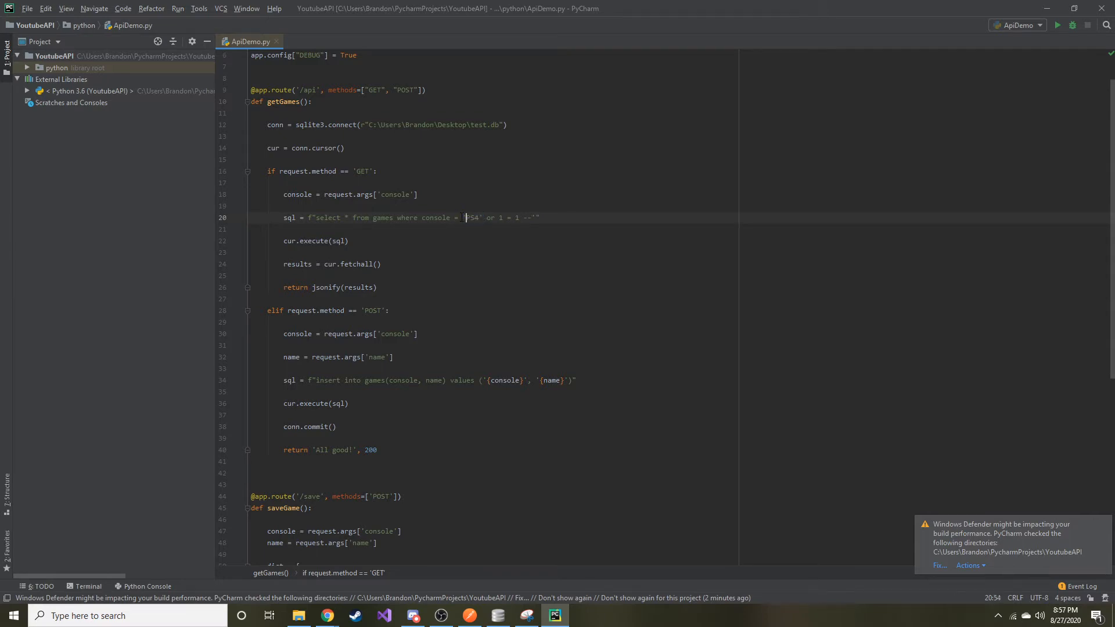
# Restore line 20 so the query interpolates {console} from the request again.
pyautogui.doubleClick(471, 217)
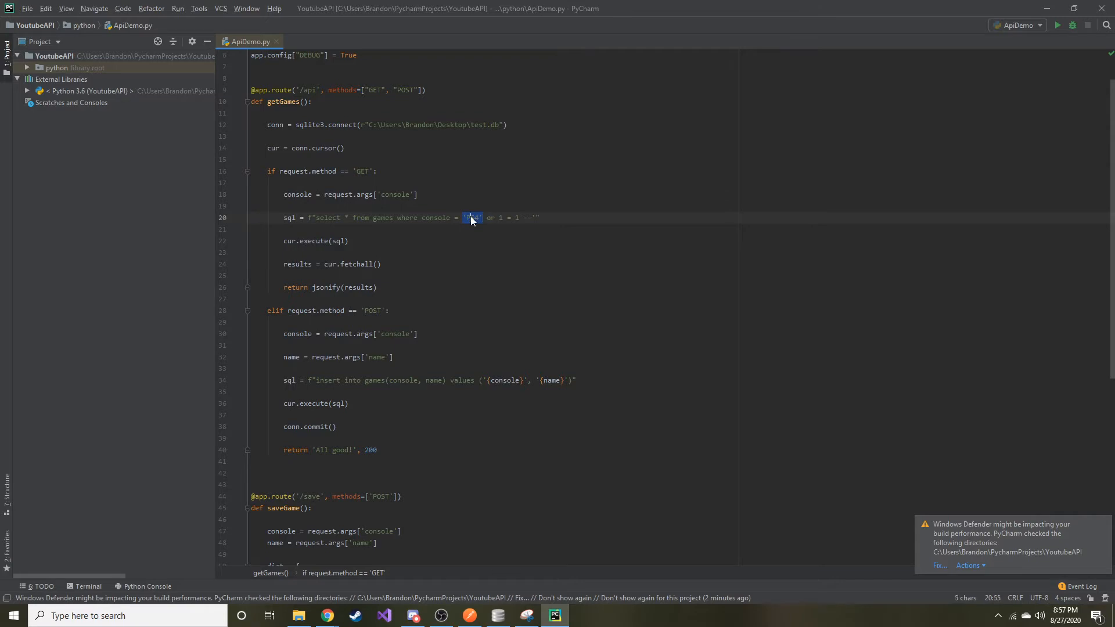
pyautogui.write('PS4')
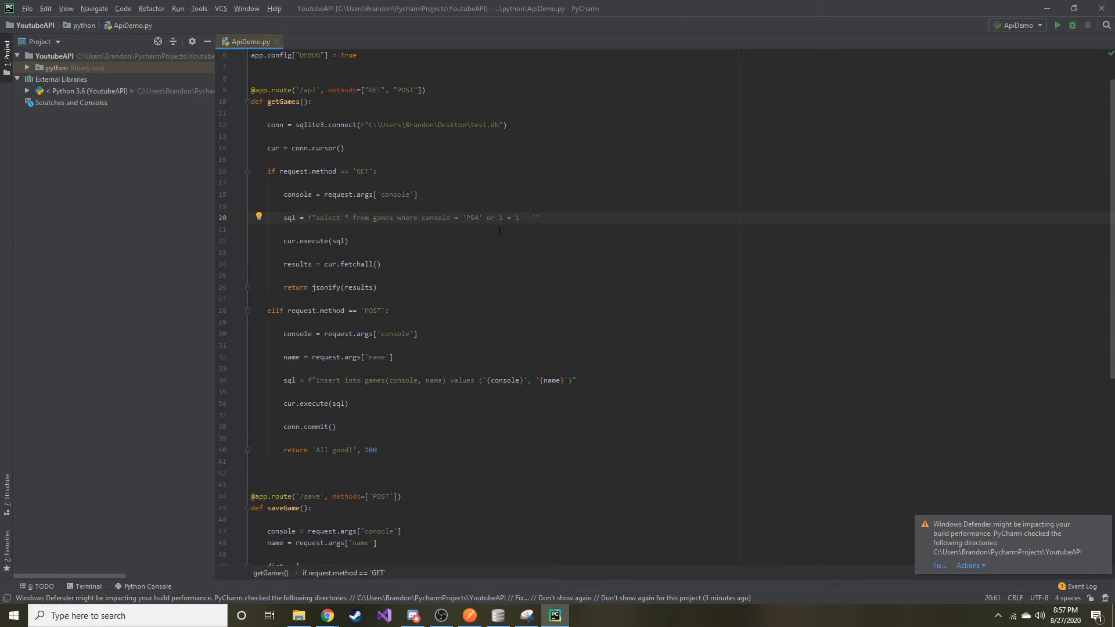
pyautogui.doubleClick(508, 217)
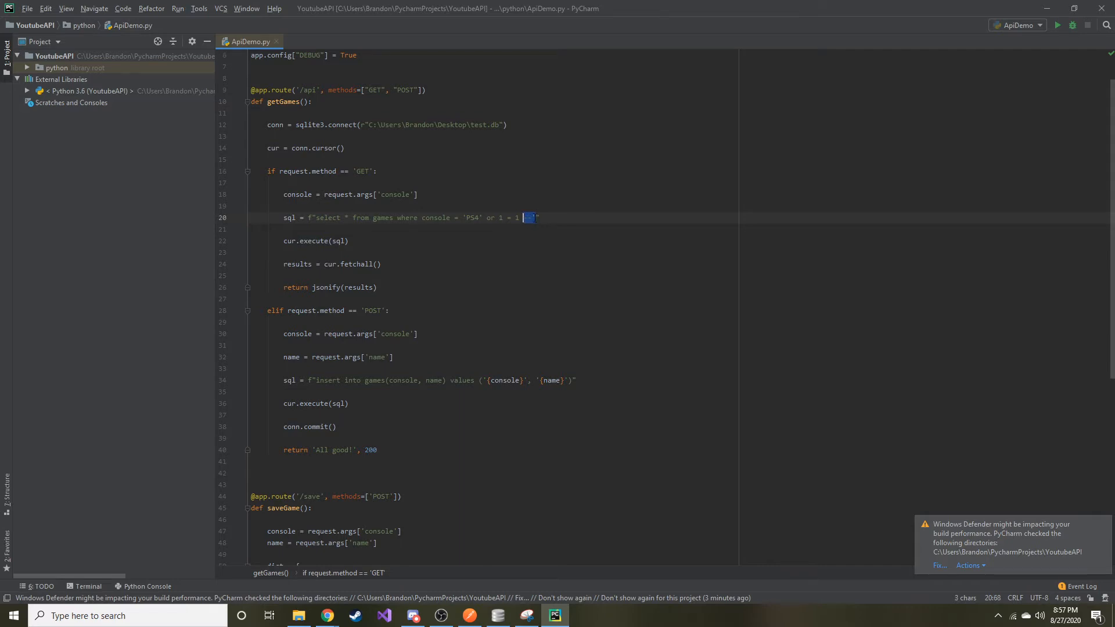
pyautogui.write('--')
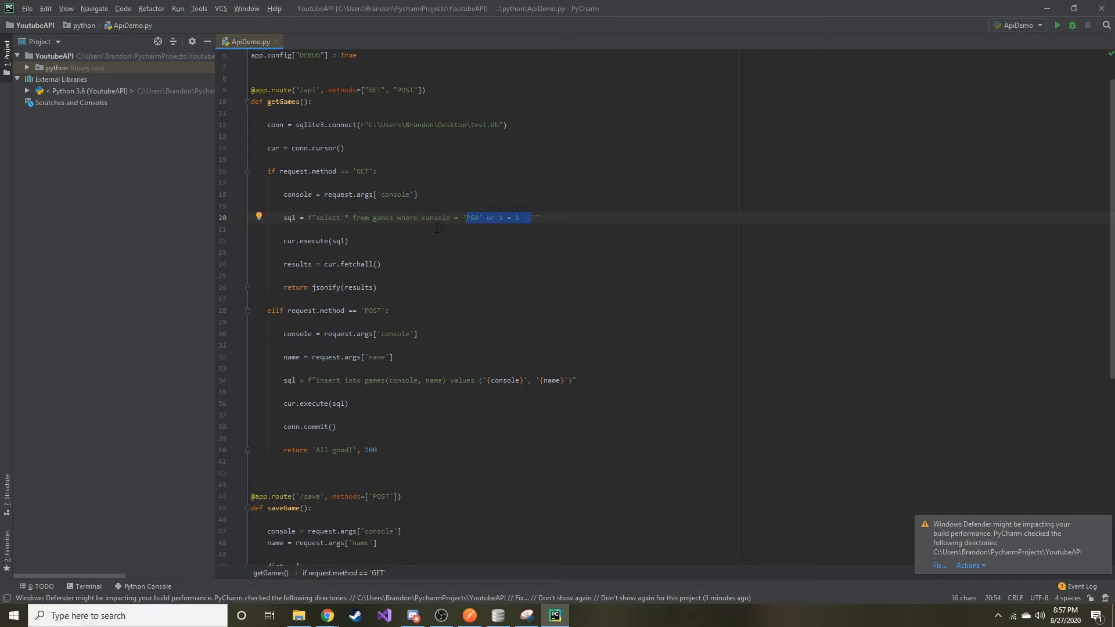
pyautogui.write('{}')
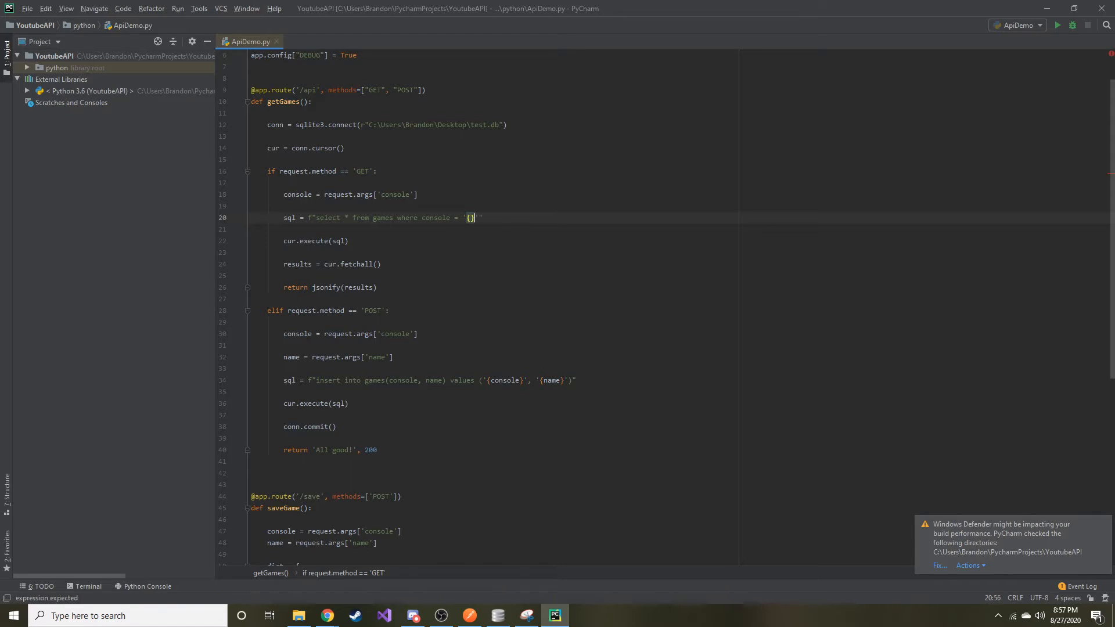
pyautogui.write('console')
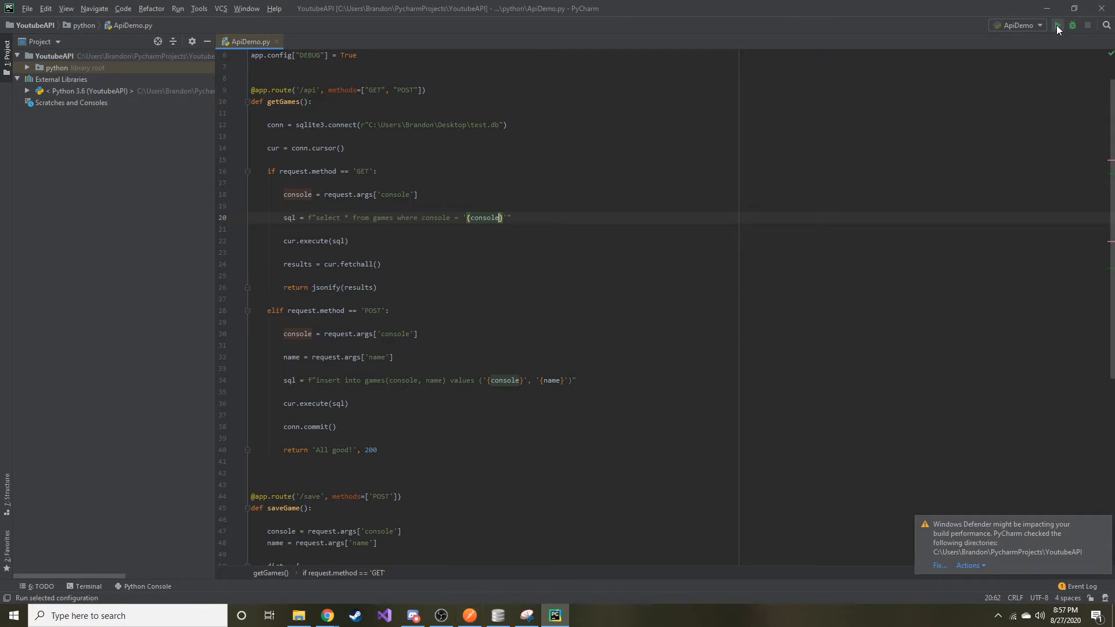
# Run the ApiDemo Flask server and switch to Postman.
pyautogui.click(1056, 24)
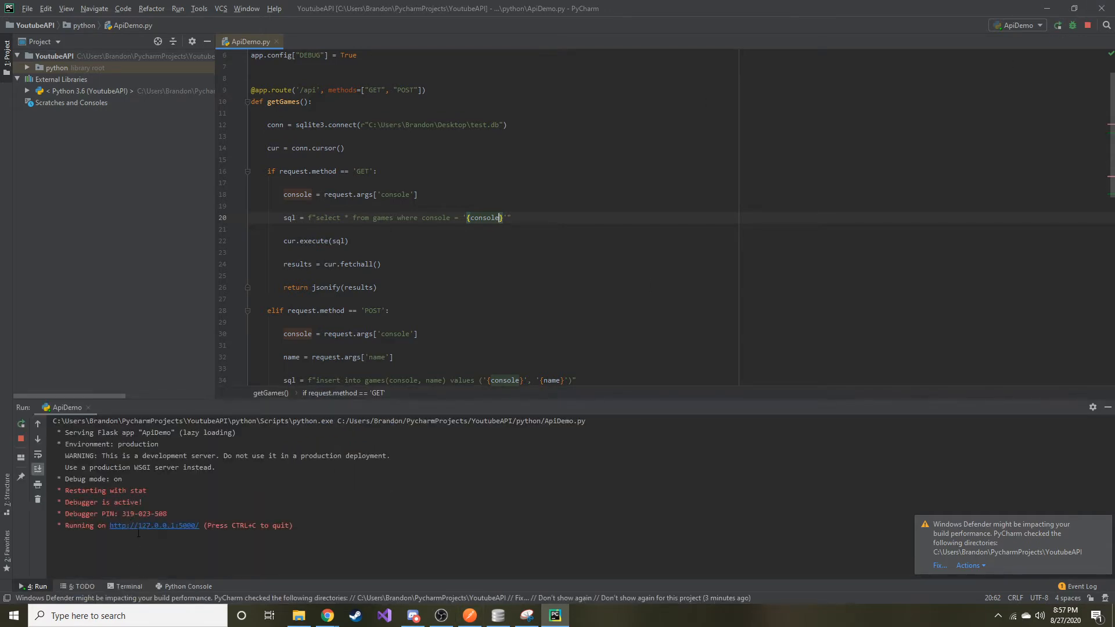
pyautogui.click(468, 616)
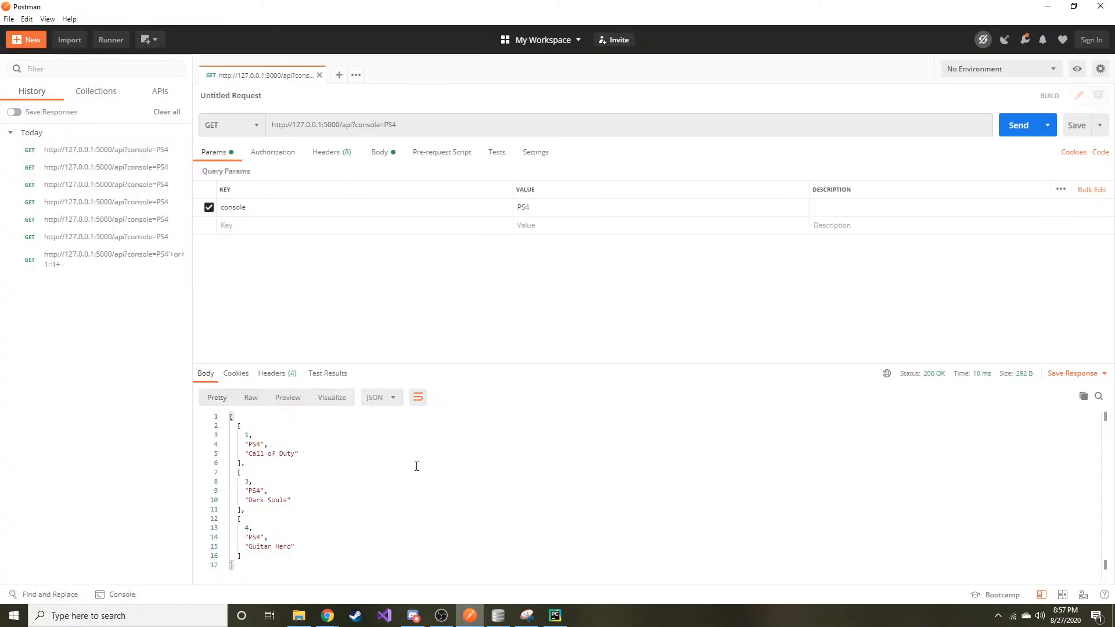
pyautogui.moveTo(961, 126)
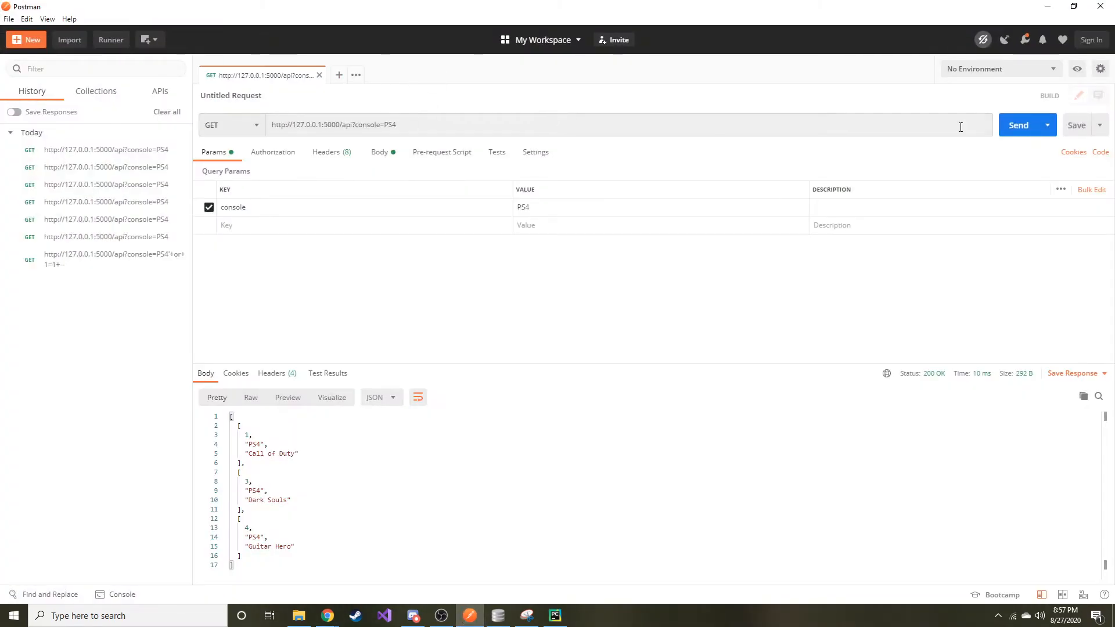
# Resend the PS4 request, then extend the URL's console value to PS4'+or+1=1+--.
pyautogui.click(1017, 124)
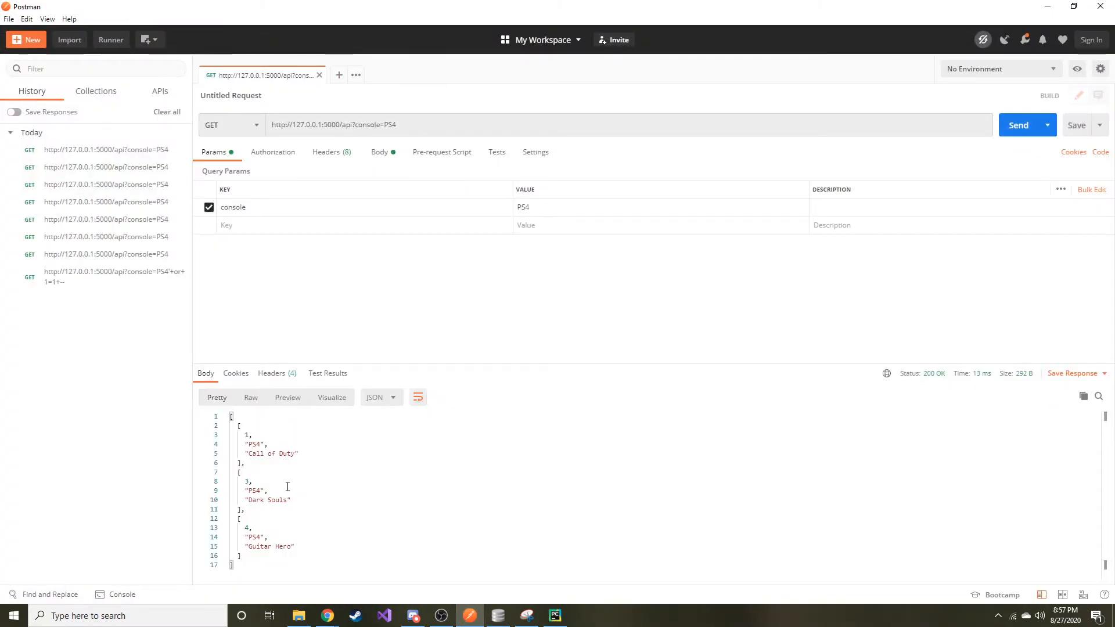
pyautogui.doubleClick(255, 537)
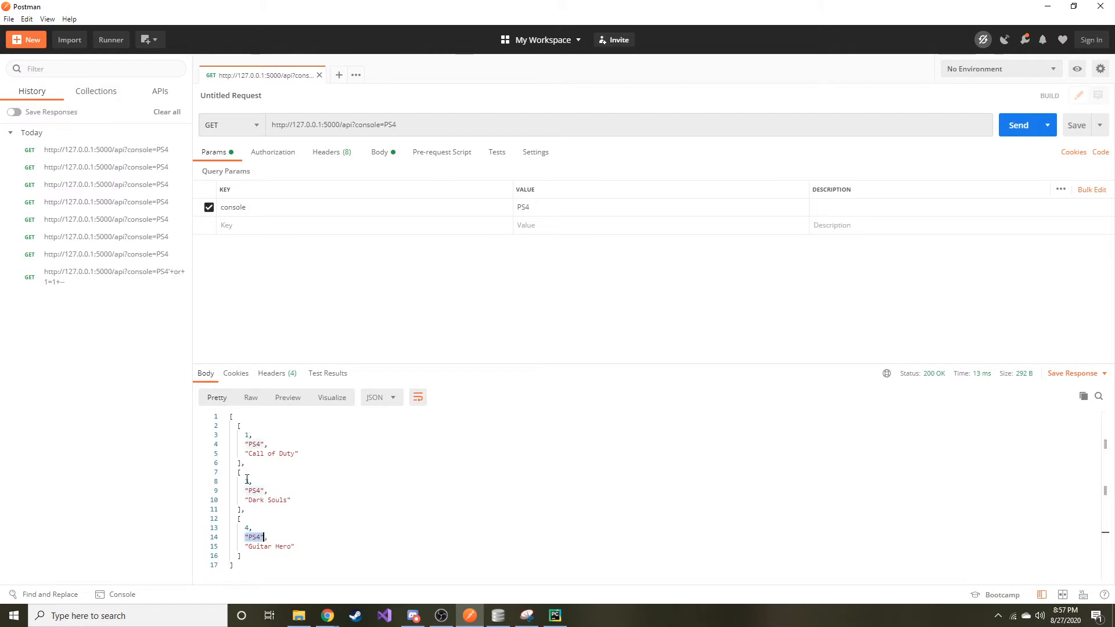
pyautogui.click(411, 124)
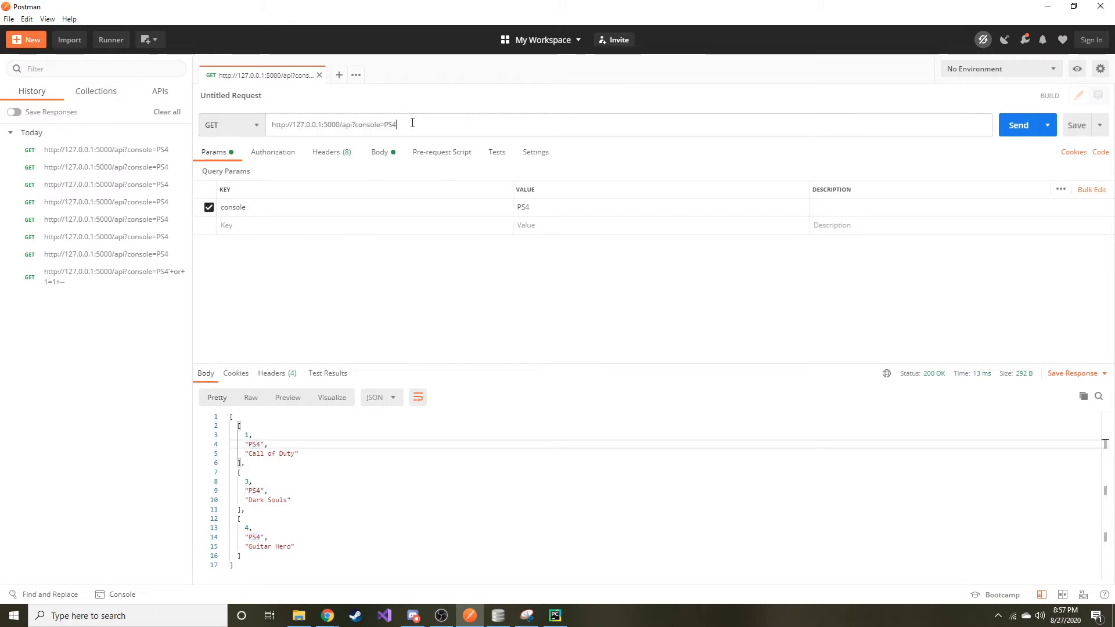
pyautogui.write("'")
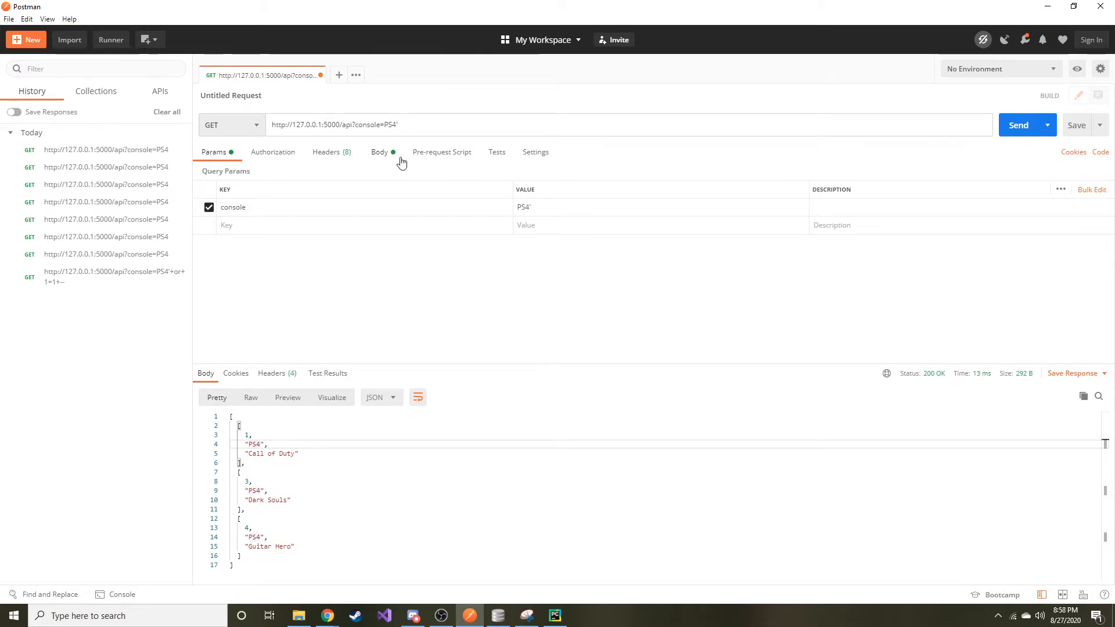
pyautogui.click(399, 124)
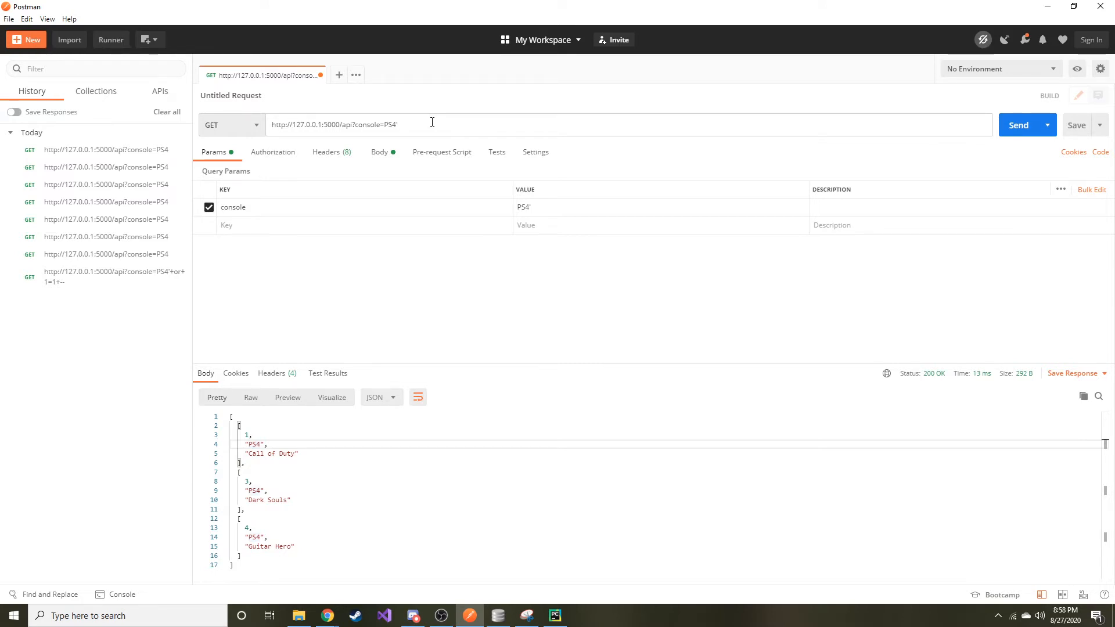
pyautogui.write('+or')
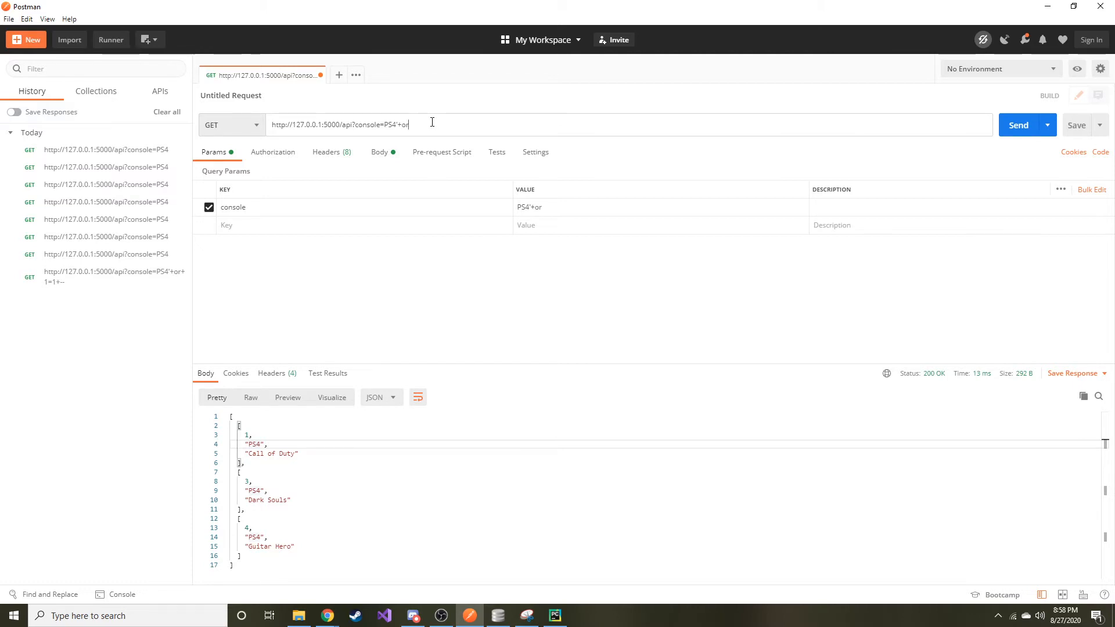
pyautogui.write('+1=1')
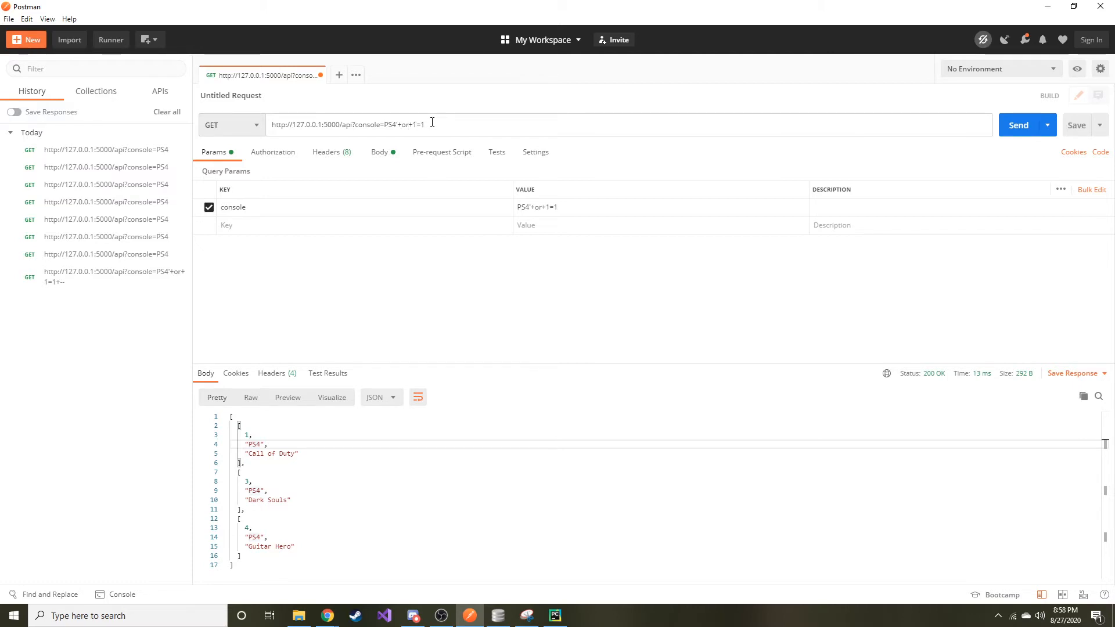
pyautogui.write('+--')
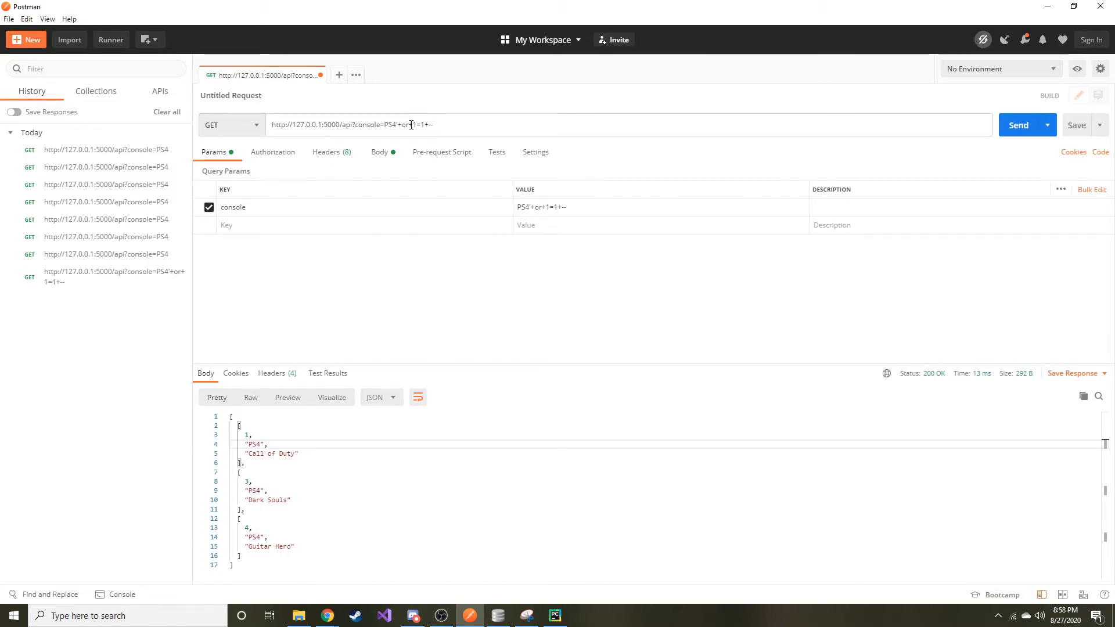
# Send the injected request and scroll the response listing all five games, Xbox titles included.
pyautogui.click(1018, 126)
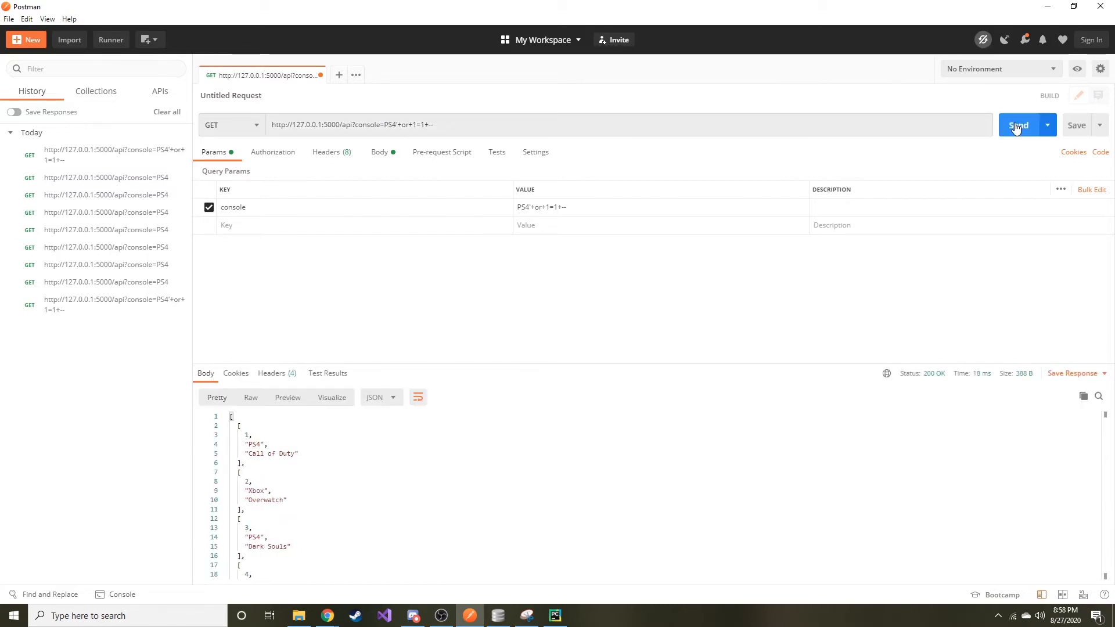
pyautogui.scroll(-3)
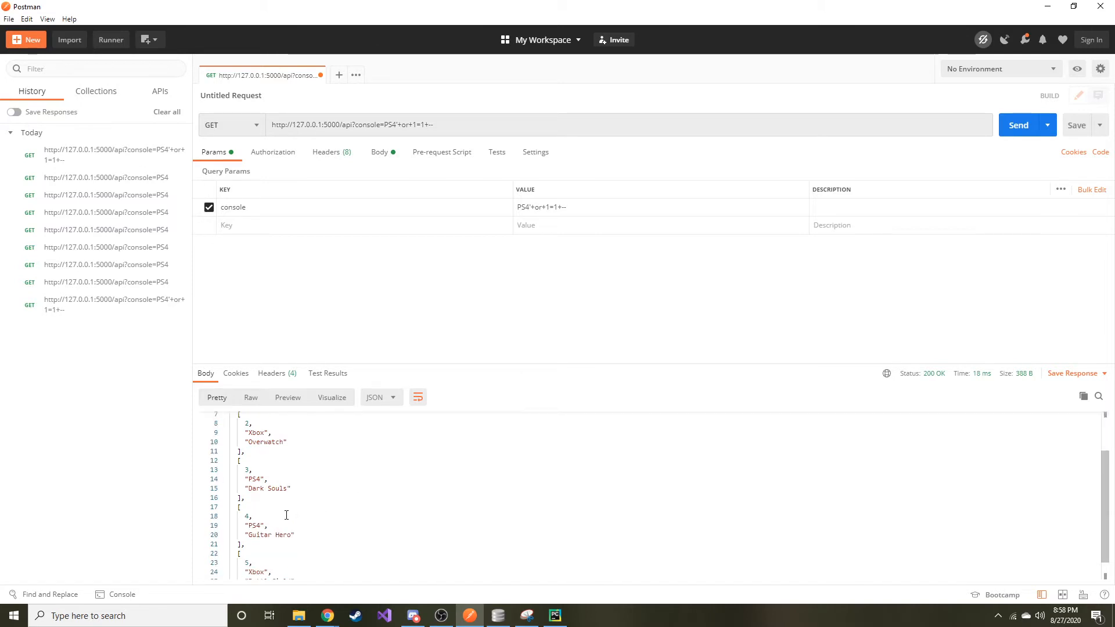
pyautogui.scroll(-3)
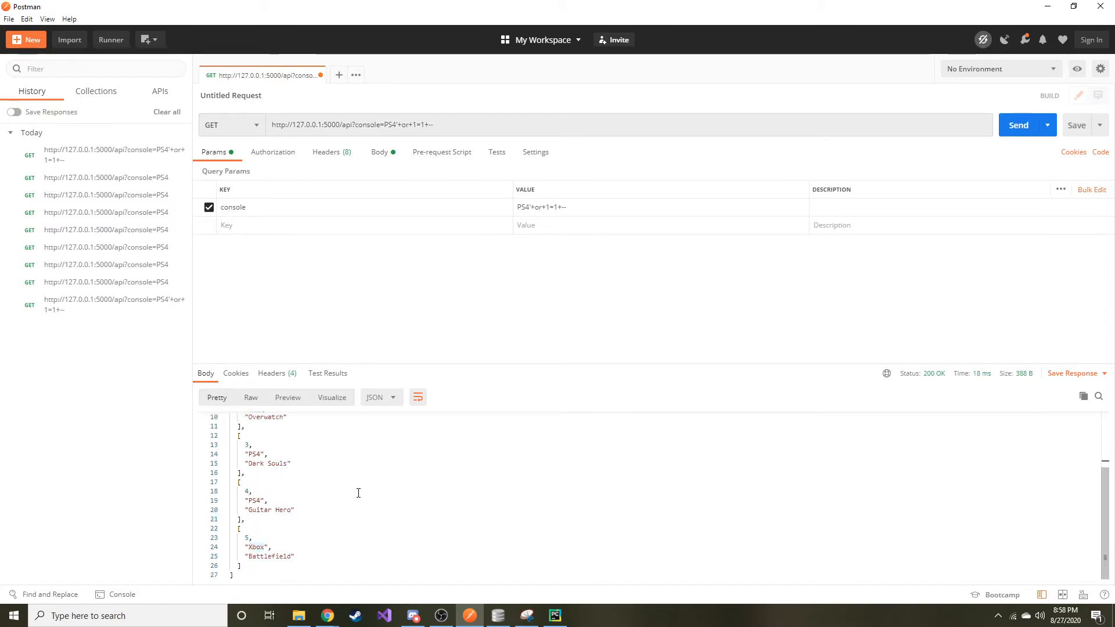
pyautogui.click(498, 616)
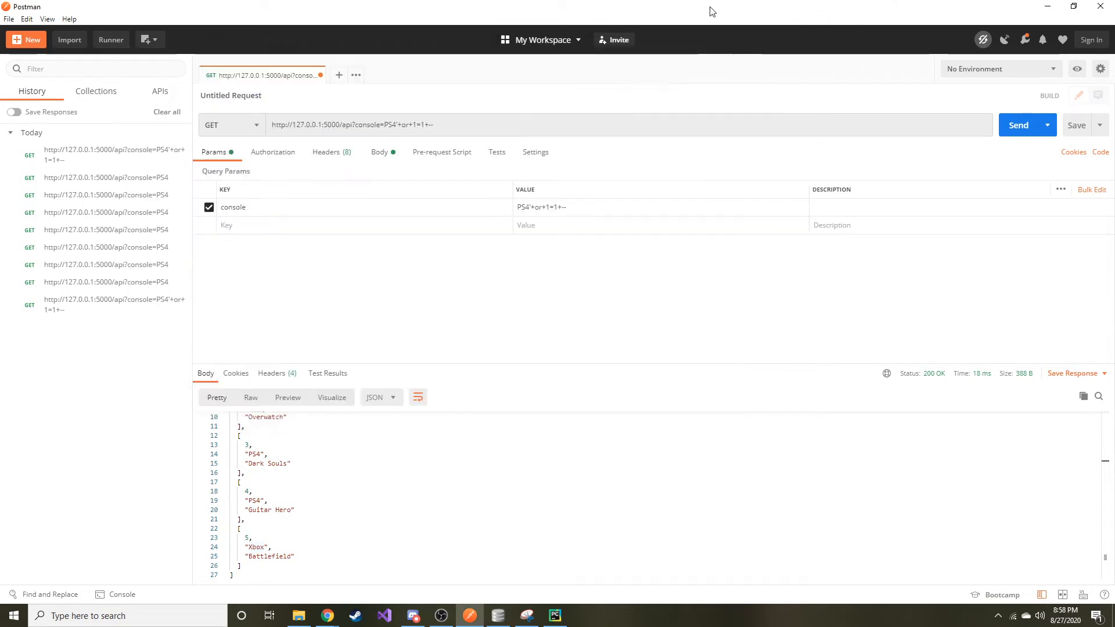
pyautogui.scroll(3)
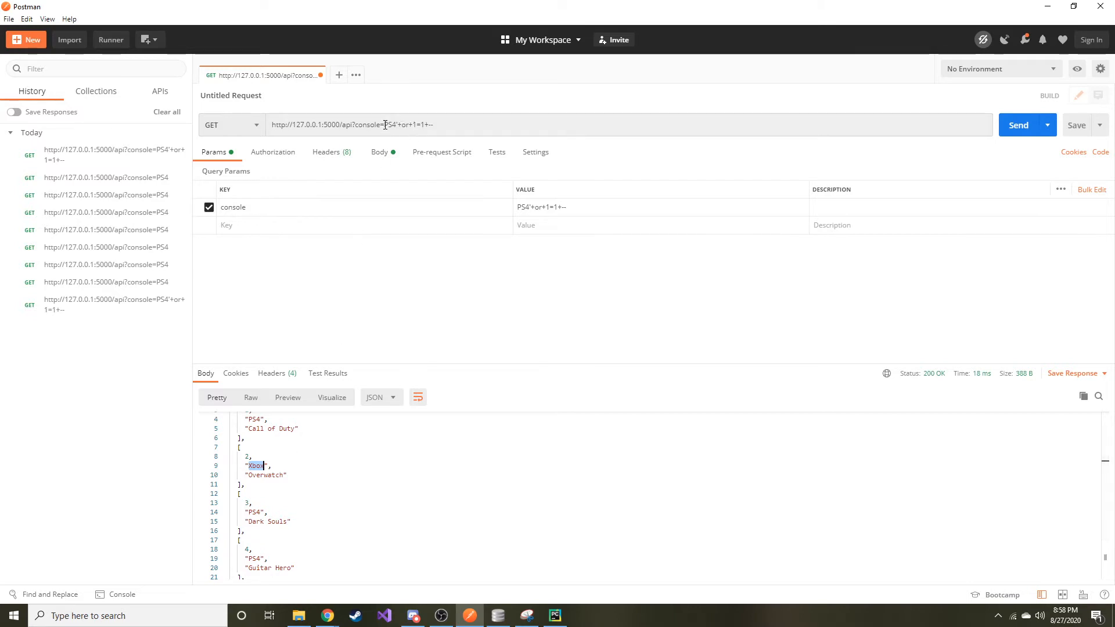
# Highlight the injected console value PS4'+or+1=1+-- in the request URL.
pyautogui.click(445, 124)
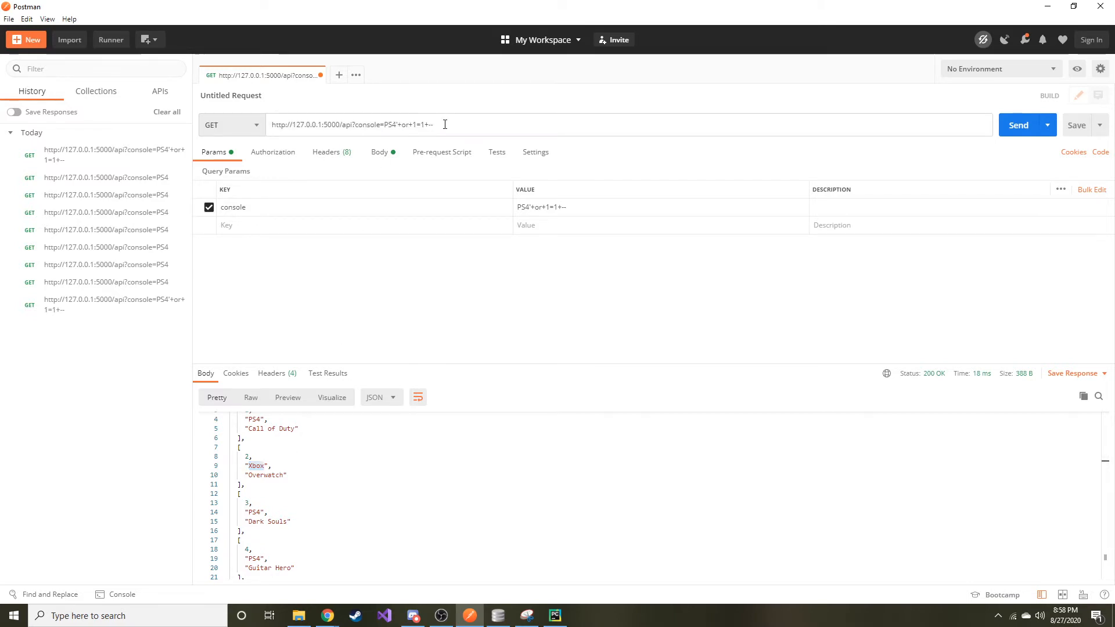
pyautogui.doubleClick(409, 124)
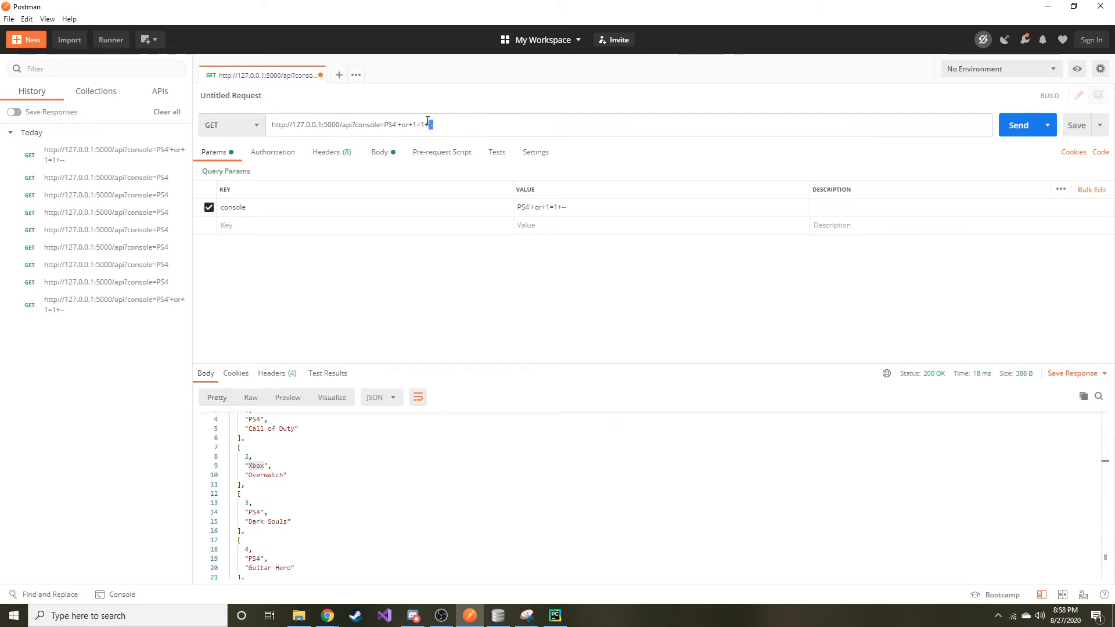
pyautogui.doubleClick(408, 124)
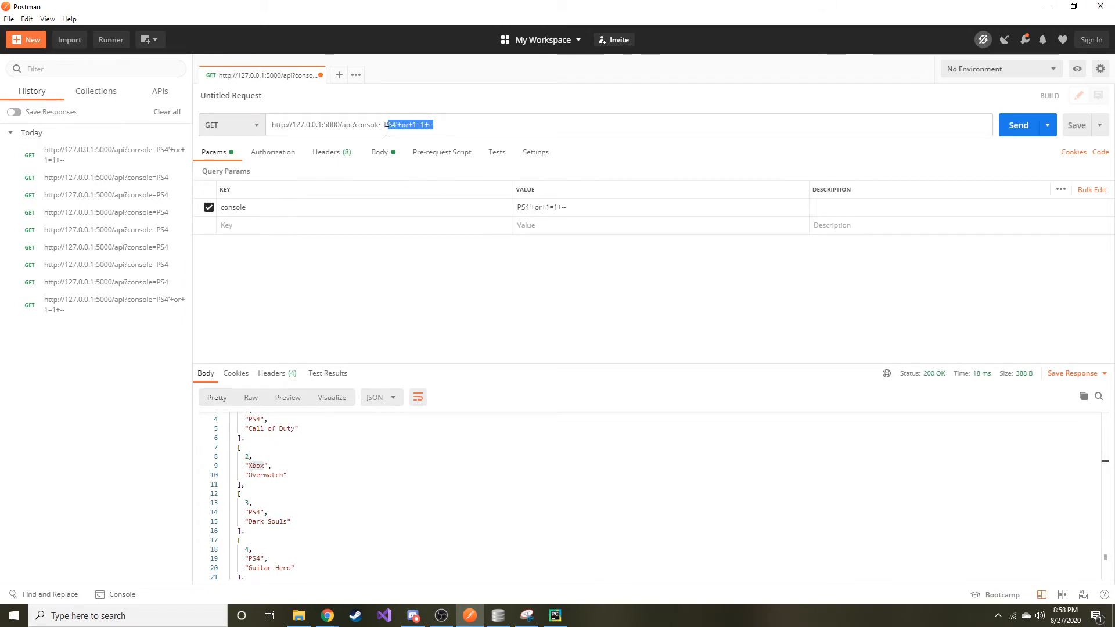
pyautogui.moveTo(497, 138)
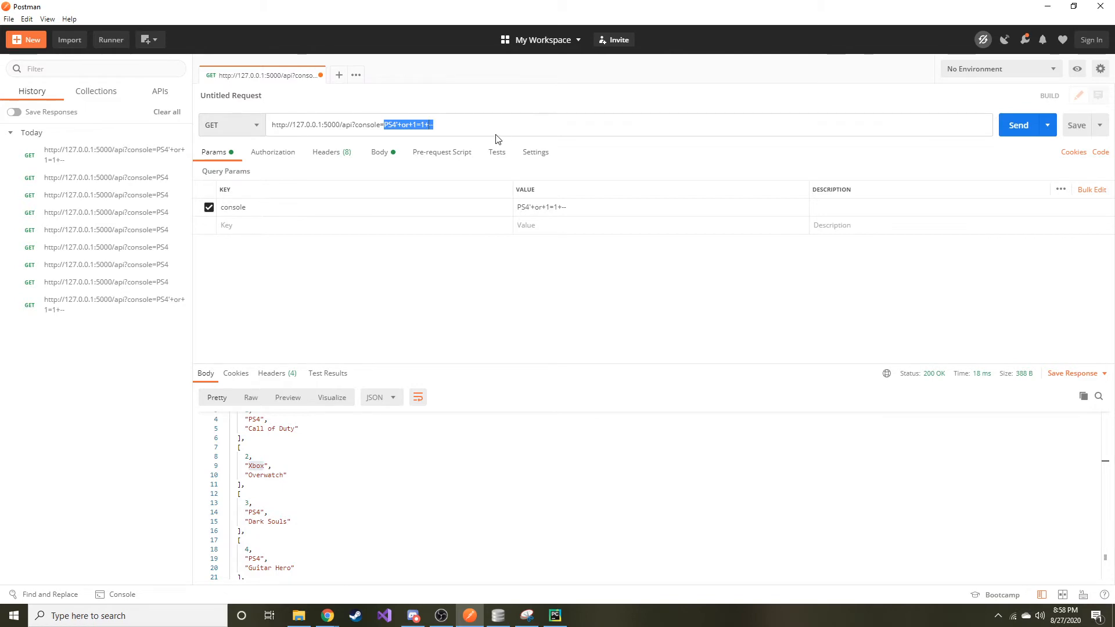
pyautogui.moveTo(182, 251)
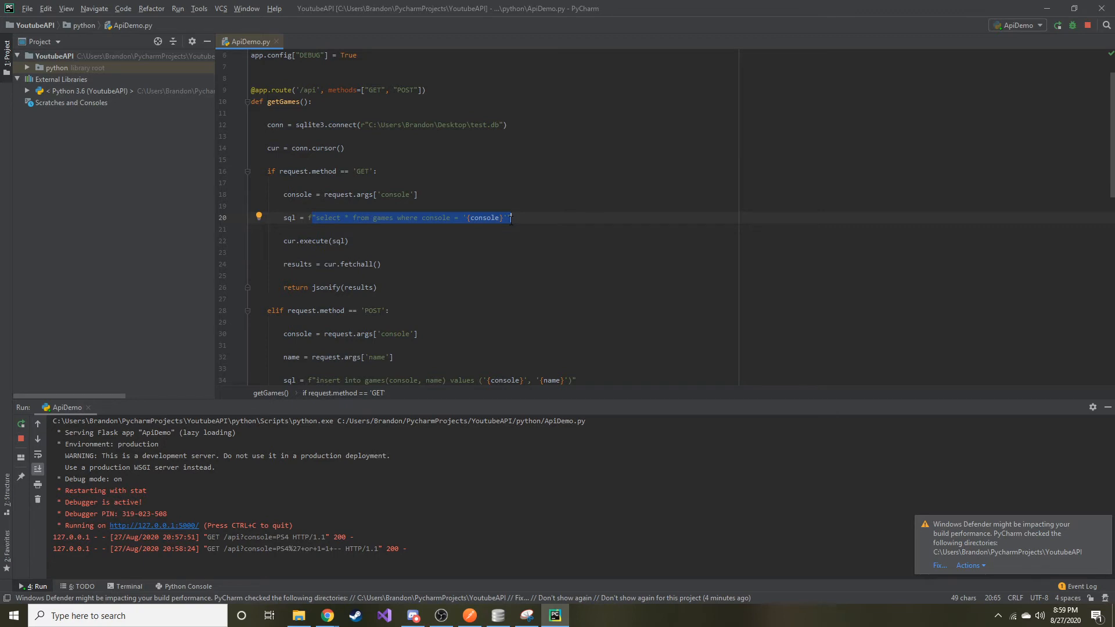
pyautogui.moveTo(502, 205)
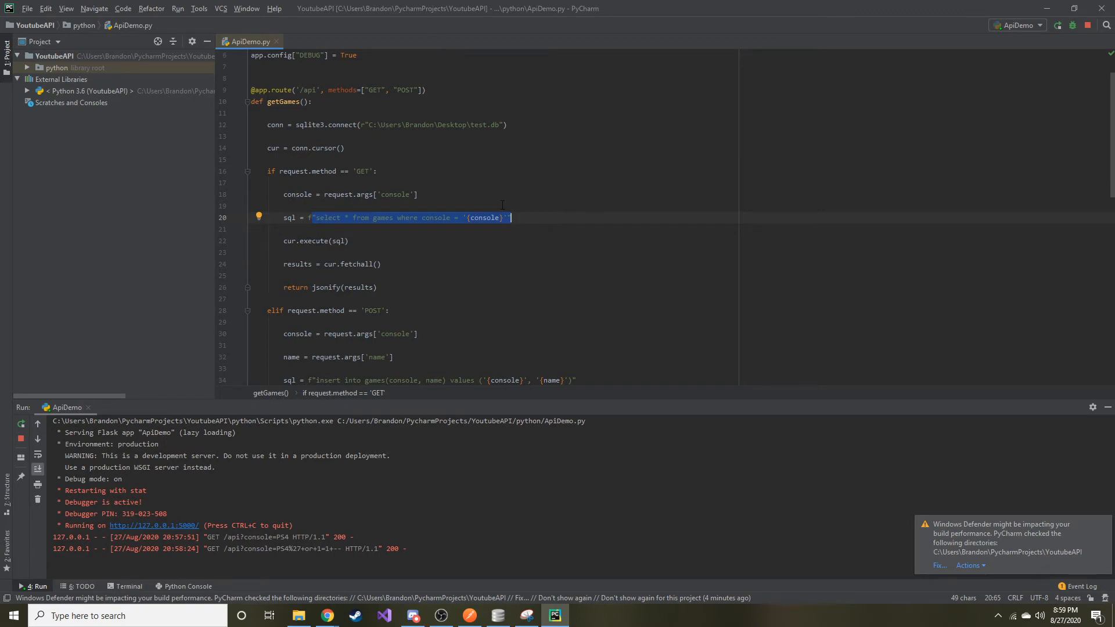
pyautogui.moveTo(494, 198)
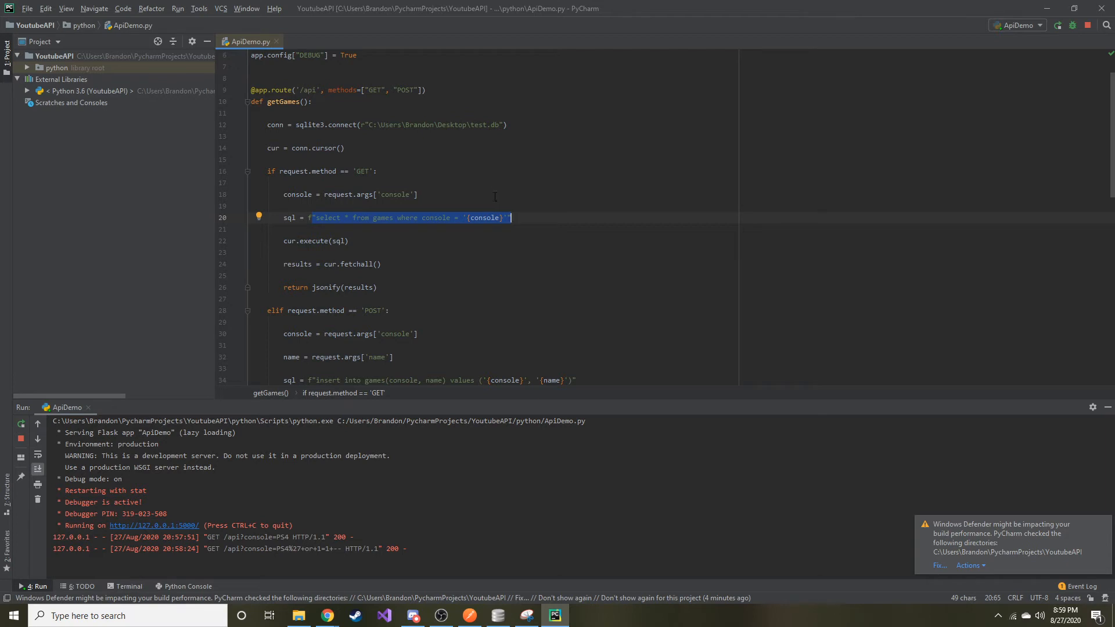
# Rewrite the GET query with ? placeholders for console and name, passing execute an empty tuple.
pyautogui.click(488, 217)
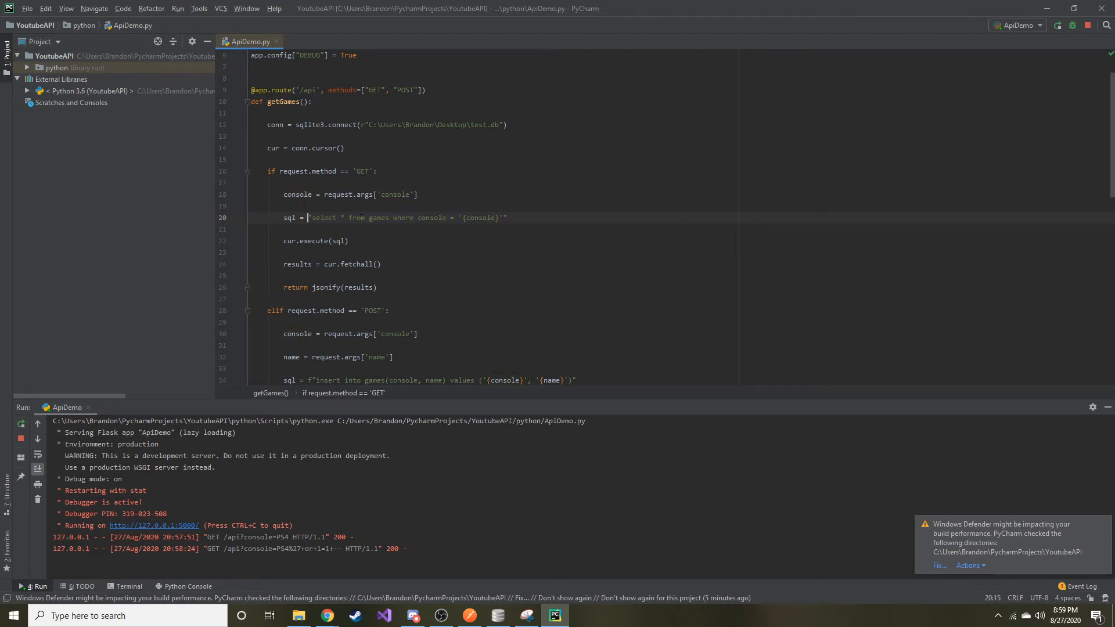
pyautogui.doubleClick(479, 217)
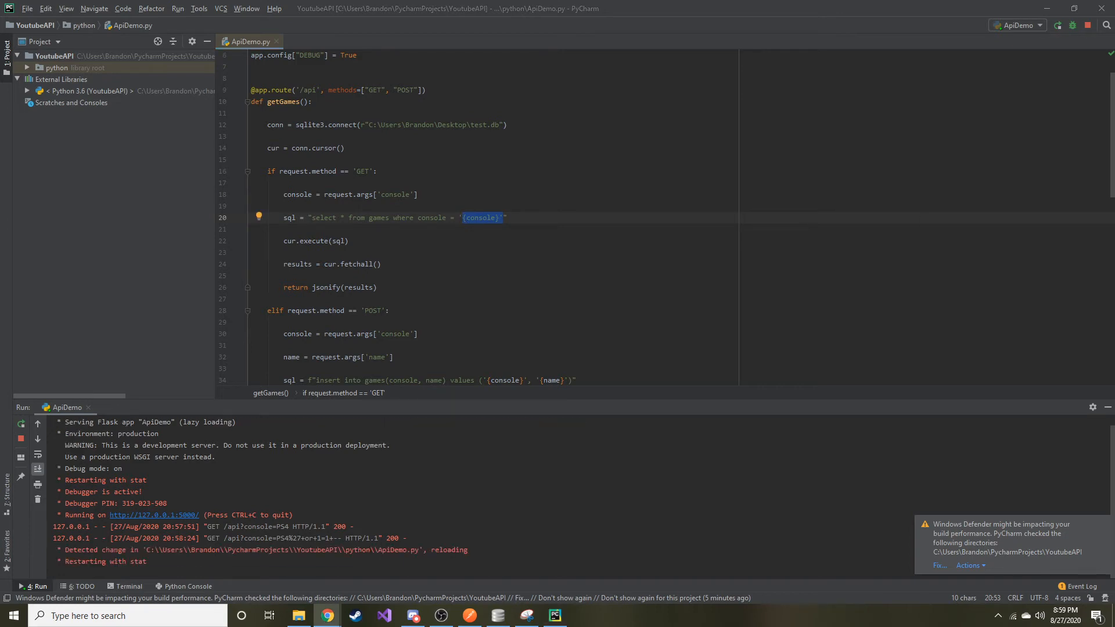
pyautogui.scroll(-3)
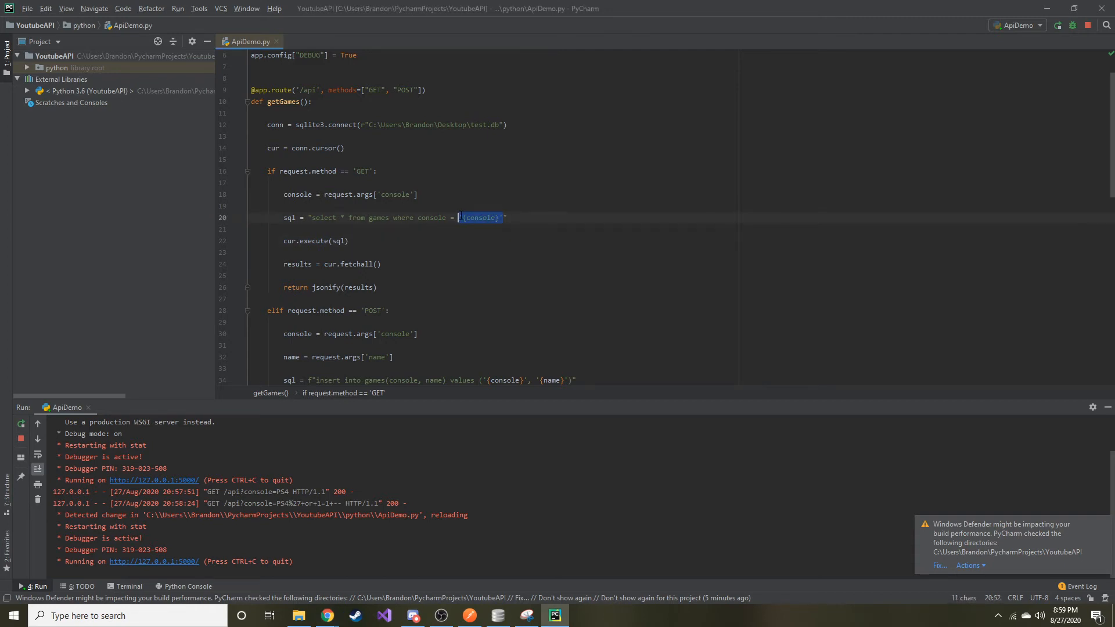
pyautogui.write('?')
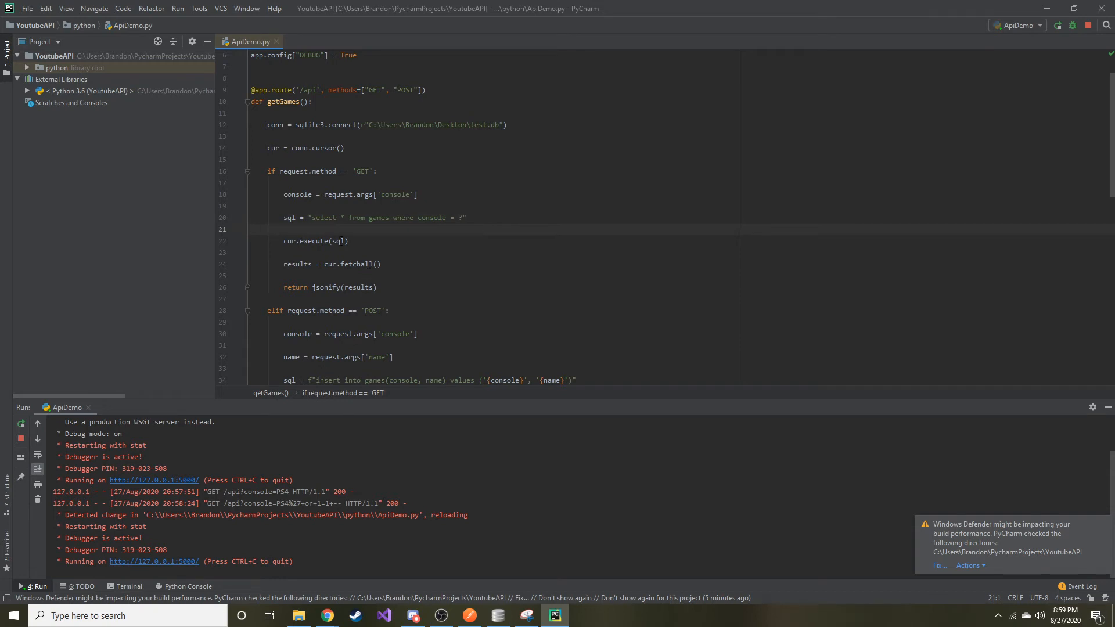
pyautogui.write(',')
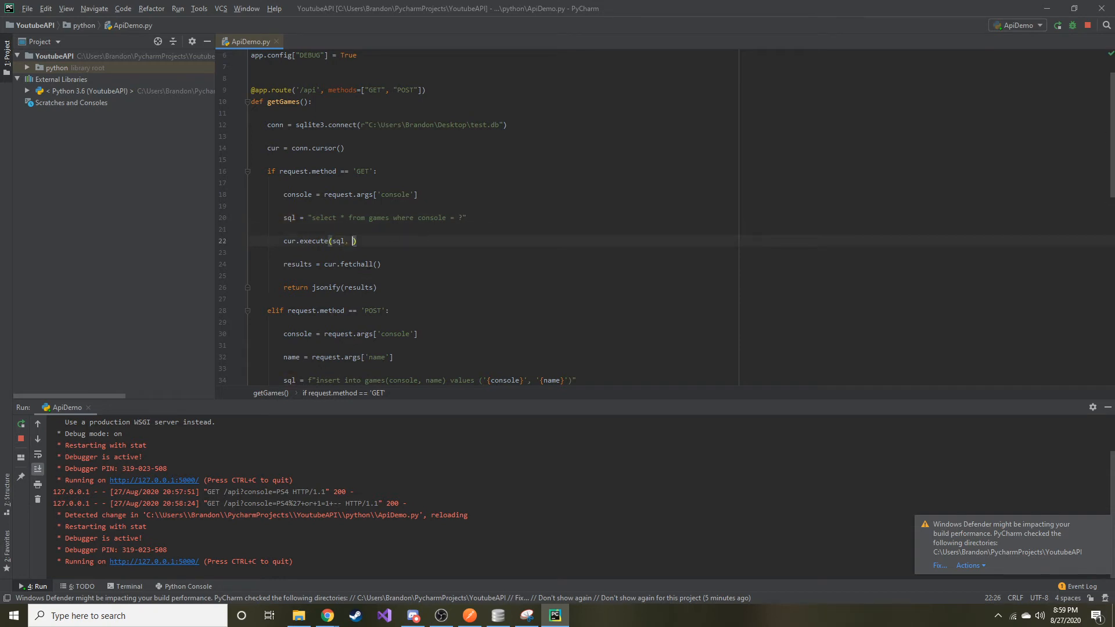
pyautogui.write('()')
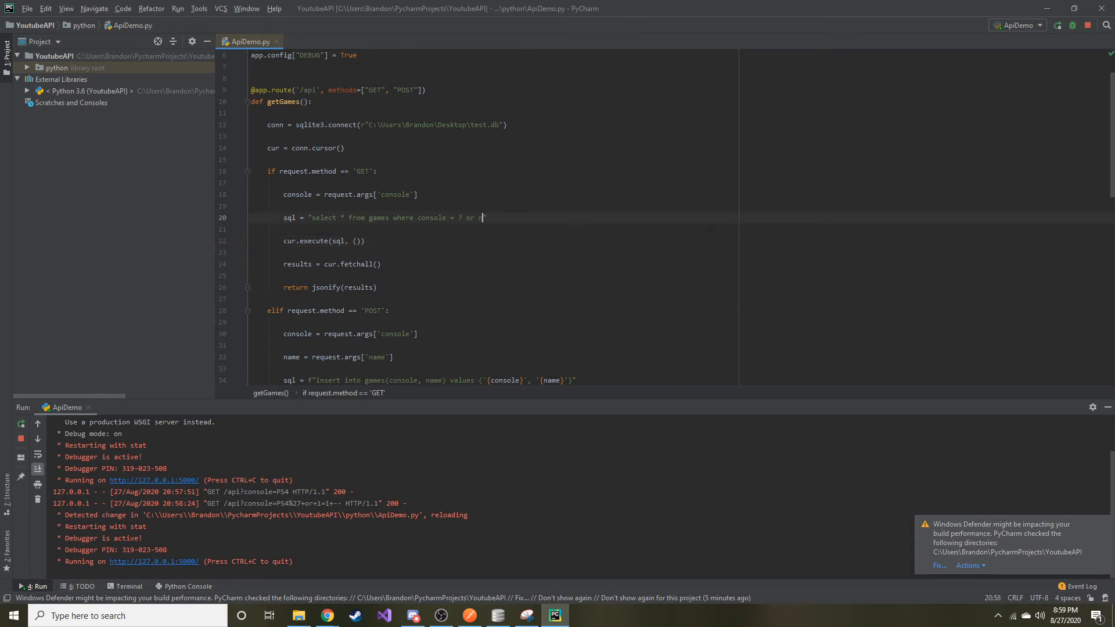
pyautogui.write('and name = ?')
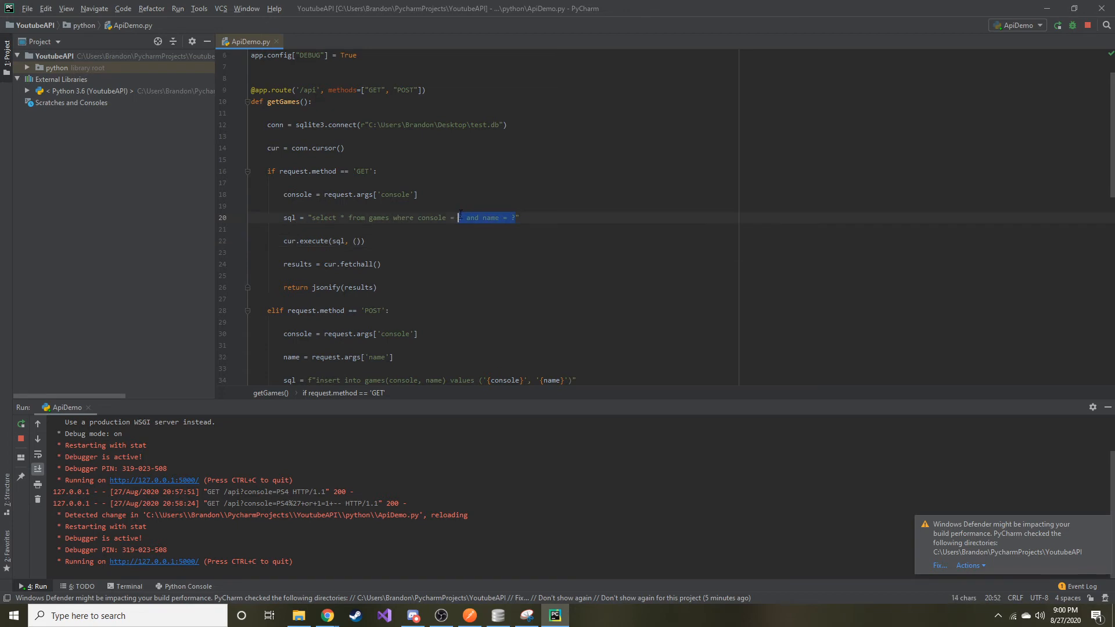
# Make line 22 read cur.execute(sql, (console,)) and let Flask reload.
pyautogui.press('Delete')
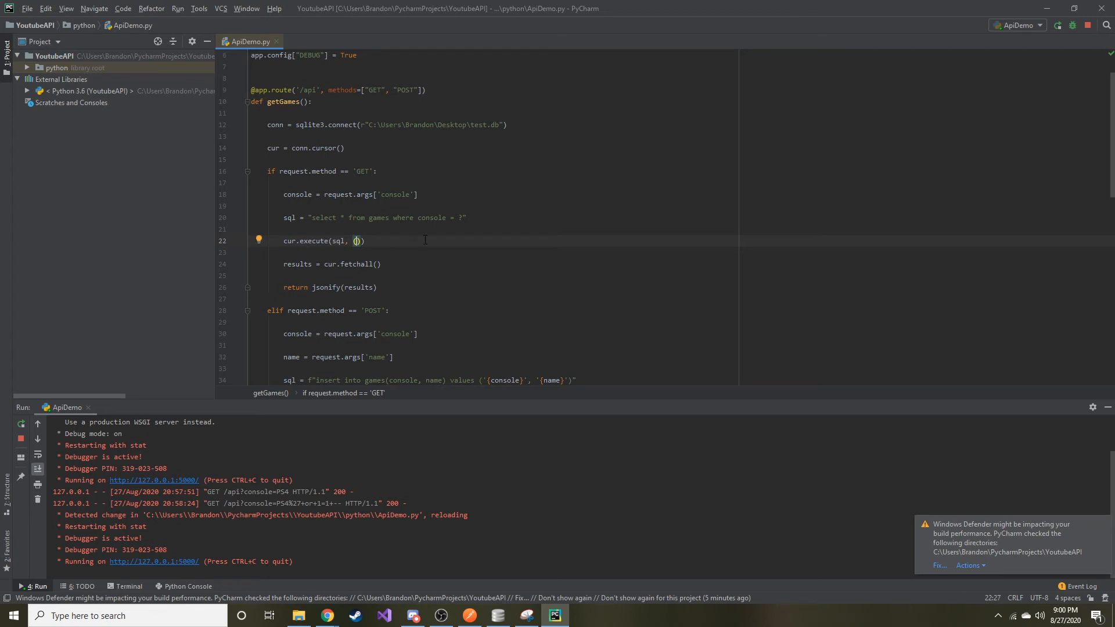
pyautogui.write('console,')
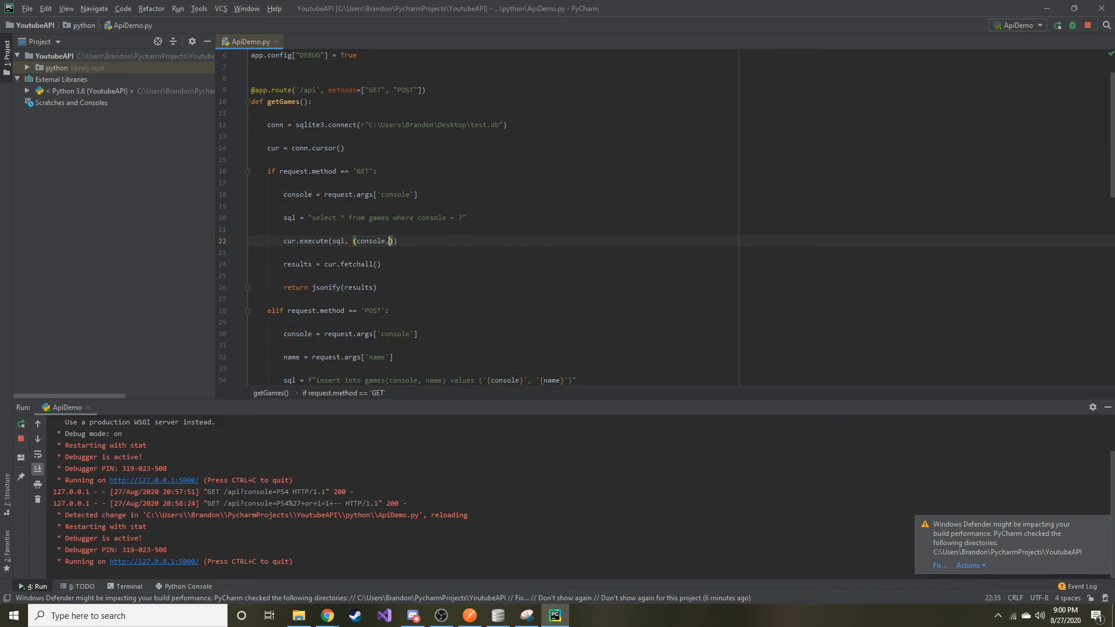
pyautogui.doubleClick(373, 240)
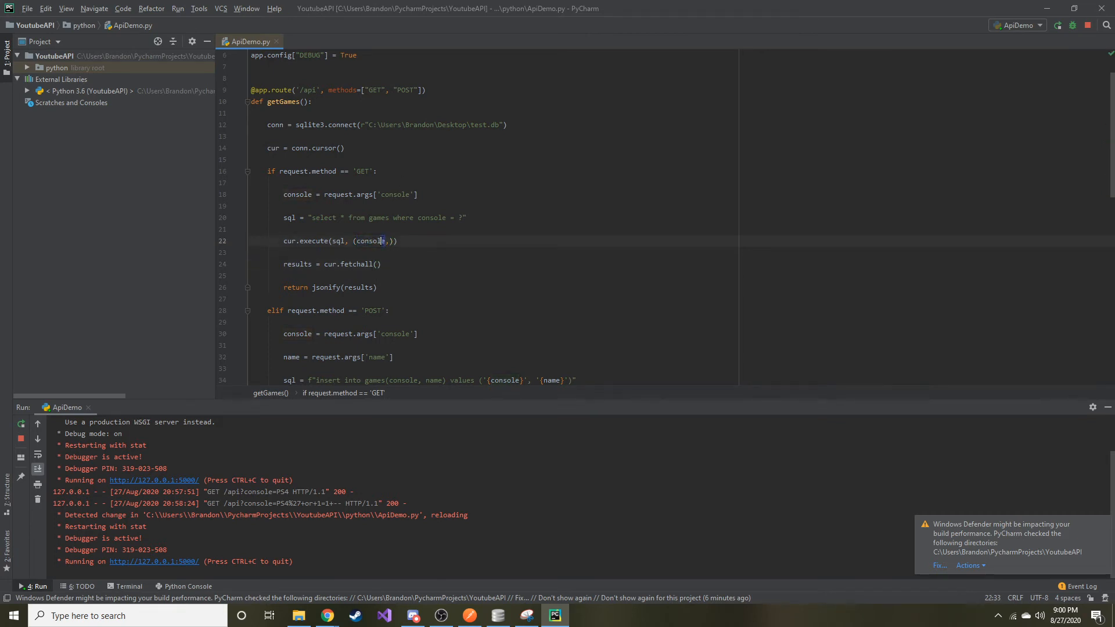
pyautogui.doubleClick(369, 241)
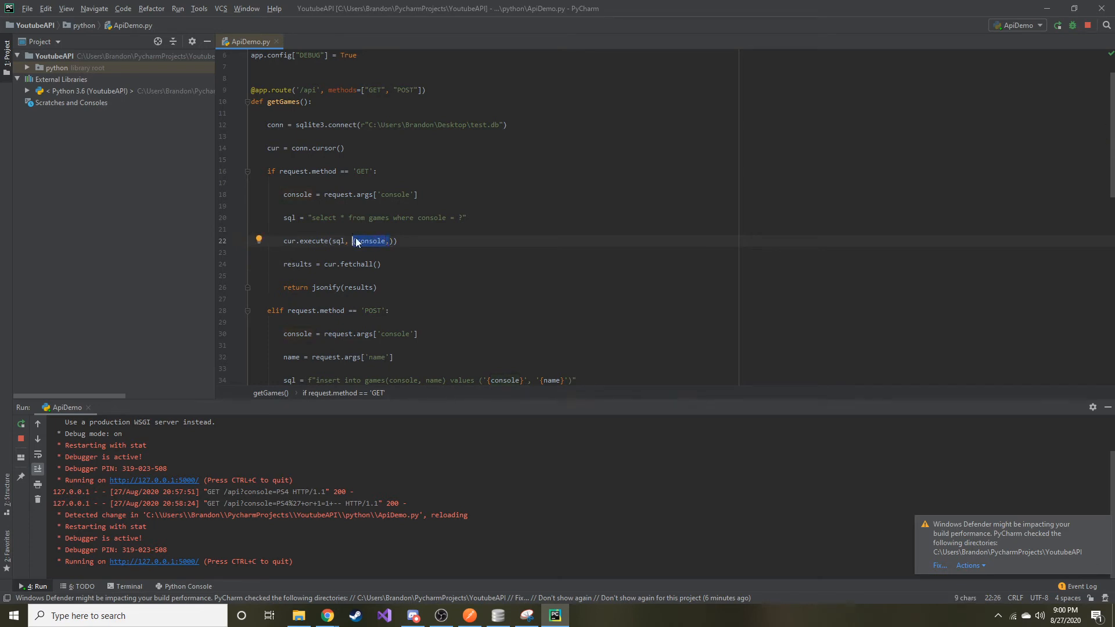
pyautogui.write('asdf')
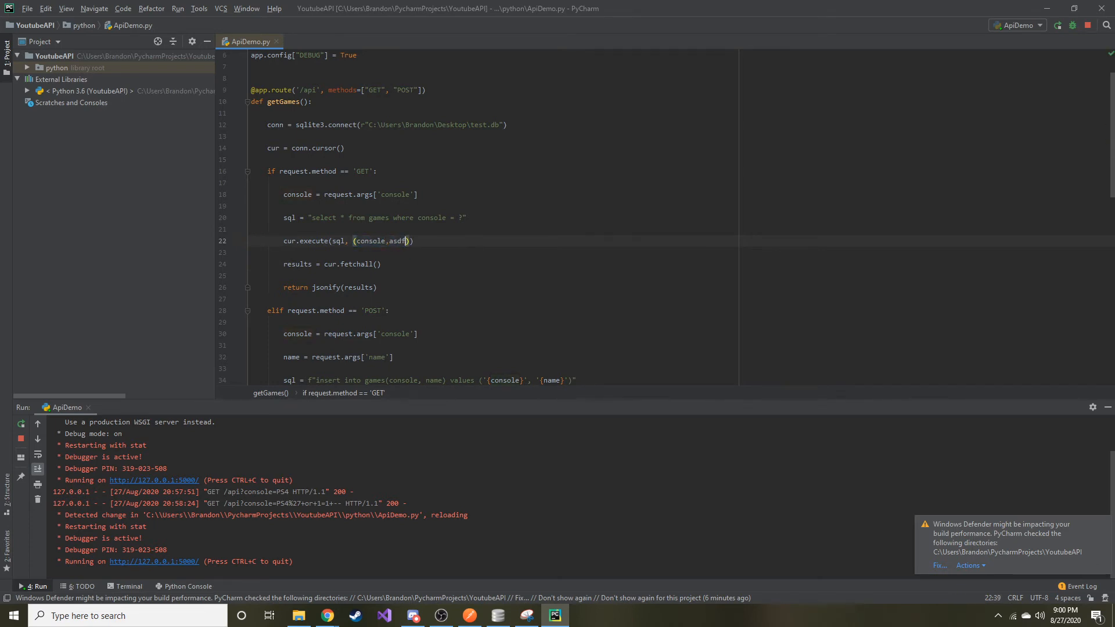
pyautogui.write(', asdf')
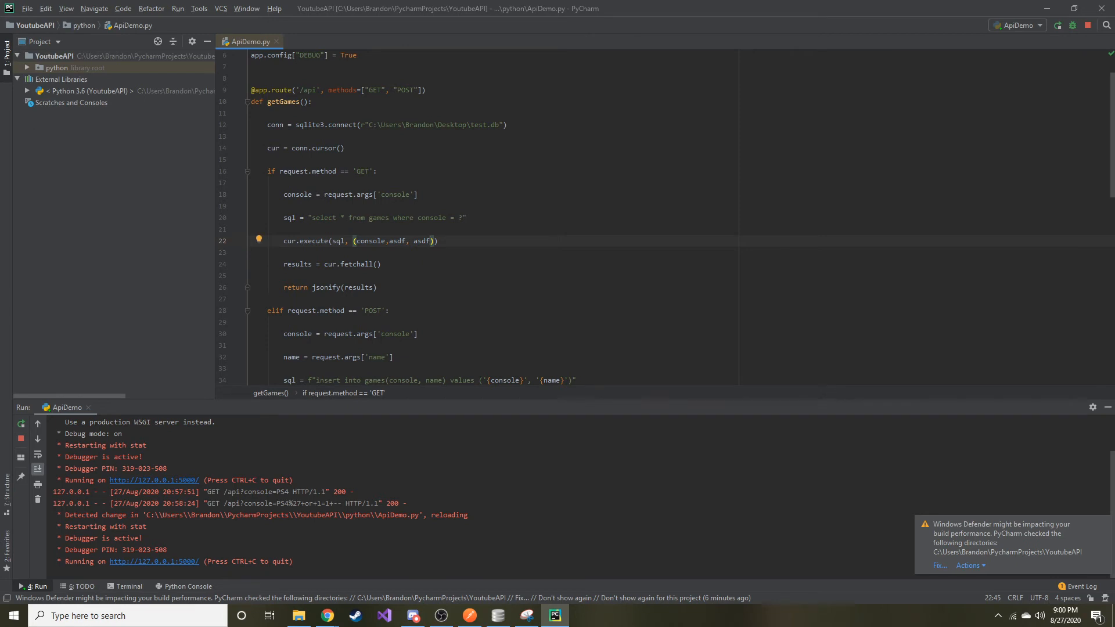
pyautogui.press('Backspace')
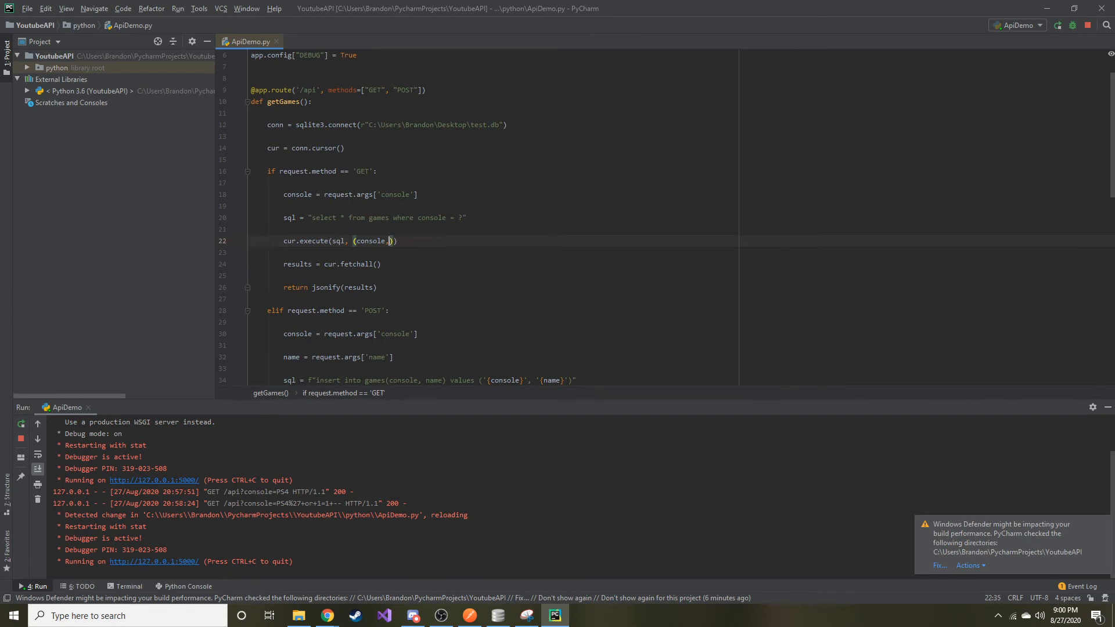
pyautogui.write(')')
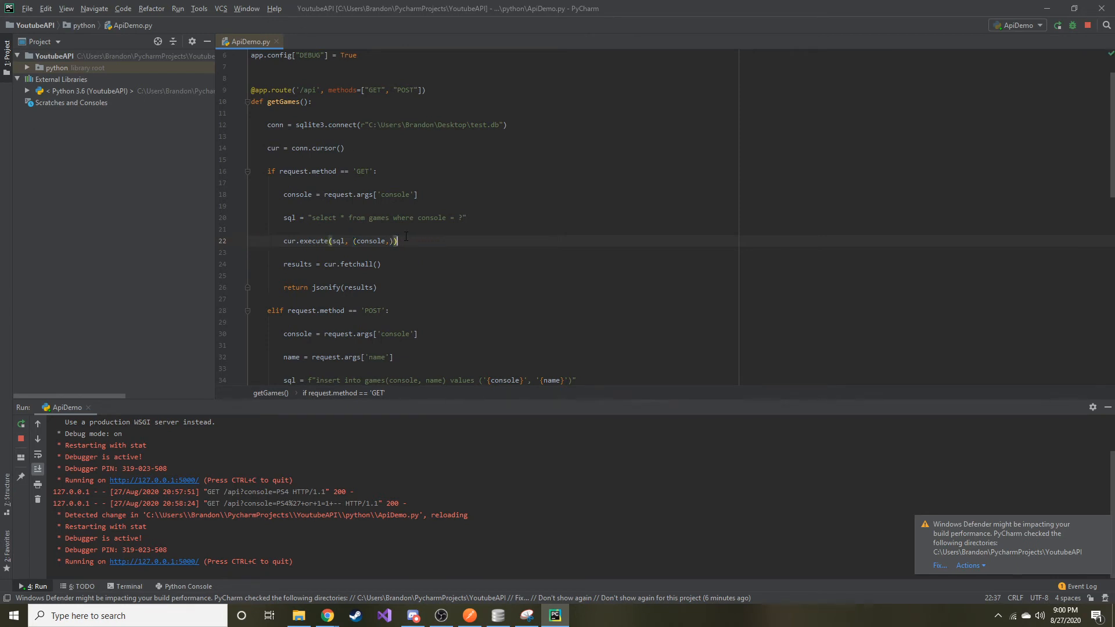
pyautogui.scroll(-3)
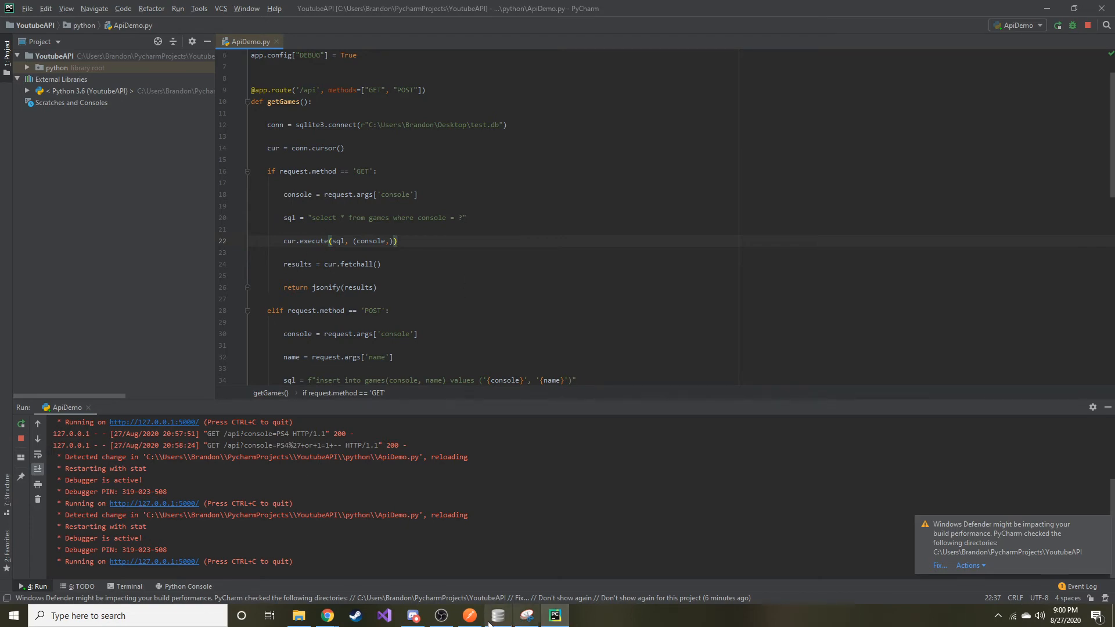
# Resend the PS4'+or+1=1+-- injection in Postman and confirm the response is [].
pyautogui.click(468, 615)
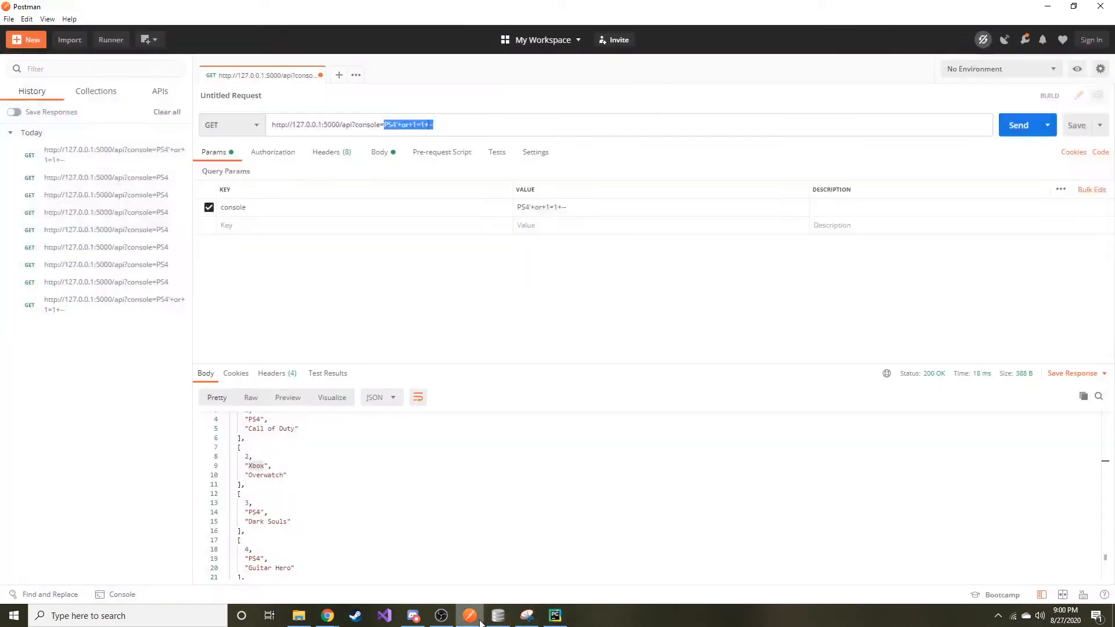
pyautogui.click(1018, 124)
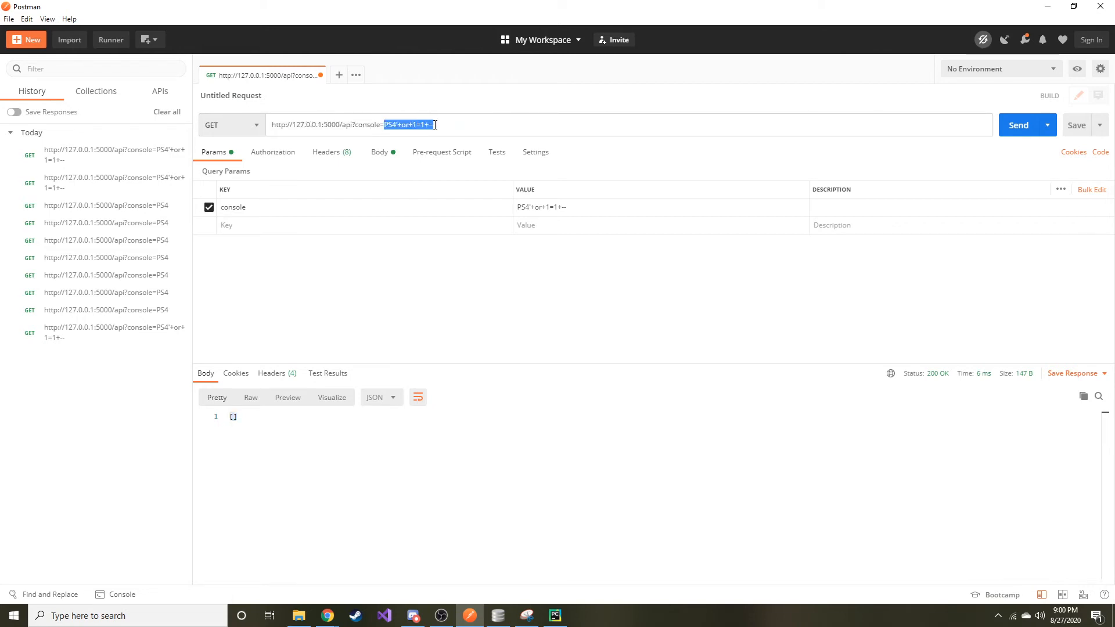
pyautogui.click(392, 124)
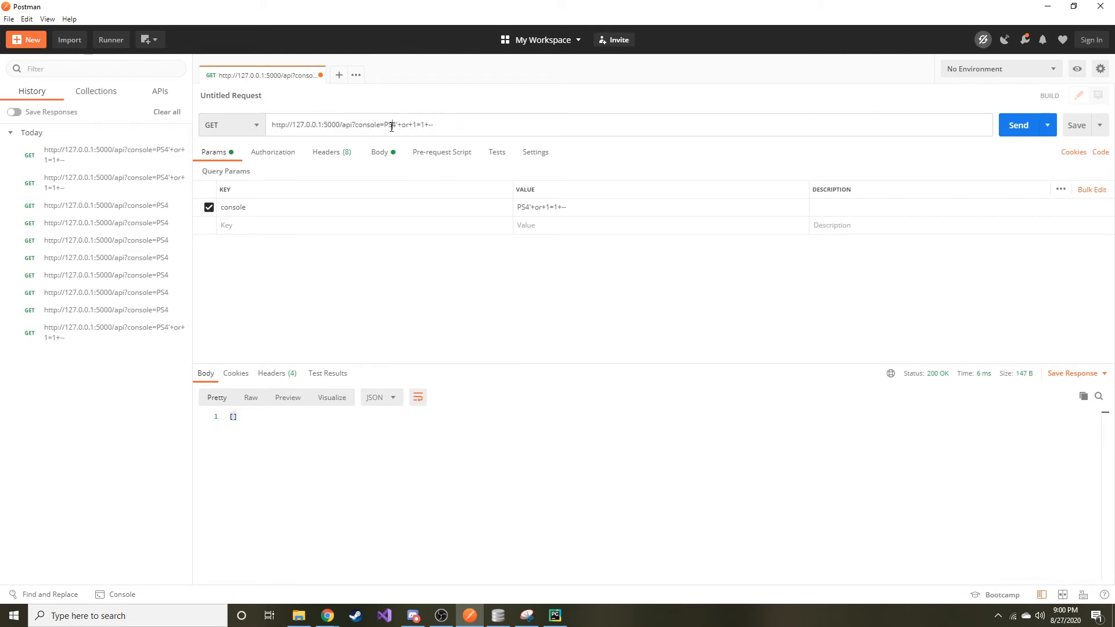
pyautogui.doubleClick(392, 124)
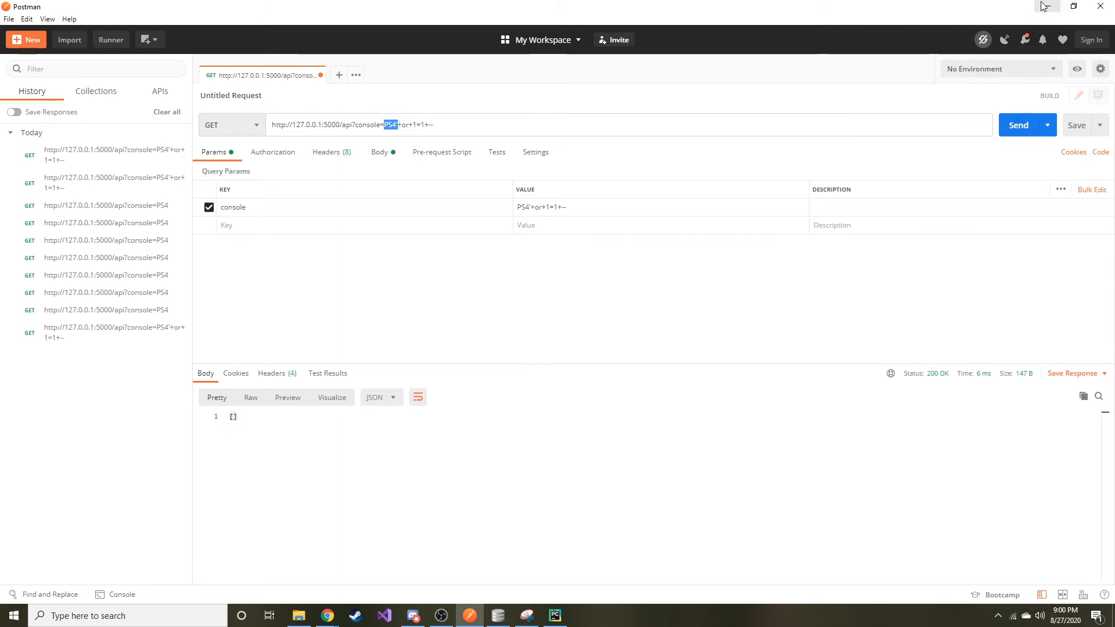
# Point out the console parameter tuple in the editor, then return to Postman.
pyautogui.click(554, 615)
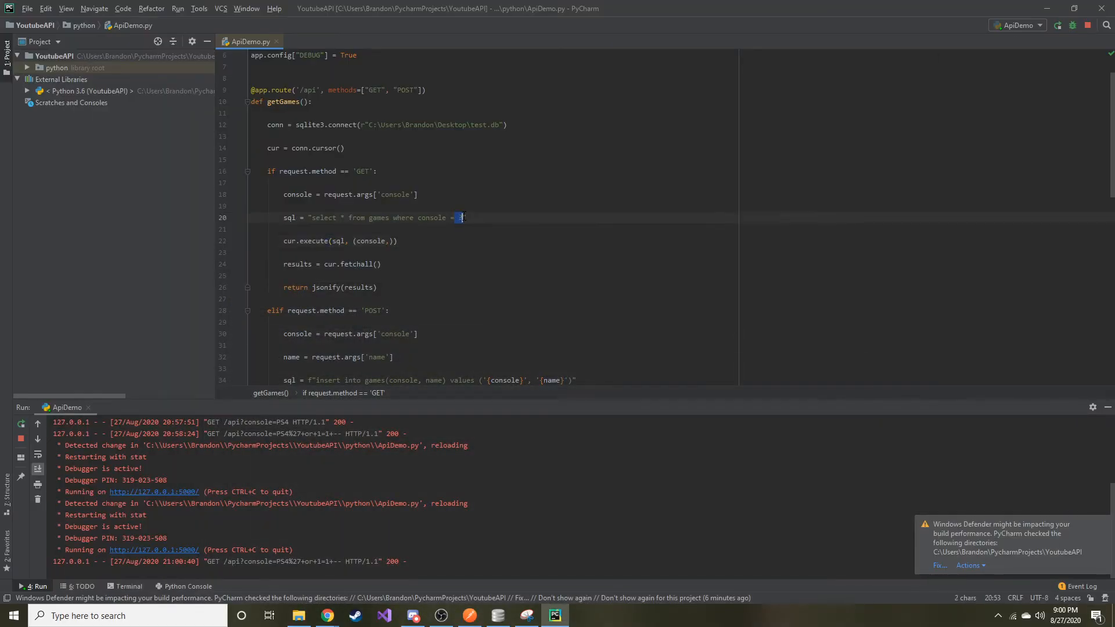
pyautogui.click(373, 240)
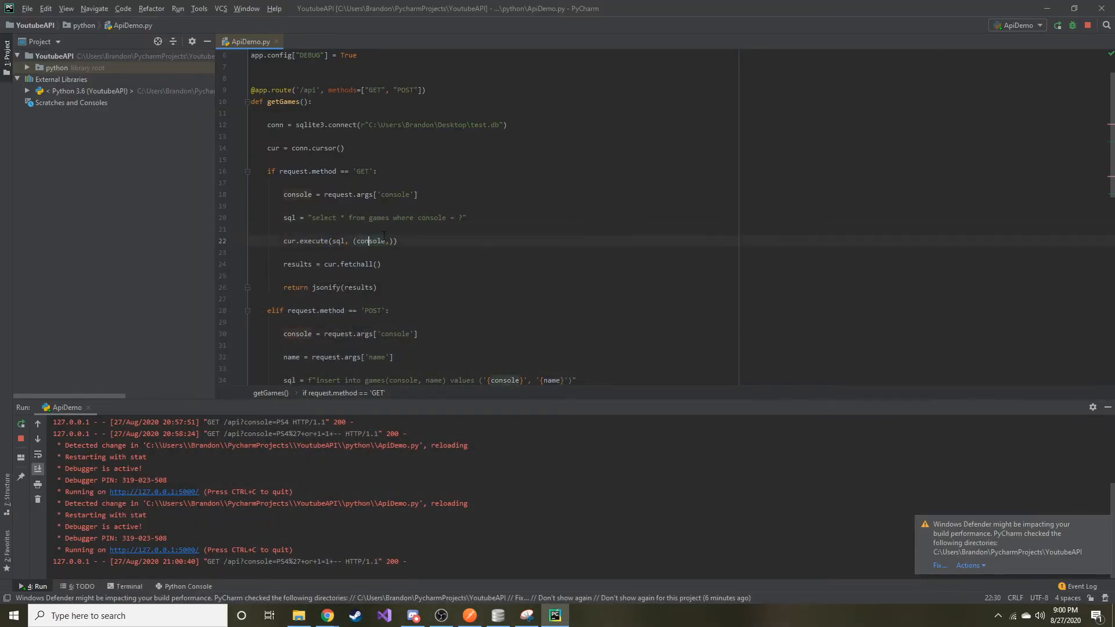
pyautogui.doubleClick(369, 240)
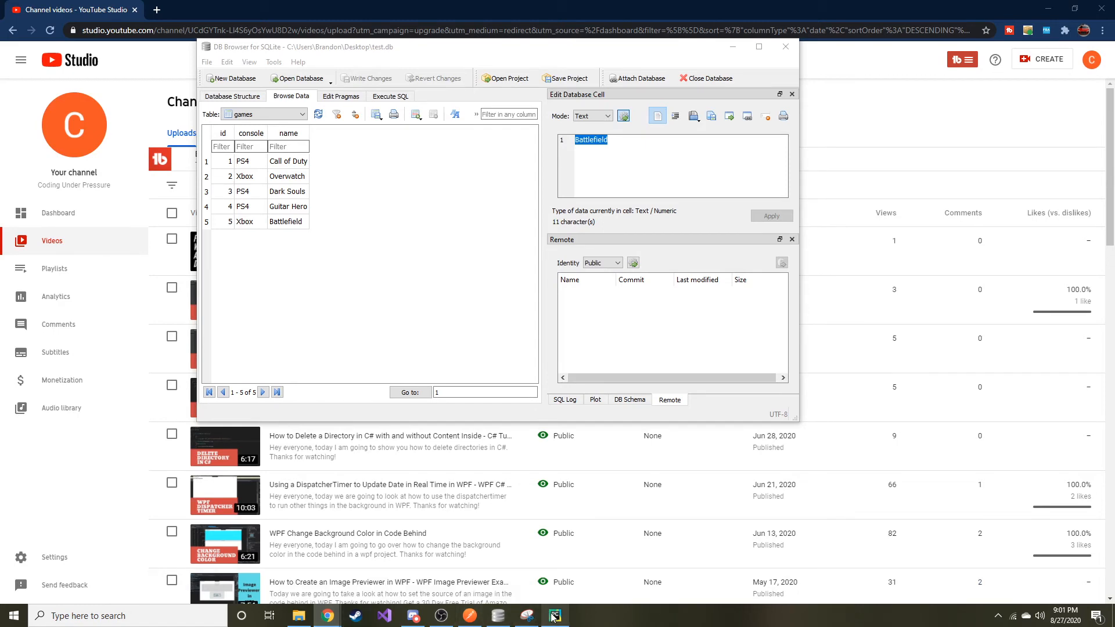
pyautogui.click(554, 615)
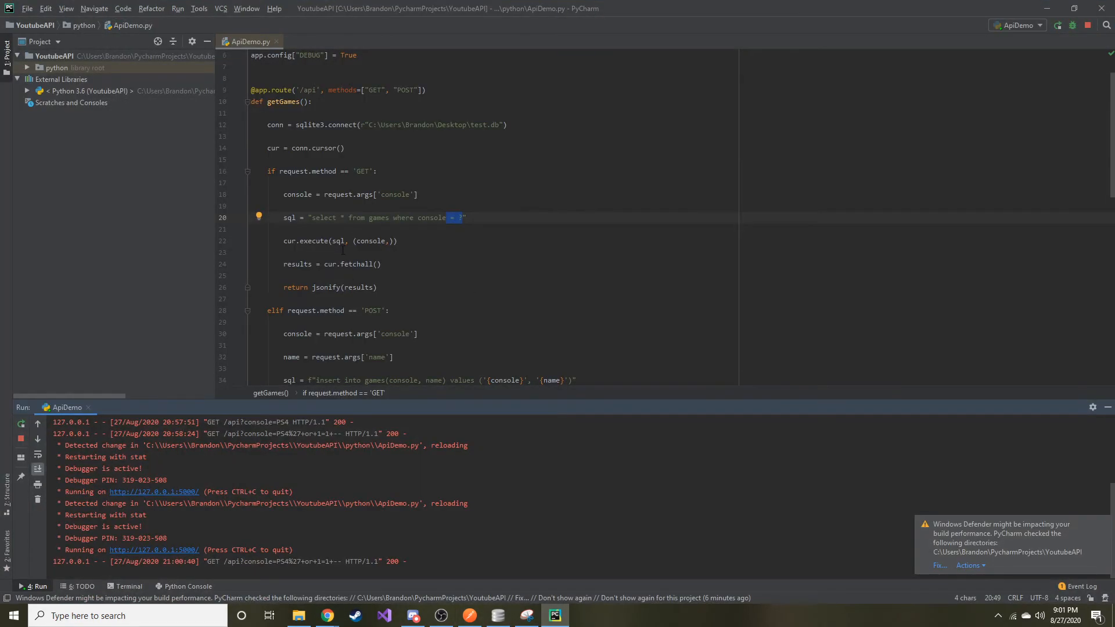
pyautogui.click(467, 615)
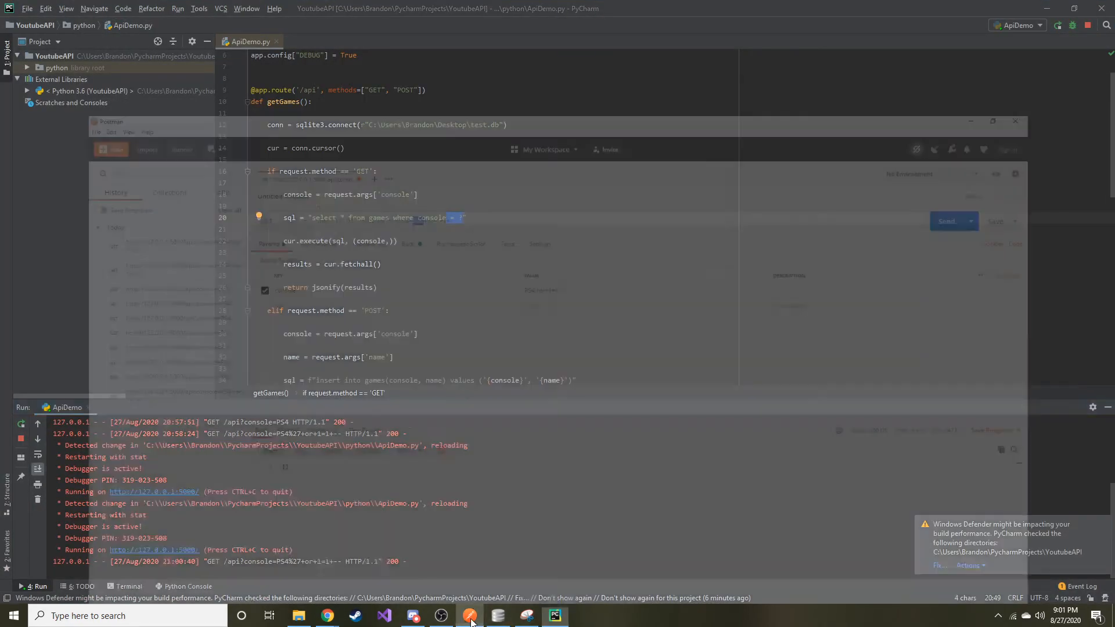
pyautogui.click(468, 615)
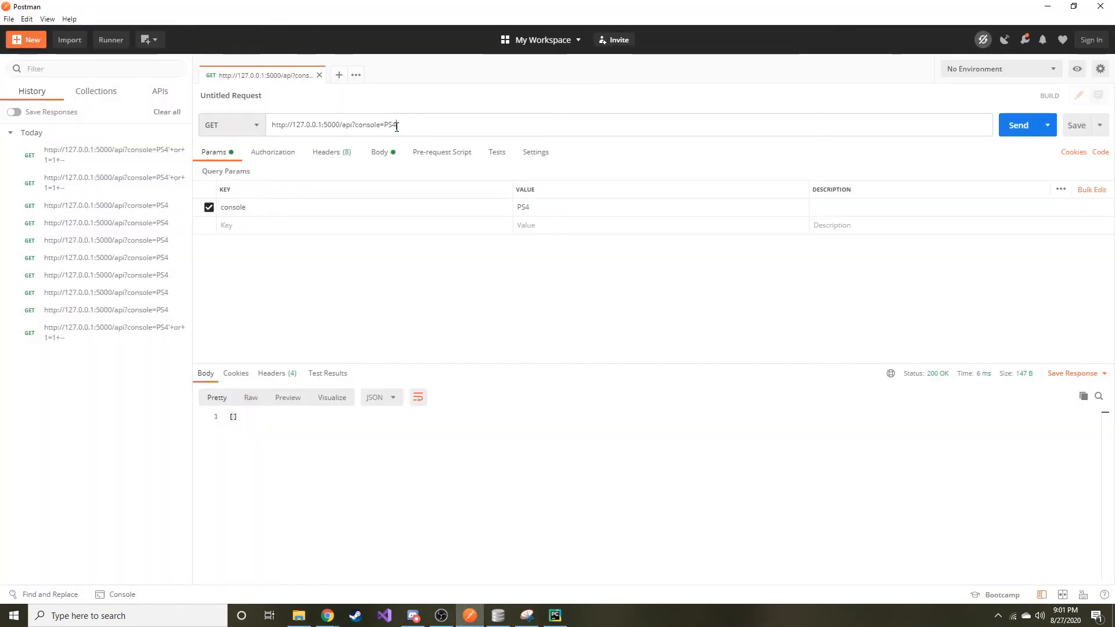
pyautogui.click(1017, 125)
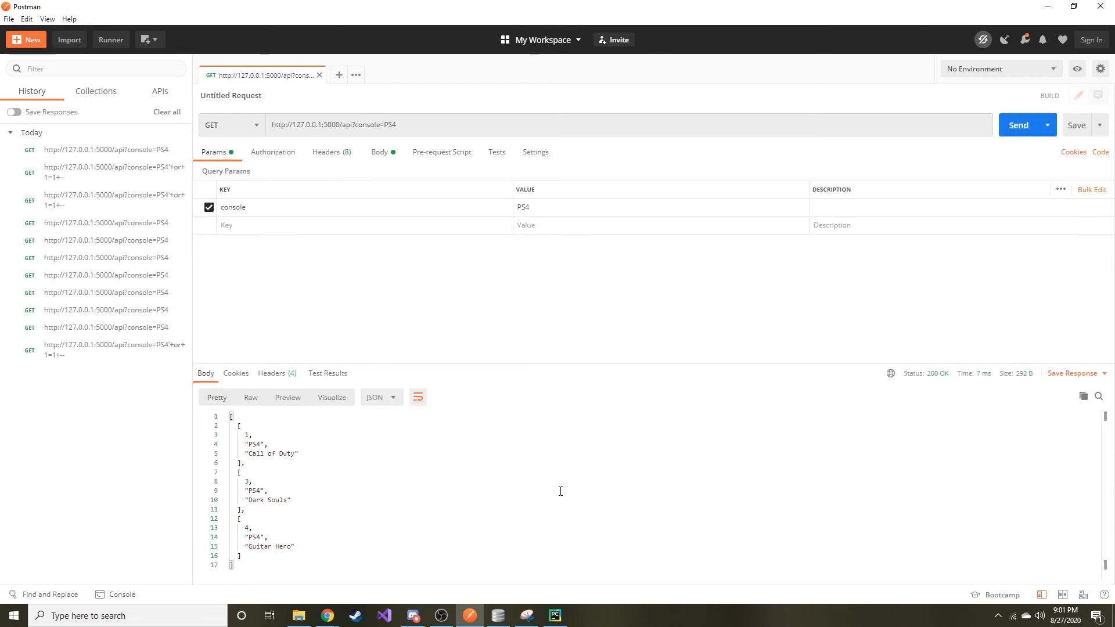
pyautogui.doubleClick(256, 490)
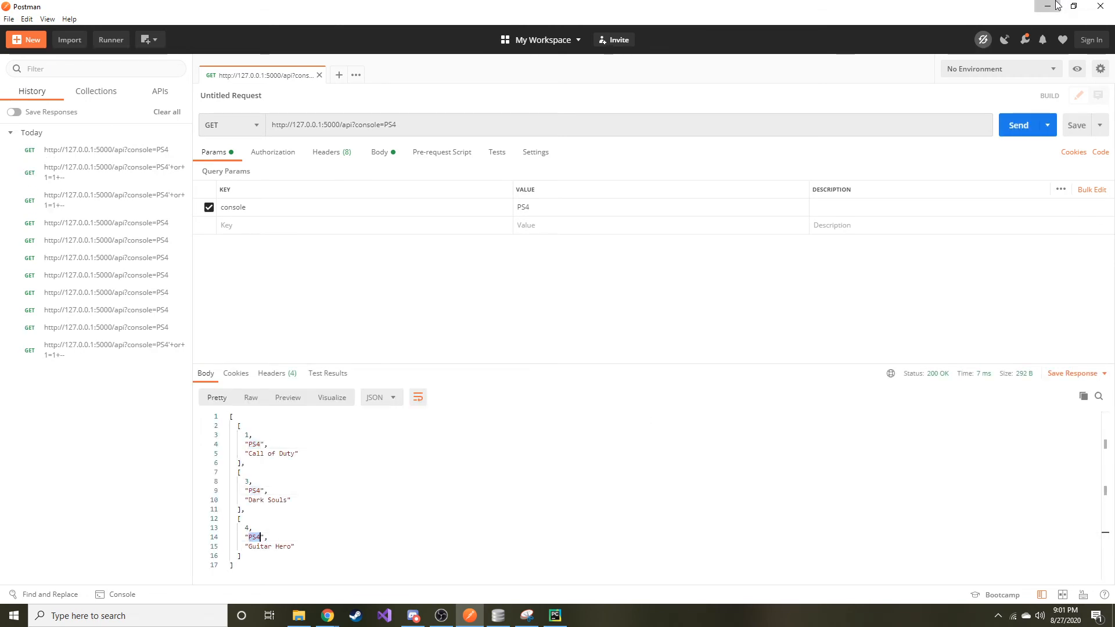
# Change the POST insert to values (?, ?) executed with cur.execute(sql, (console, name)).
pyautogui.click(554, 615)
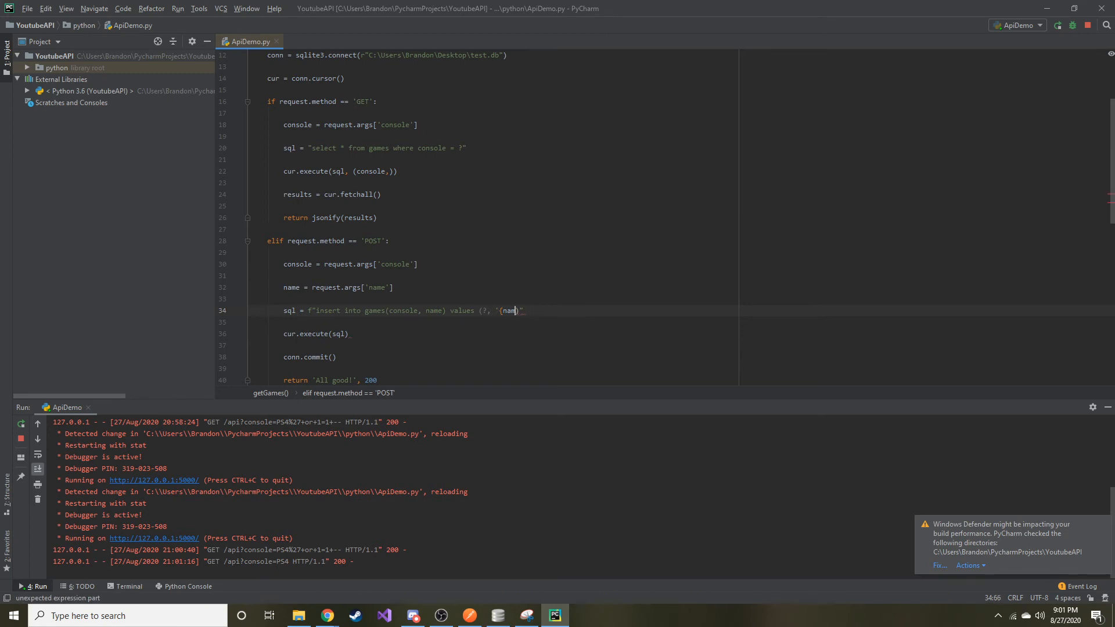
pyautogui.press('BackSpace')
pyautogui.write('?')
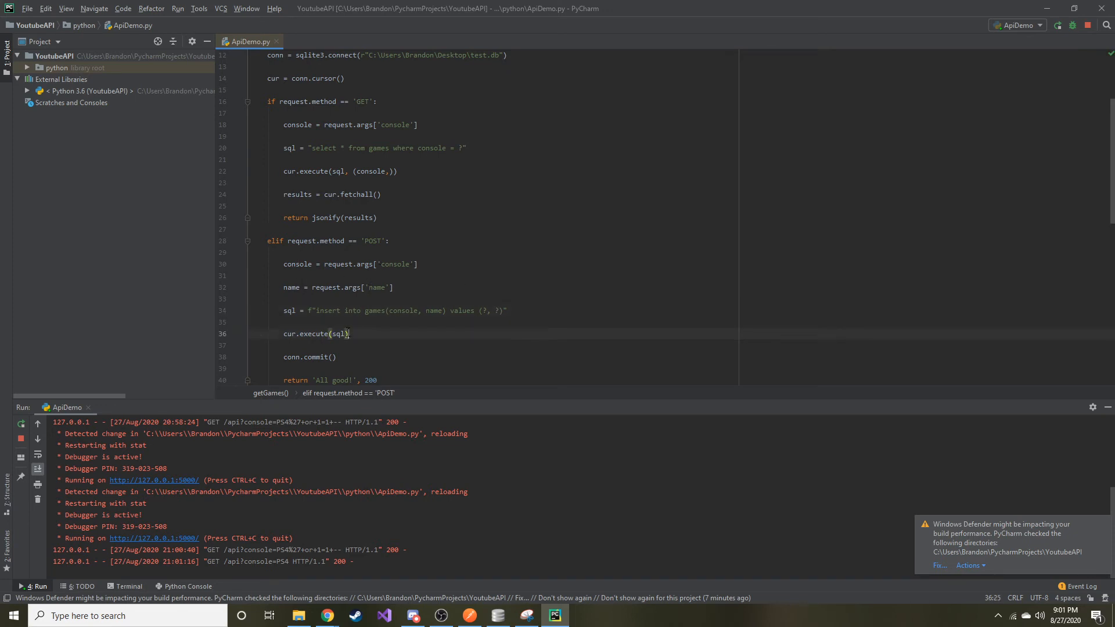
pyautogui.write(', ()')
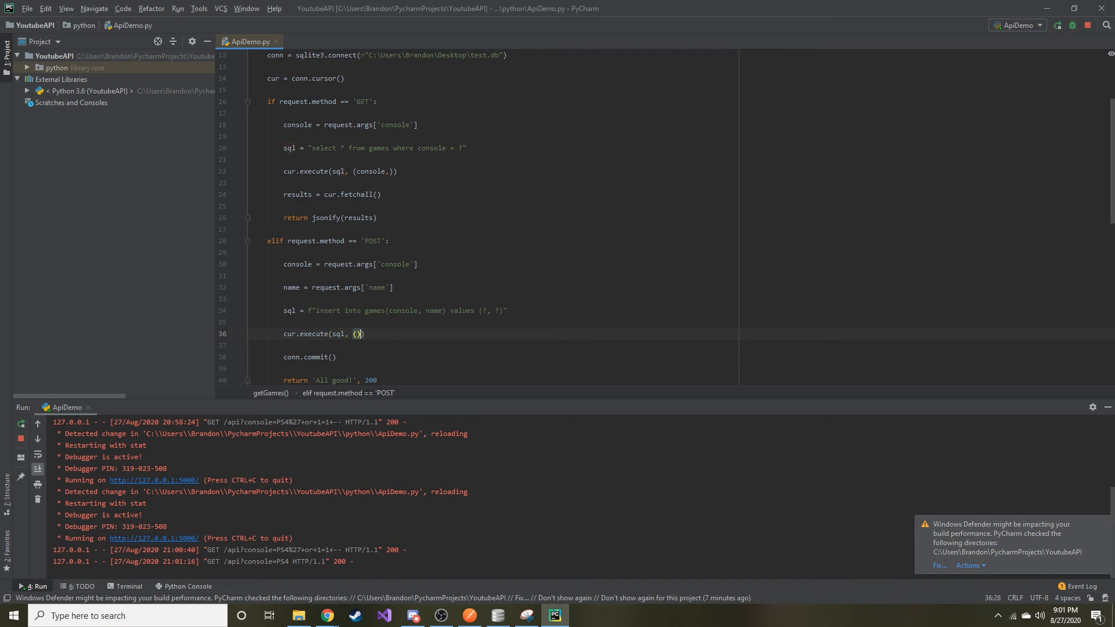
pyautogui.click(359, 333)
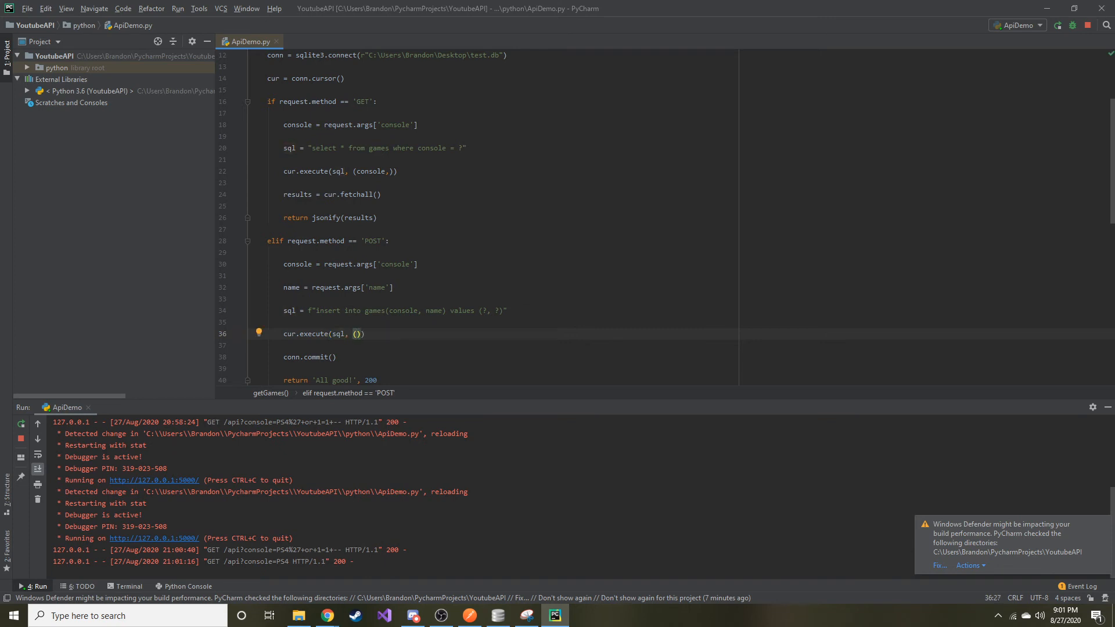
pyautogui.write('console,')
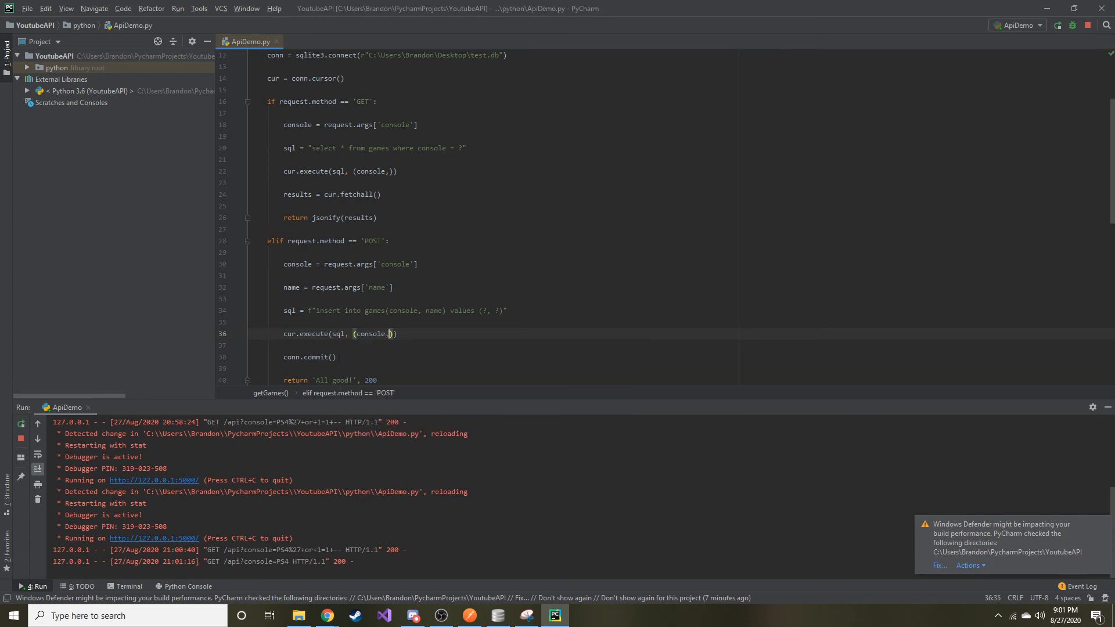
pyautogui.write('name')
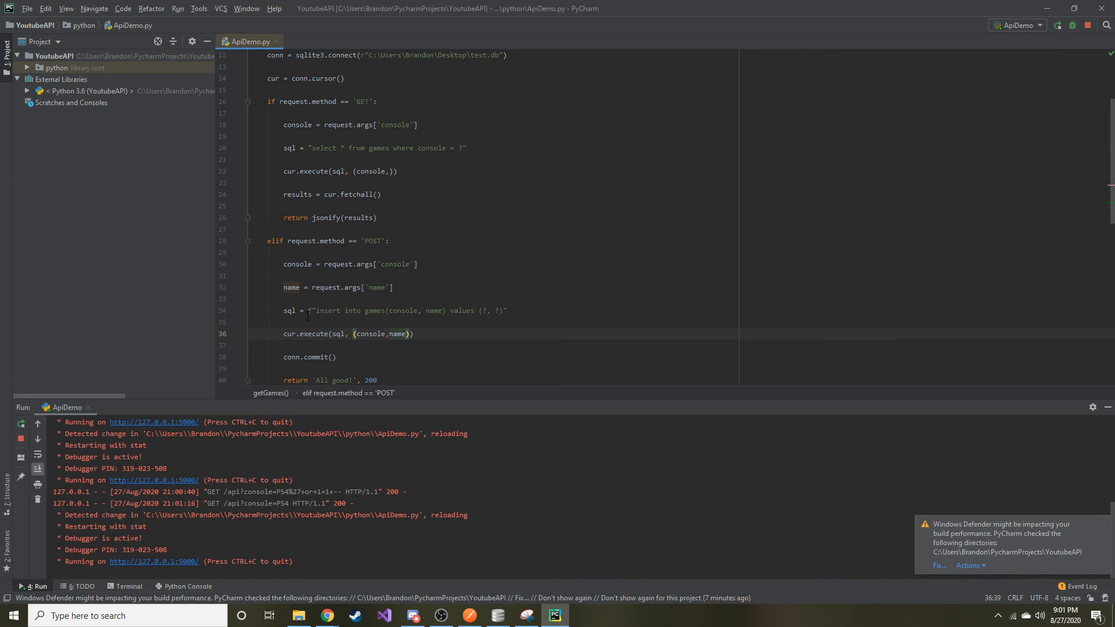
pyautogui.click(310, 311)
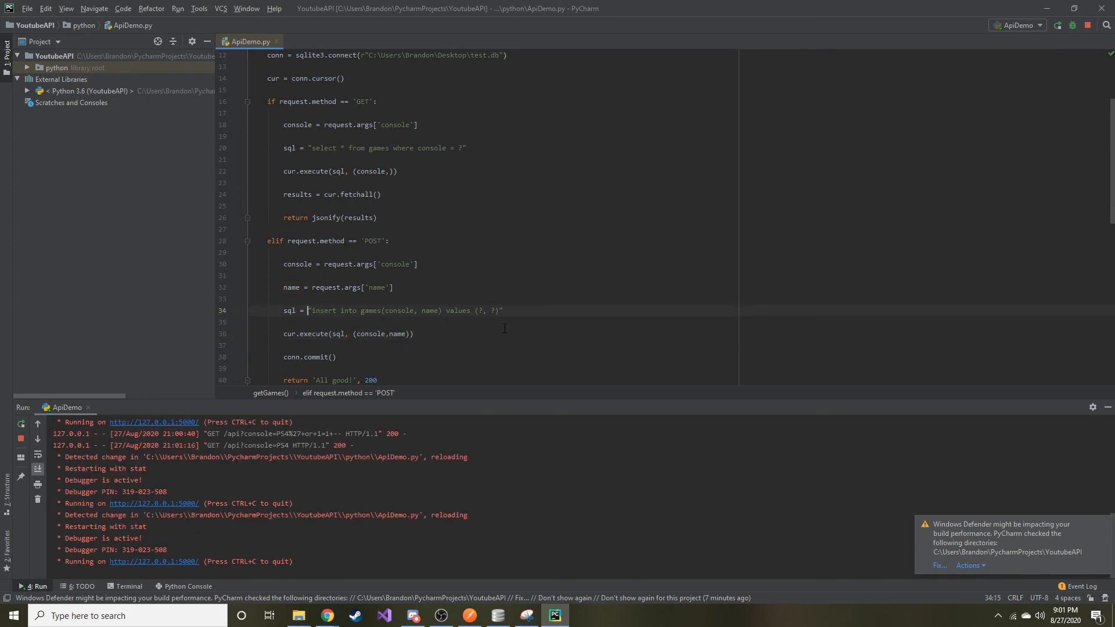
pyautogui.click(498, 311)
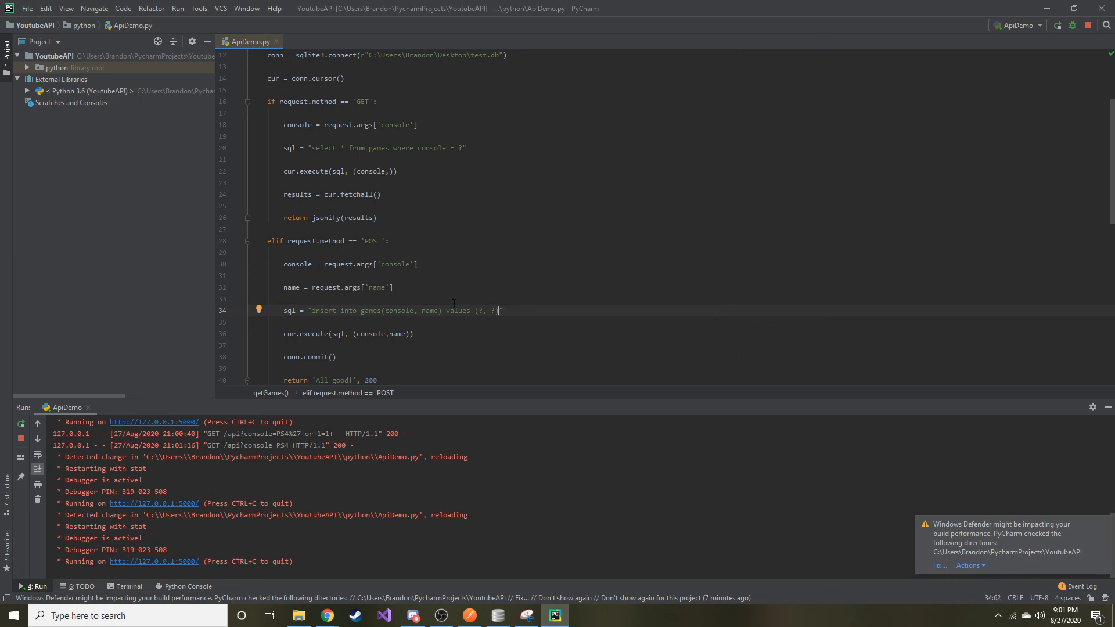
pyautogui.click(468, 615)
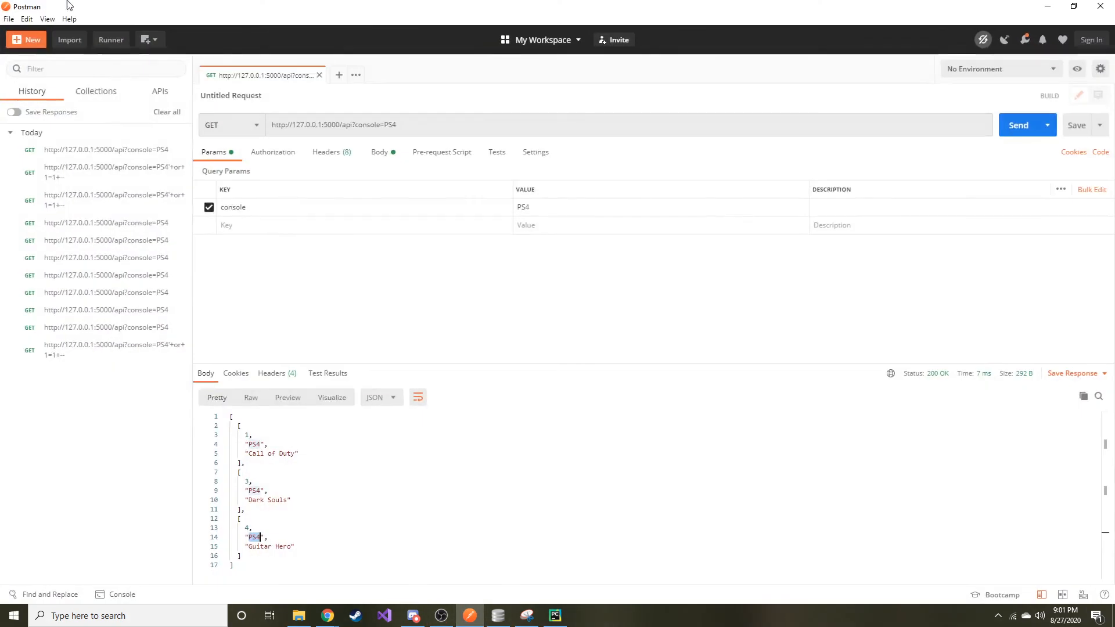
# Send a POST with console=Switch&name=Animal Crossing and get the All good! response.
pyautogui.click(227, 124)
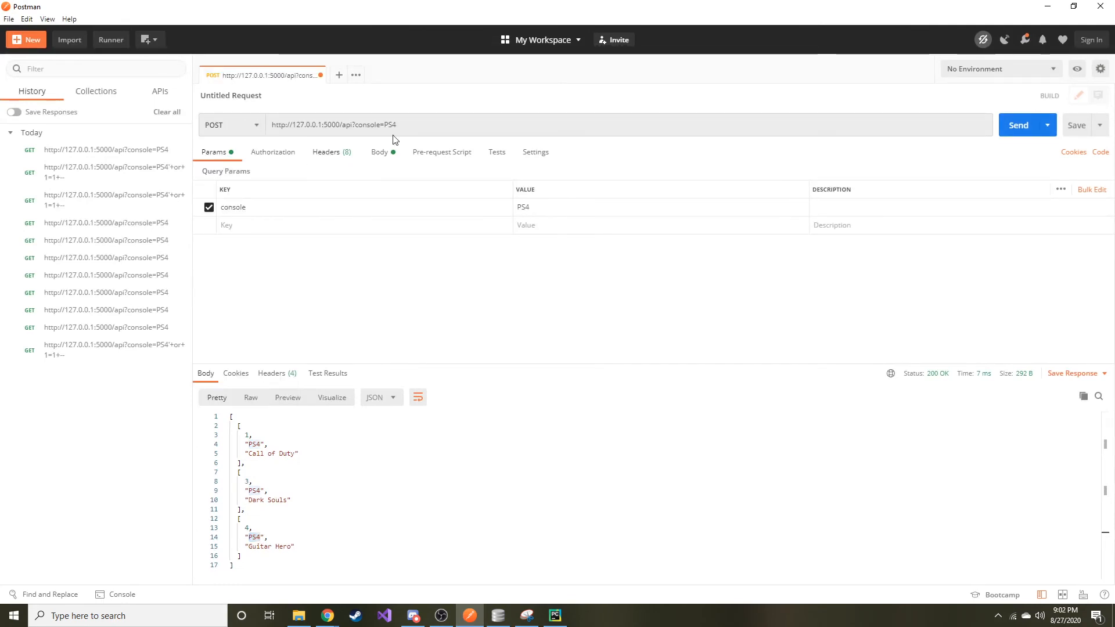
pyautogui.write('&')
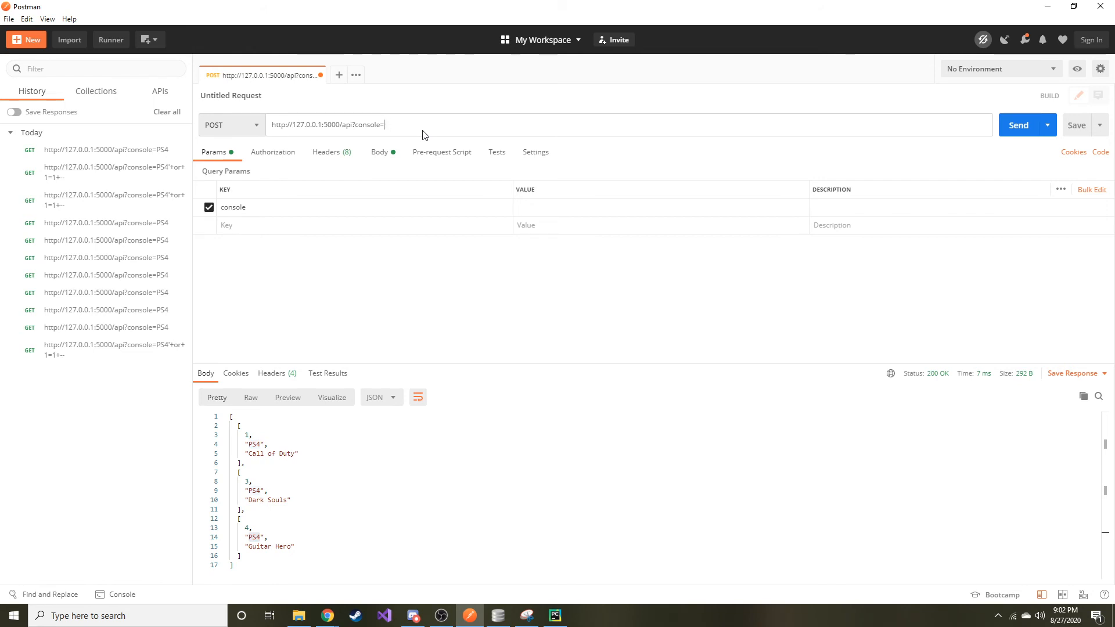
pyautogui.write('Switch&')
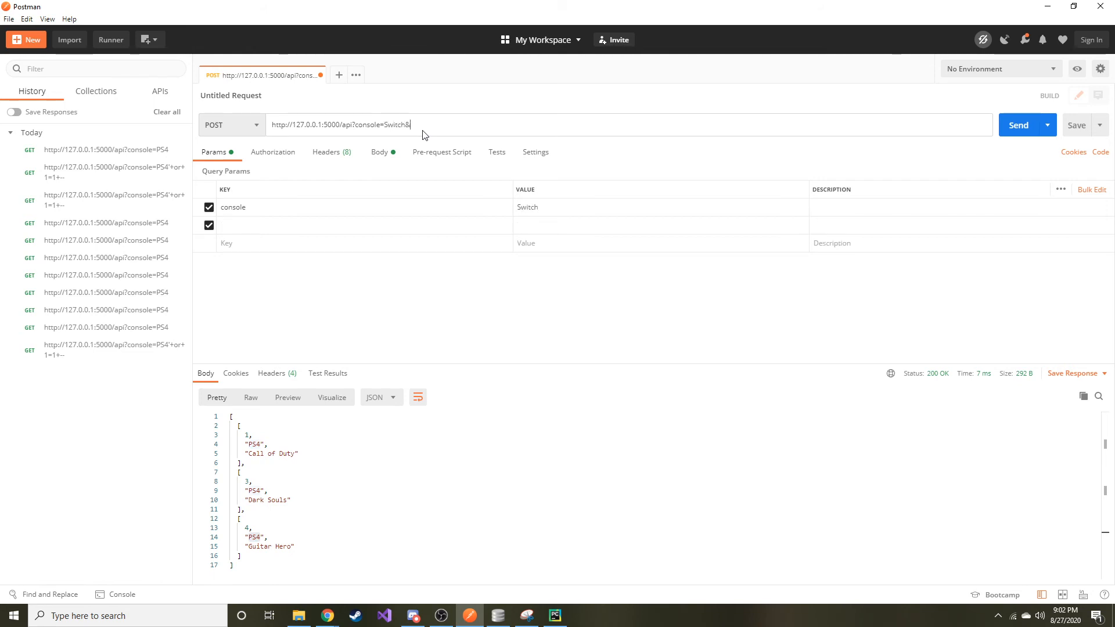
pyautogui.write('name')
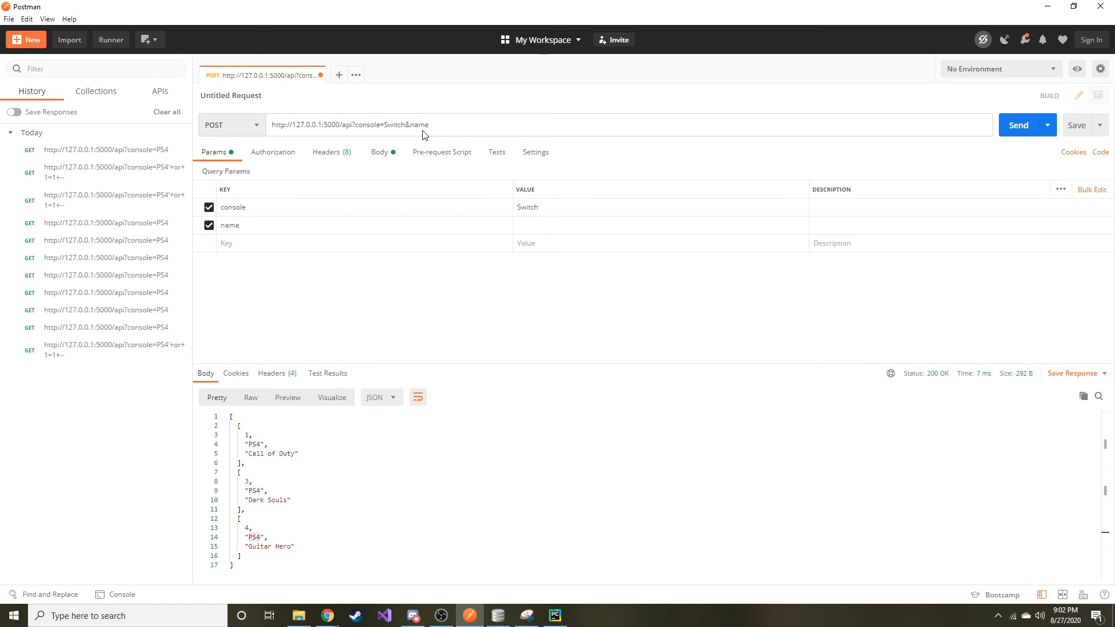
pyautogui.write('Animal C')
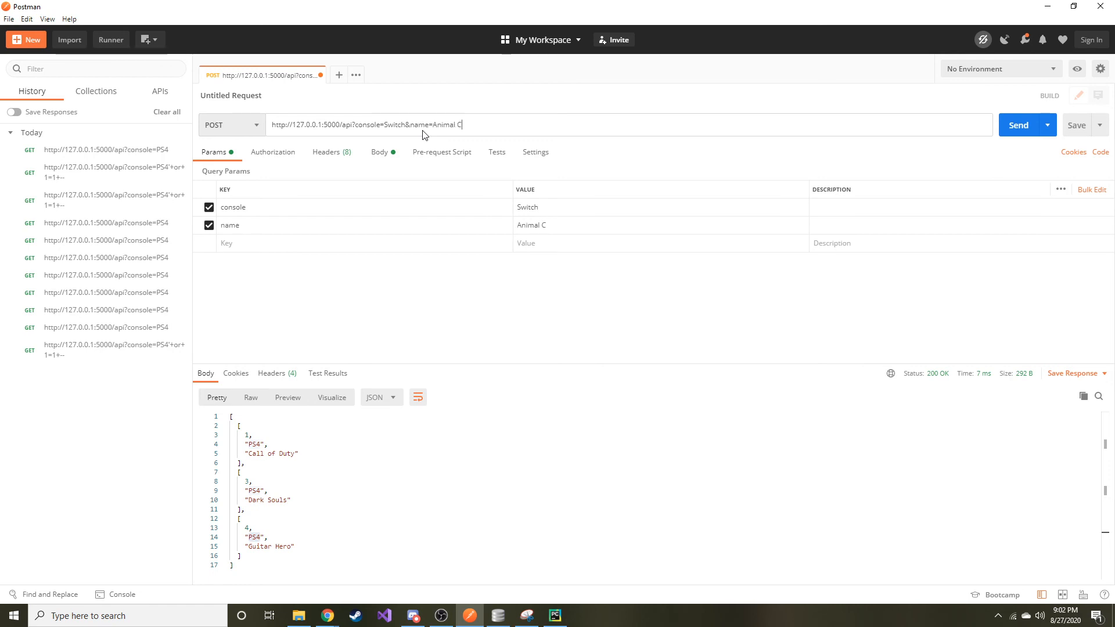
pyautogui.write('rossing')
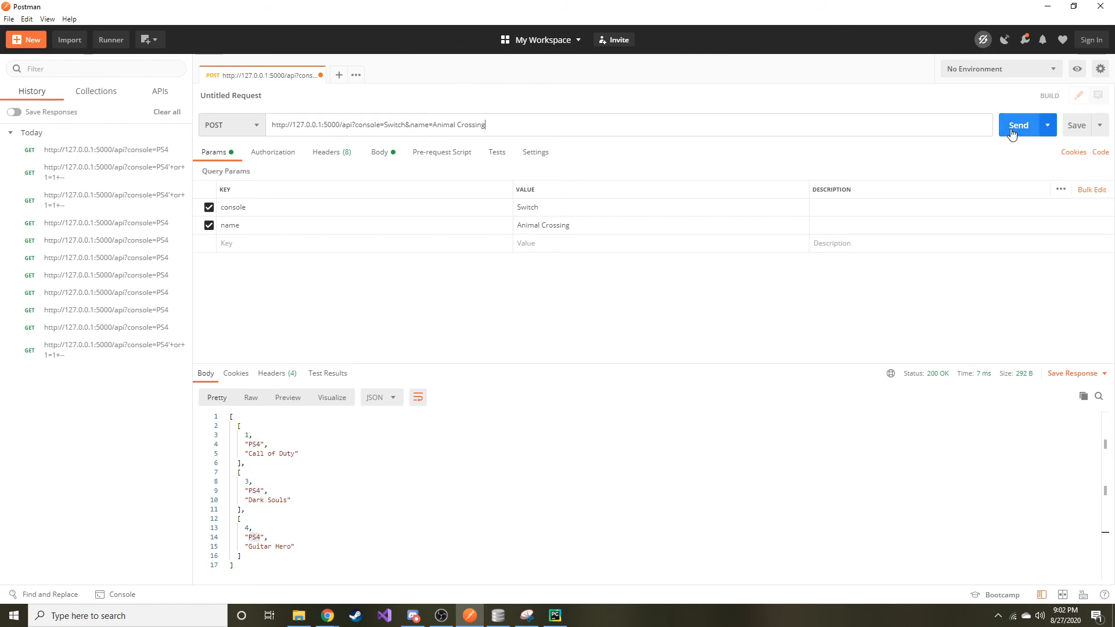
pyautogui.click(1017, 124)
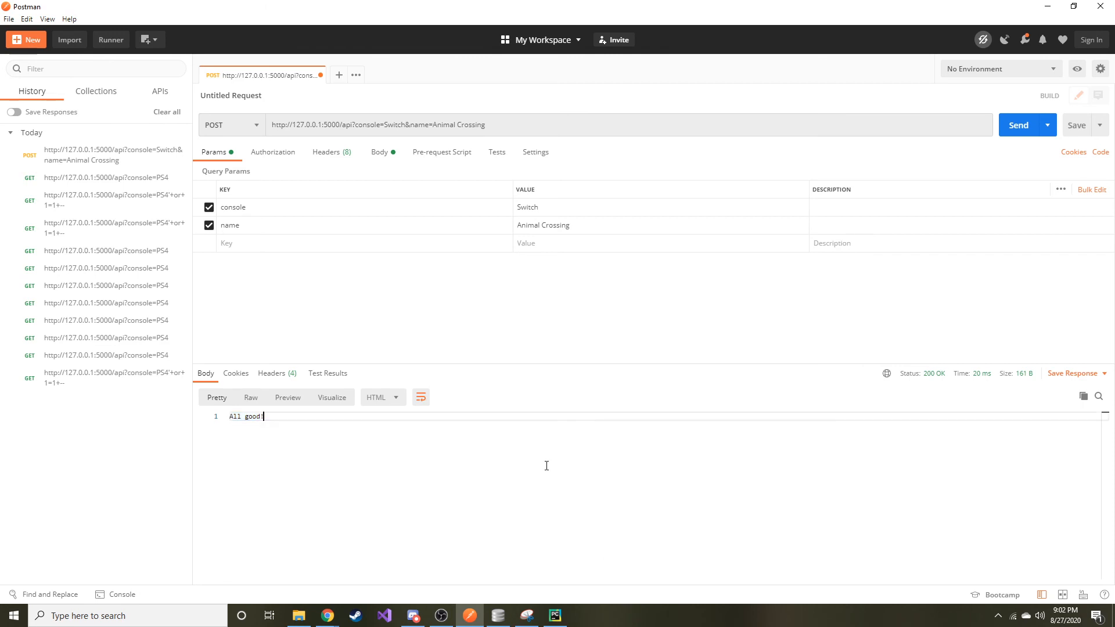
# Send a GET for console=Switch and see the new record 6, Switch, Animal Crossing returned.
pyautogui.click(229, 125)
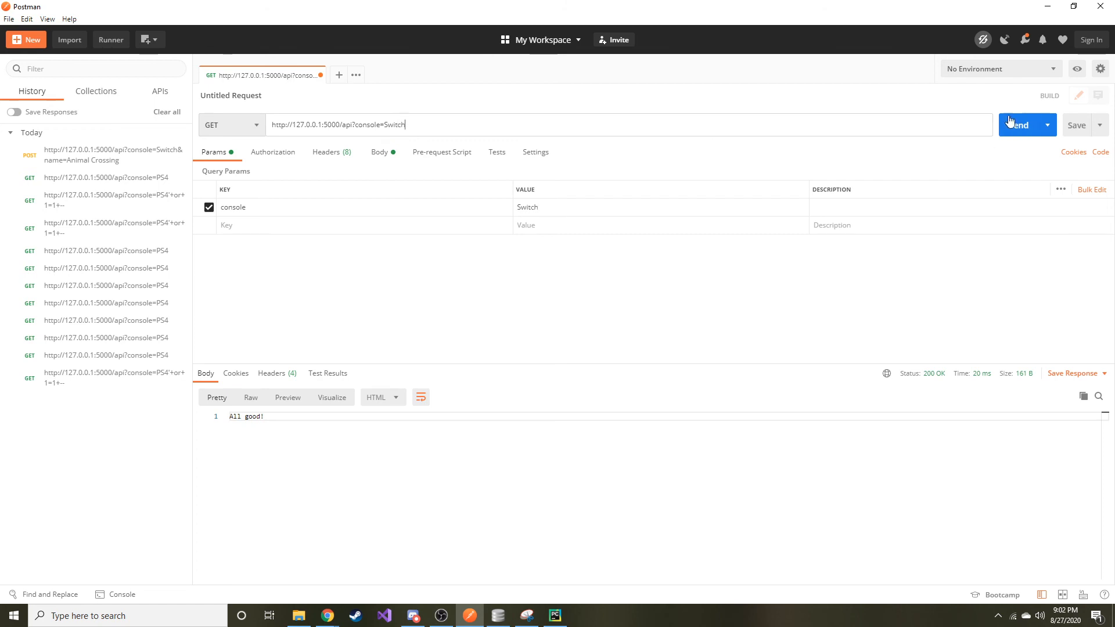
pyautogui.click(1022, 125)
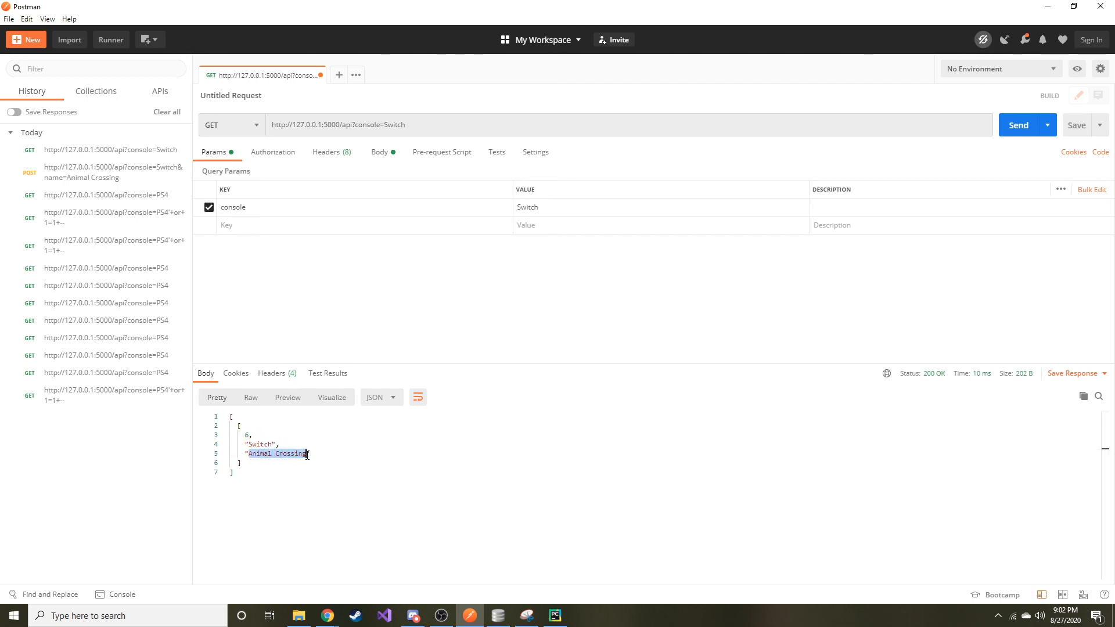
pyautogui.moveTo(568, 425)
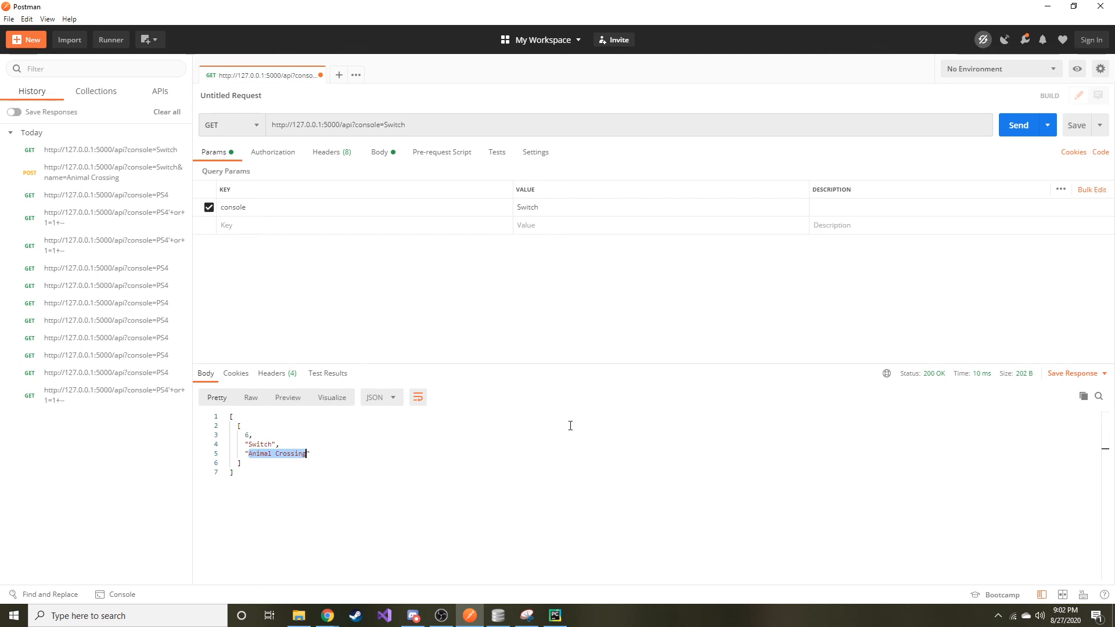
pyautogui.moveTo(602, 17)
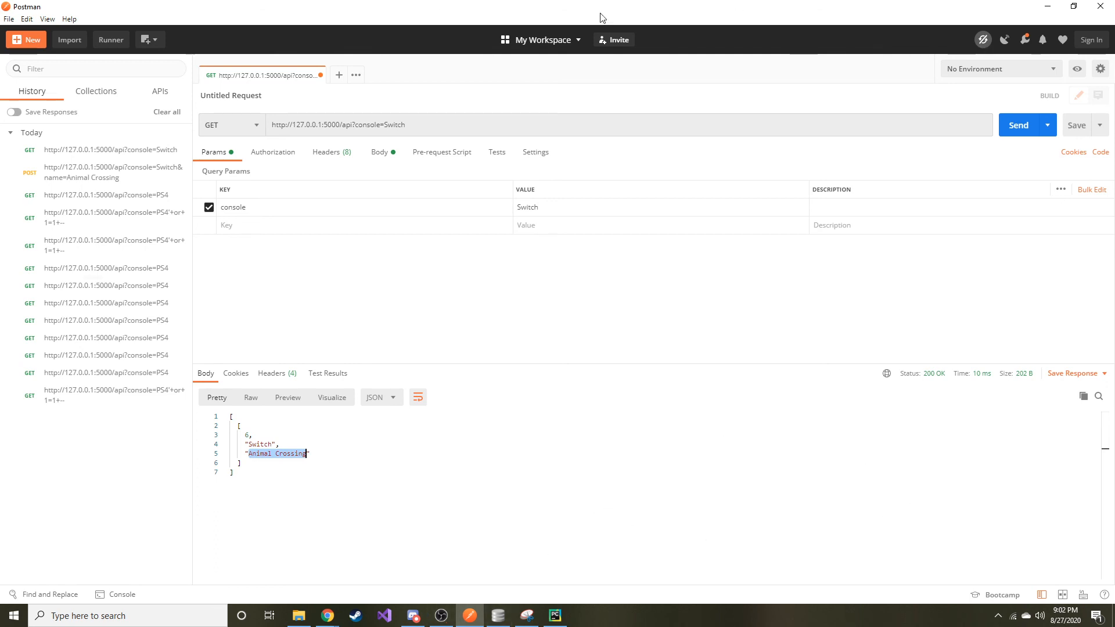
pyautogui.moveTo(505, 112)
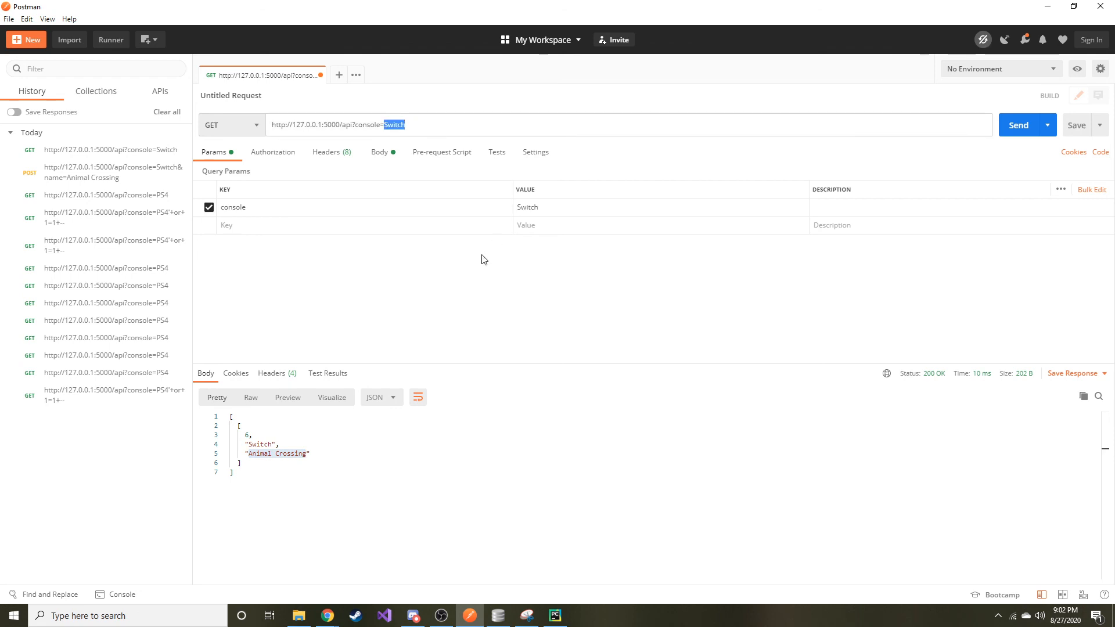
pyautogui.moveTo(287, 397)
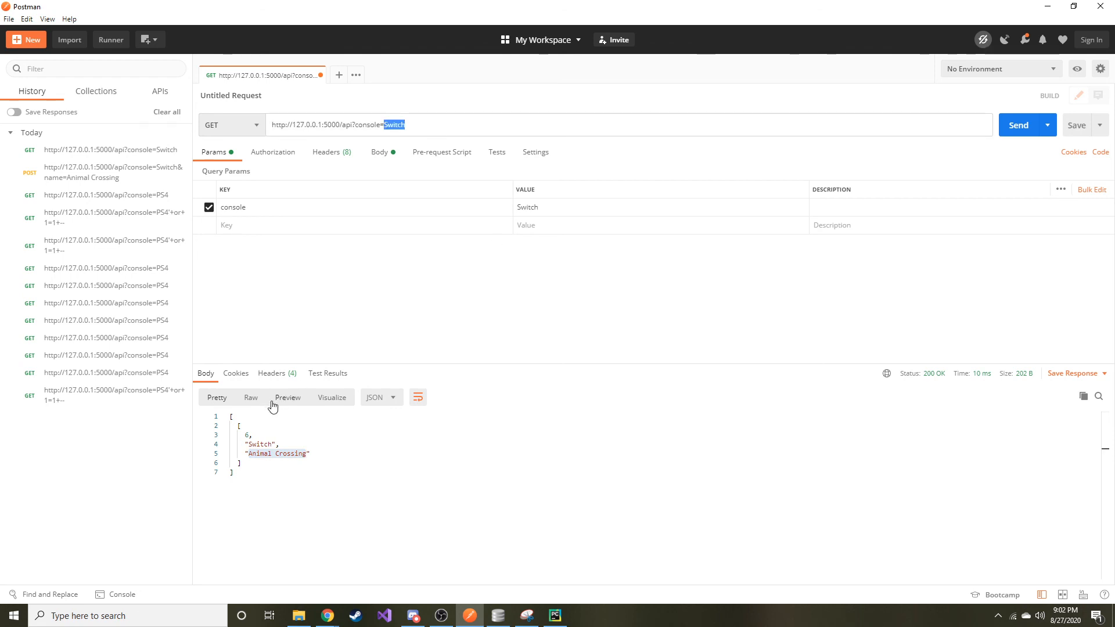
pyautogui.moveTo(273, 406)
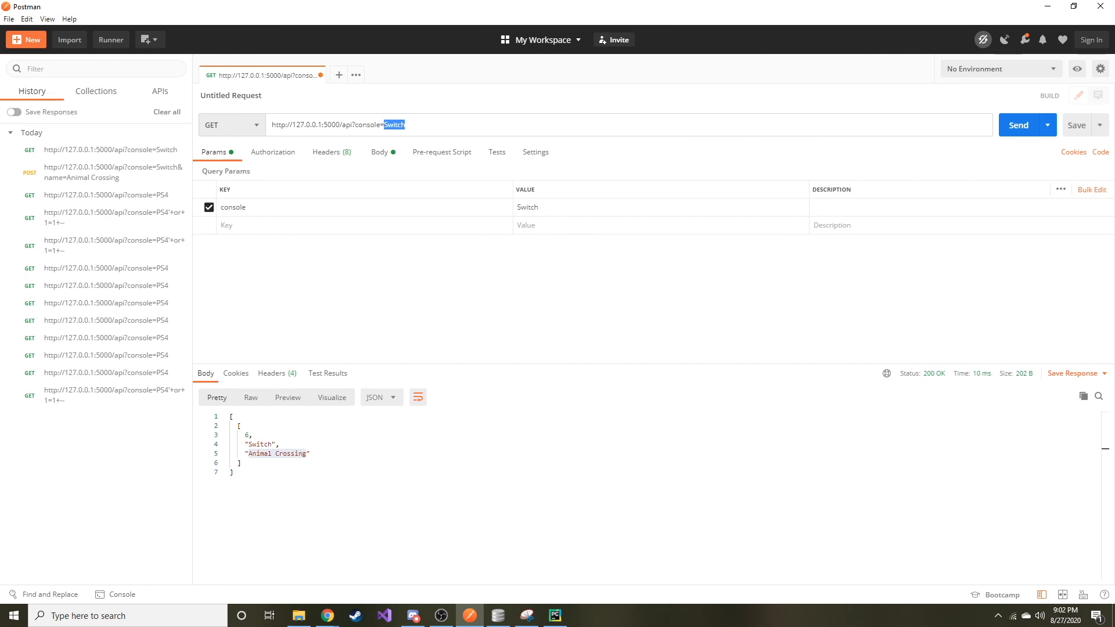
pyautogui.click(553, 615)
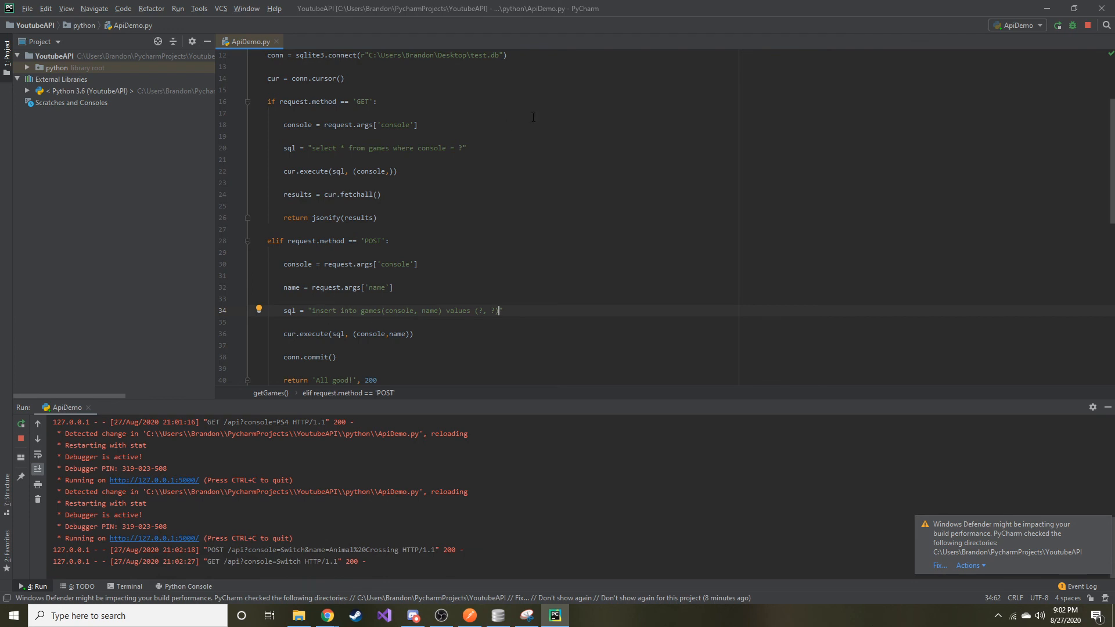
pyautogui.moveTo(385, 84)
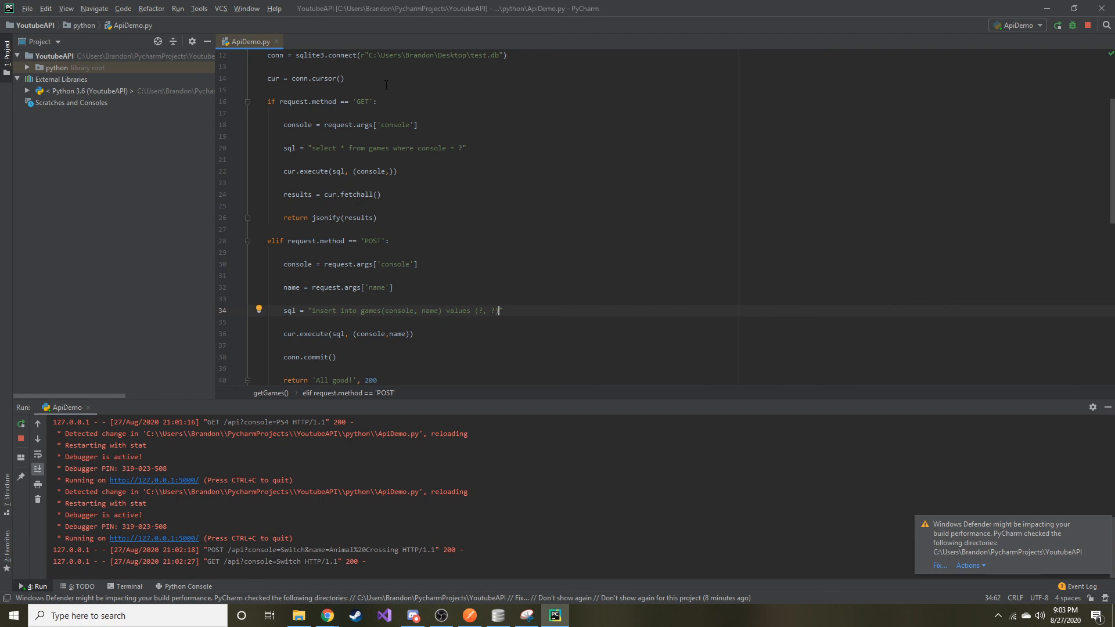